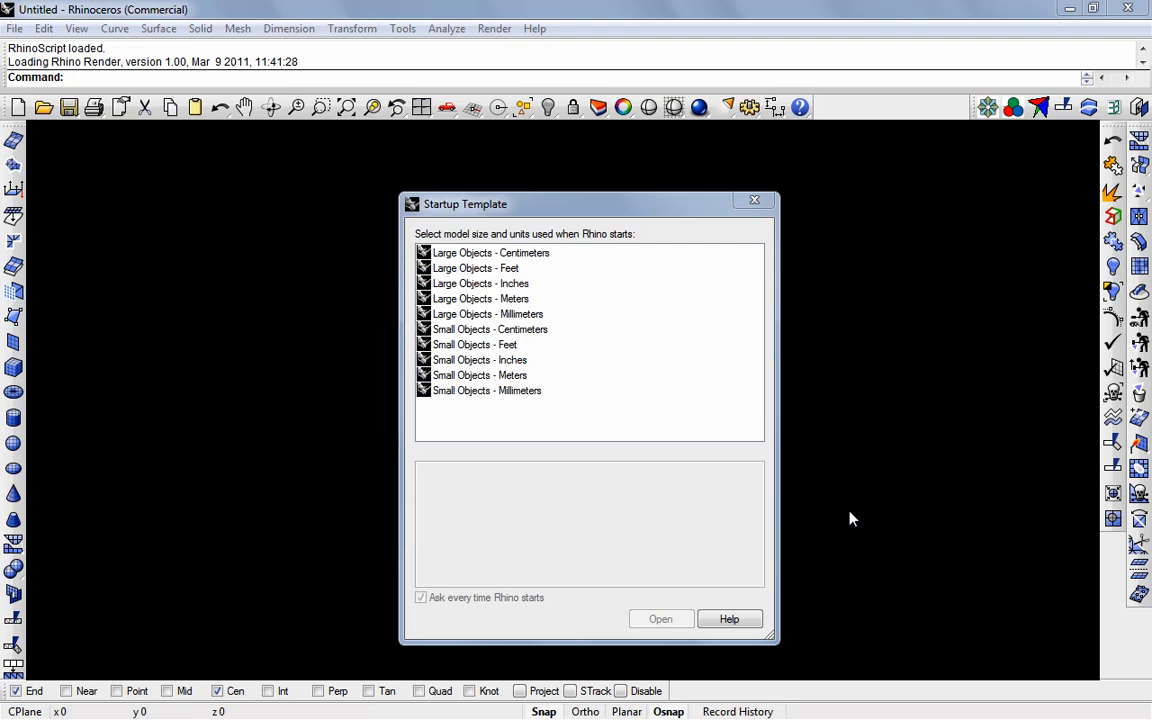
Step: Create a new model from the Small Objects - Millimeters template
{"action": "left_click", "coordinate": [486, 390]}
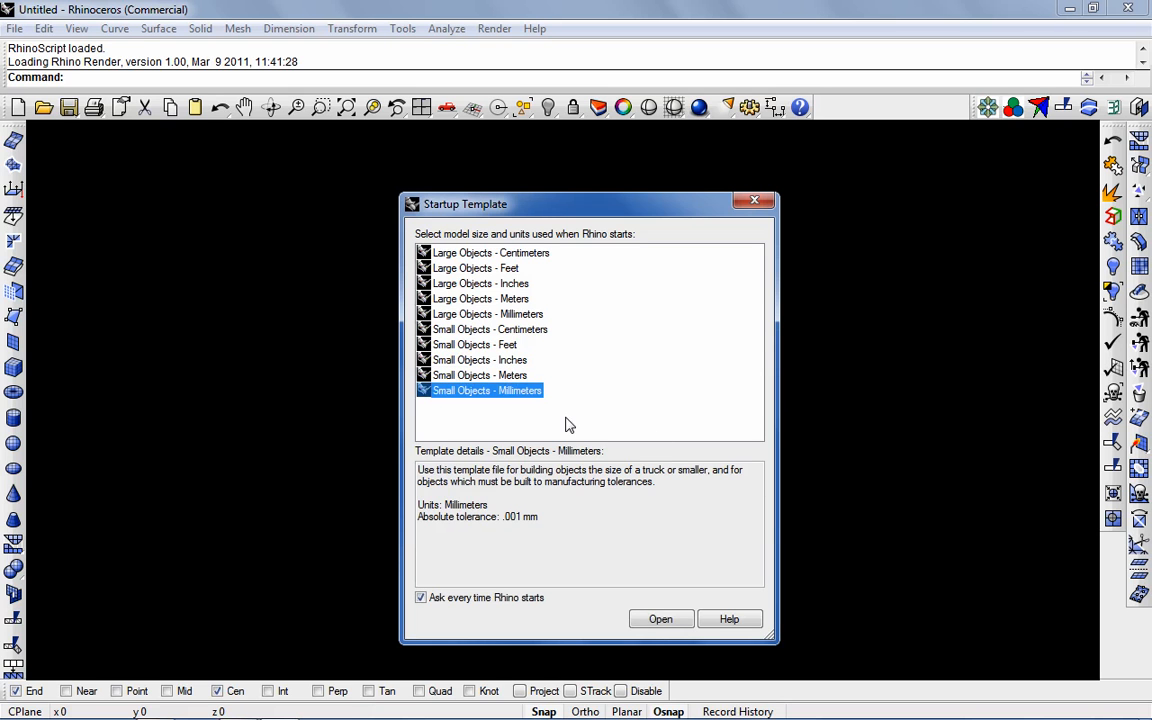
{"action": "left_click", "coordinate": [660, 618]}
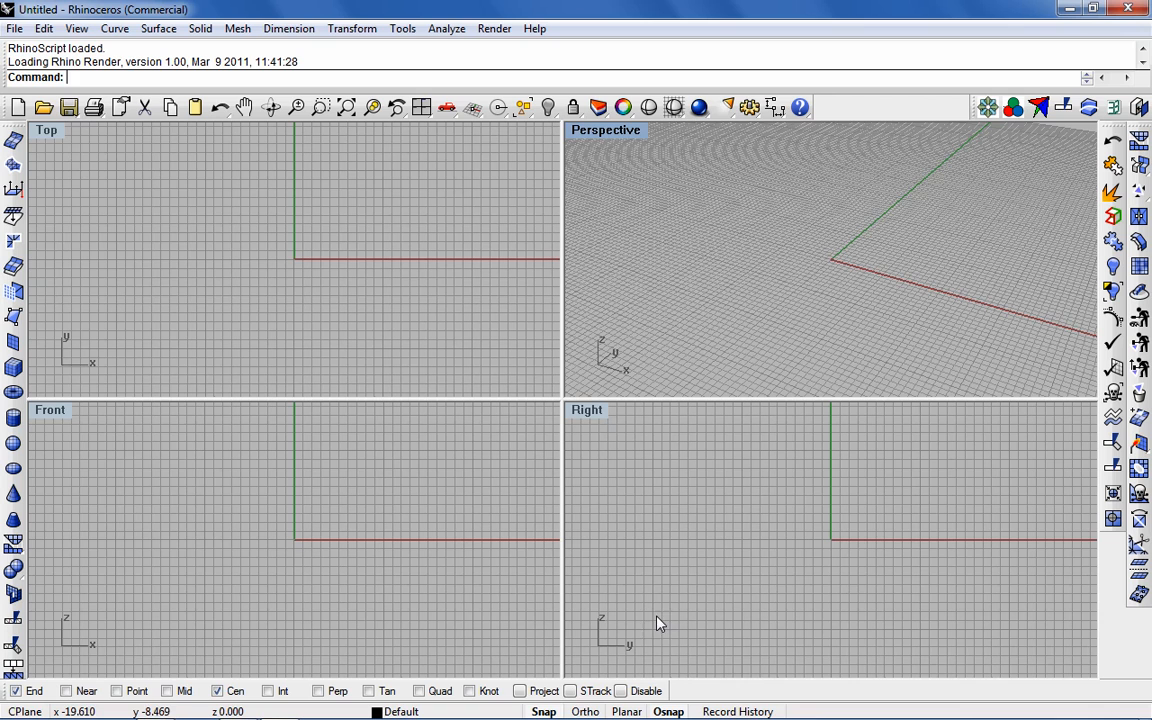
{"action": "mouse_move", "coordinate": [282, 322]}
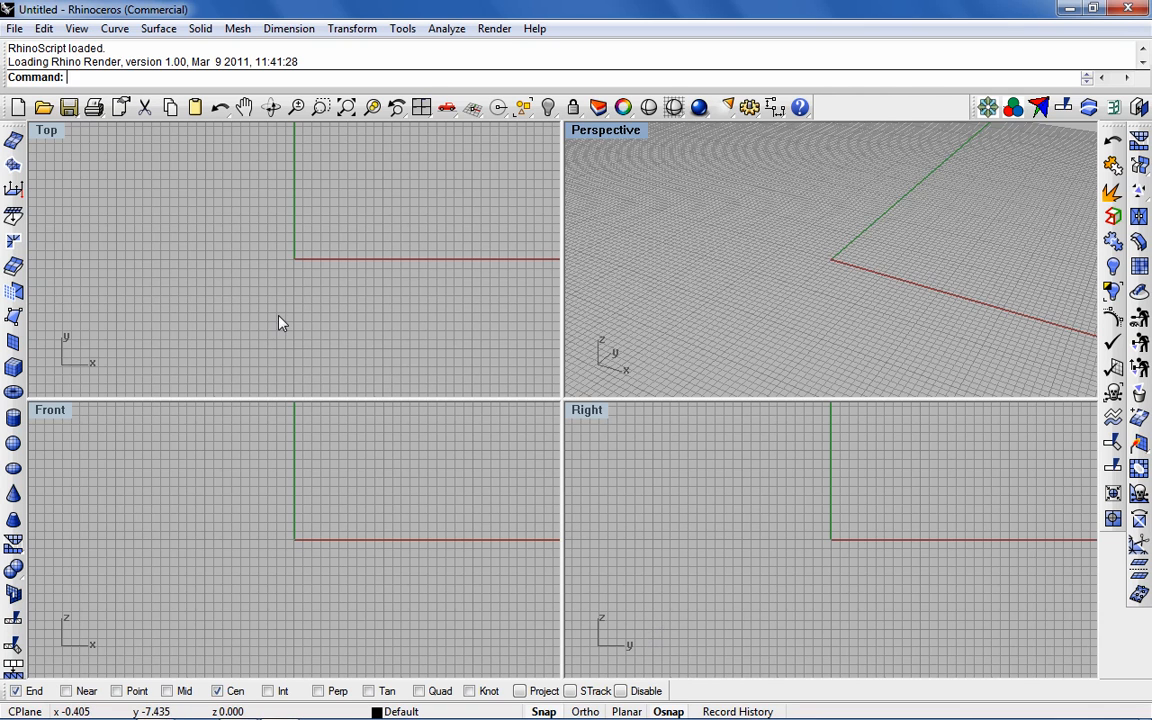
{"action": "mouse_move", "coordinate": [603, 419]}
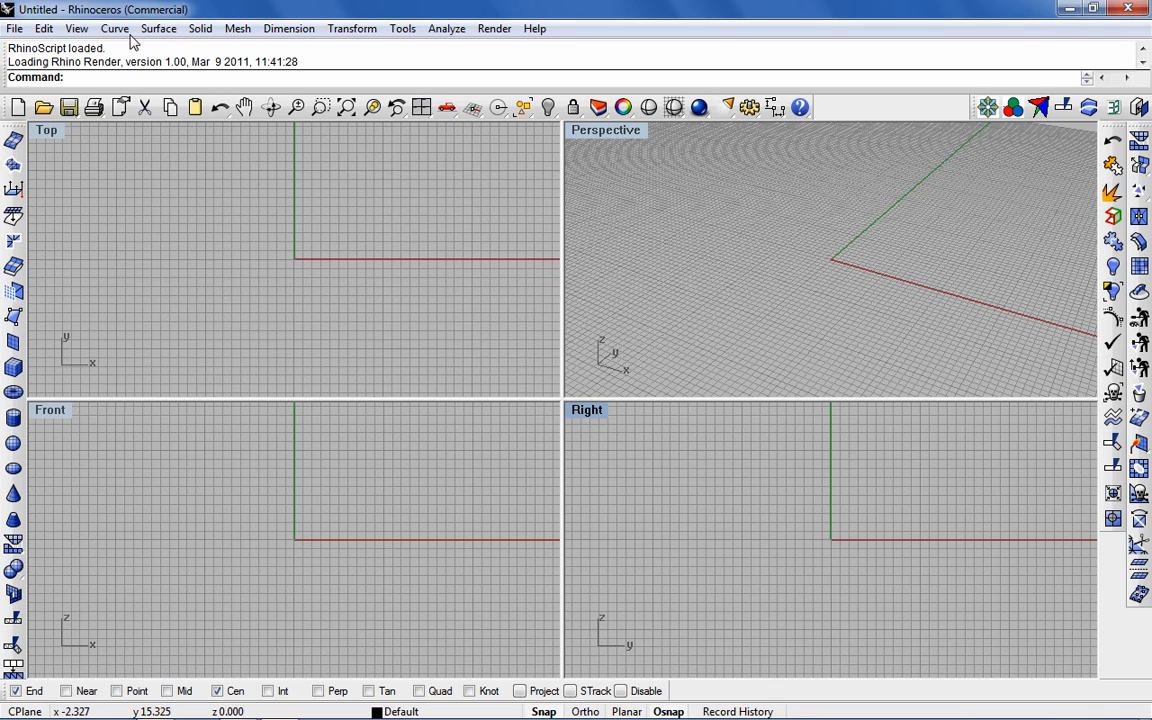
Step: Draw a radius-10 circle centred at the origin in the Right view
{"action": "left_click", "coordinate": [114, 28]}
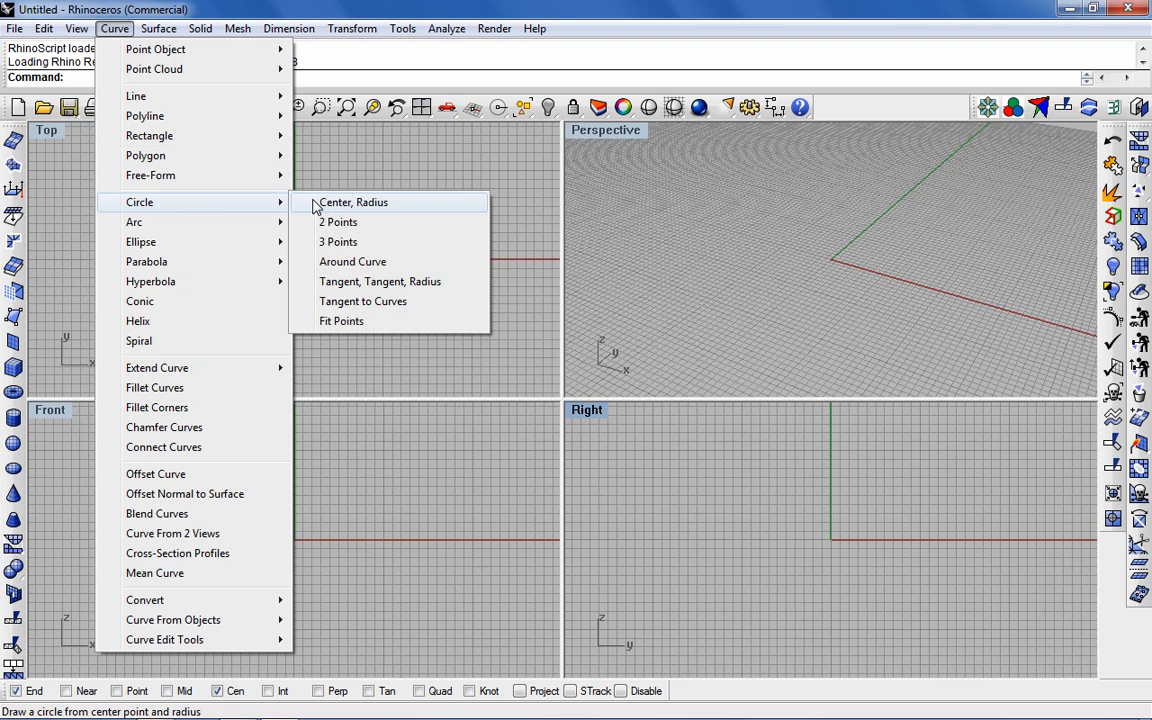
{"action": "left_click", "coordinate": [353, 202]}
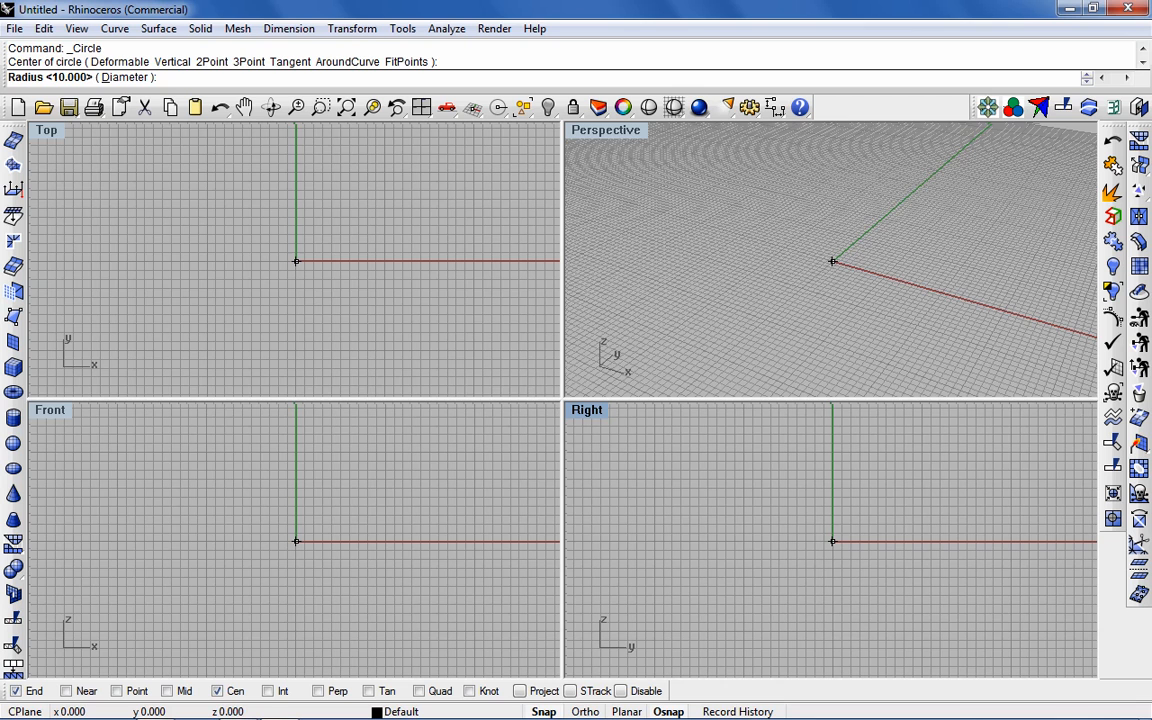
{"action": "type", "text": "10"}
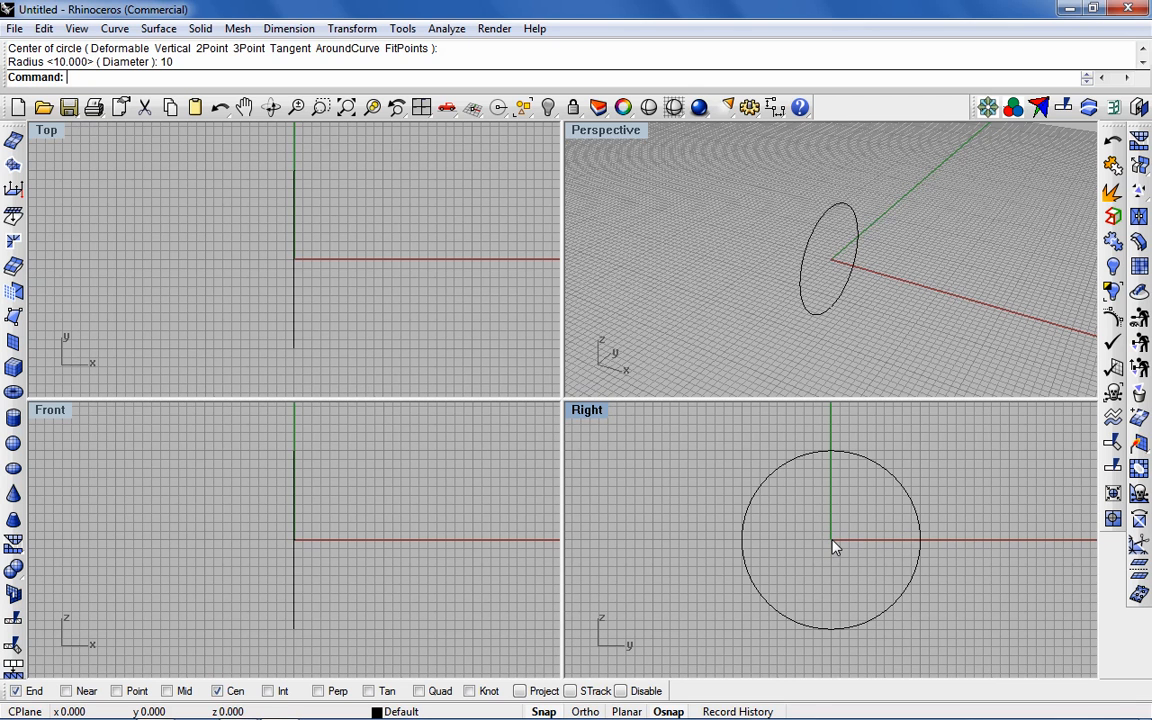
{"action": "mouse_move", "coordinate": [845, 542]}
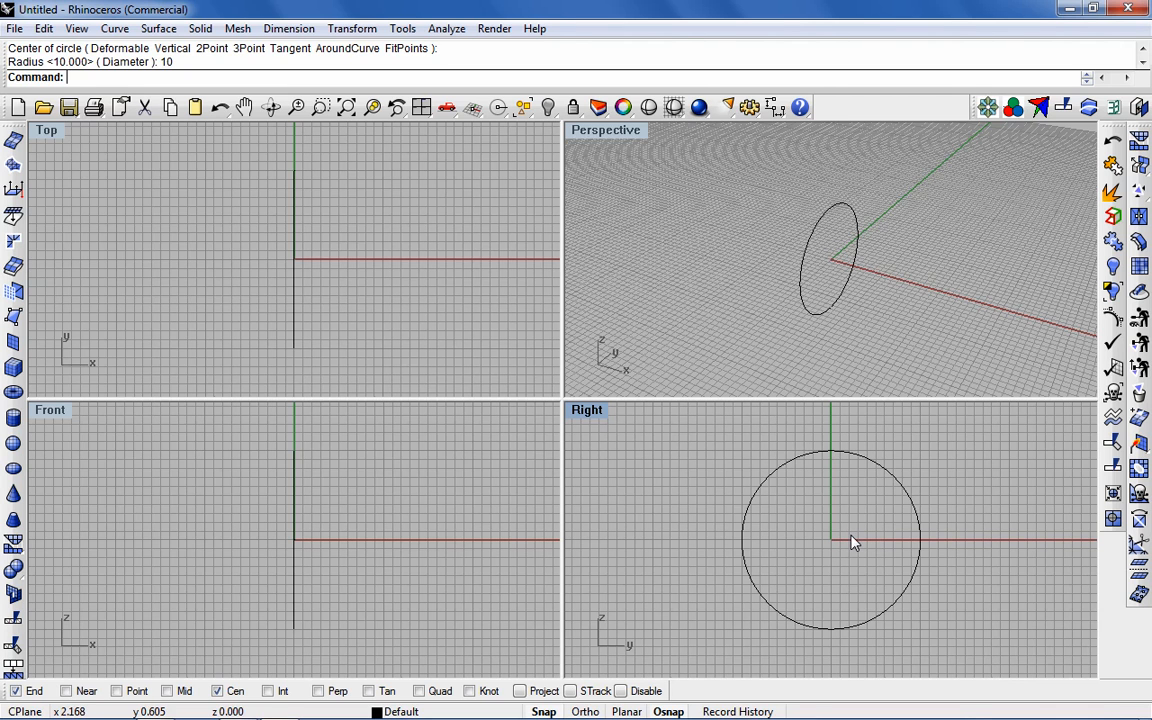
{"action": "mouse_move", "coordinate": [710, 188]}
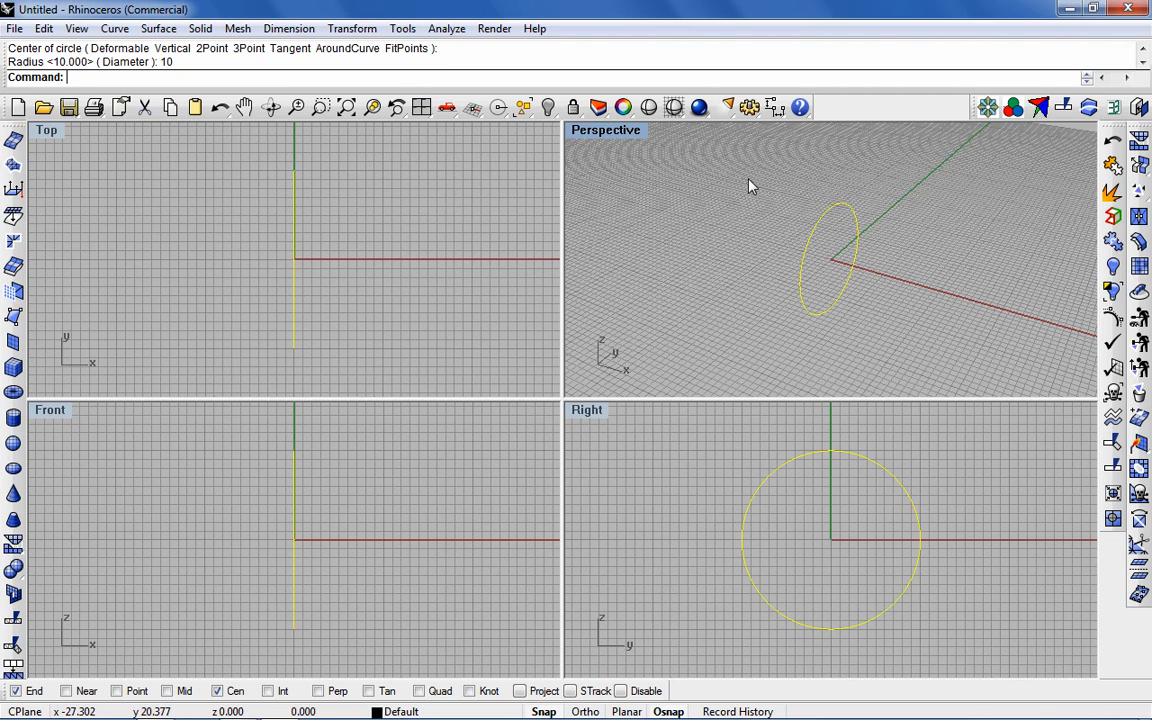
Step: Extrude the circle 100 units to both sides, capped, deleting the input curve
{"action": "left_click", "coordinate": [200, 28]}
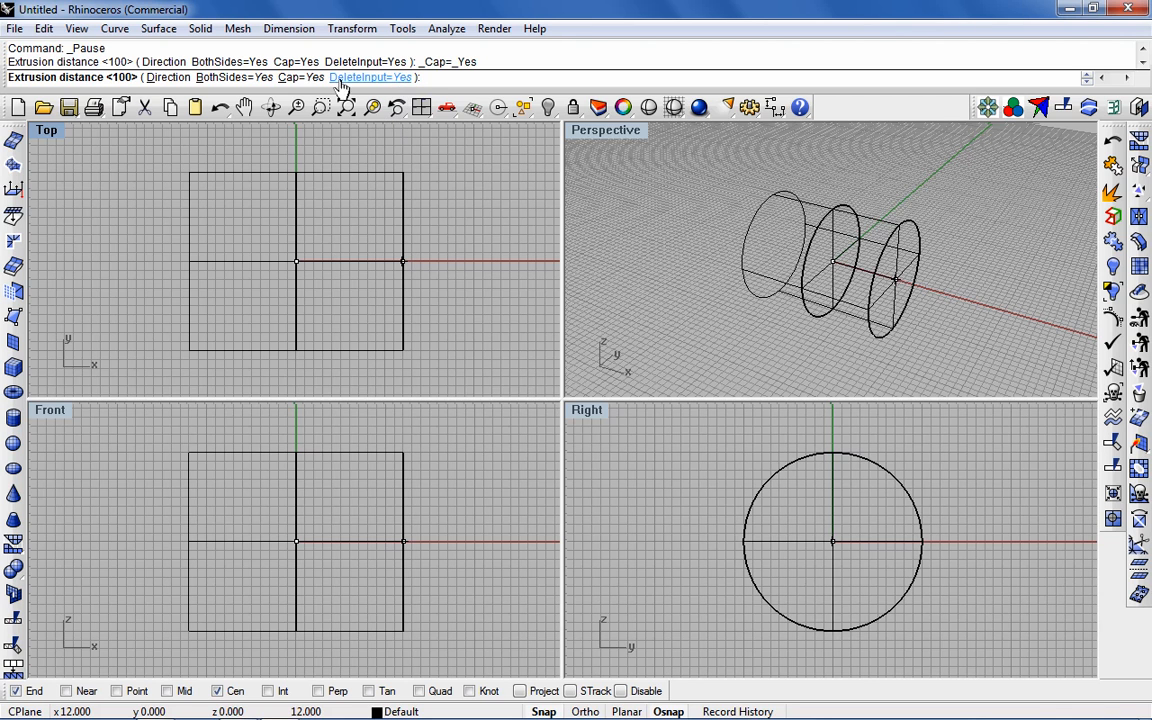
{"action": "mouse_move", "coordinate": [233, 77]}
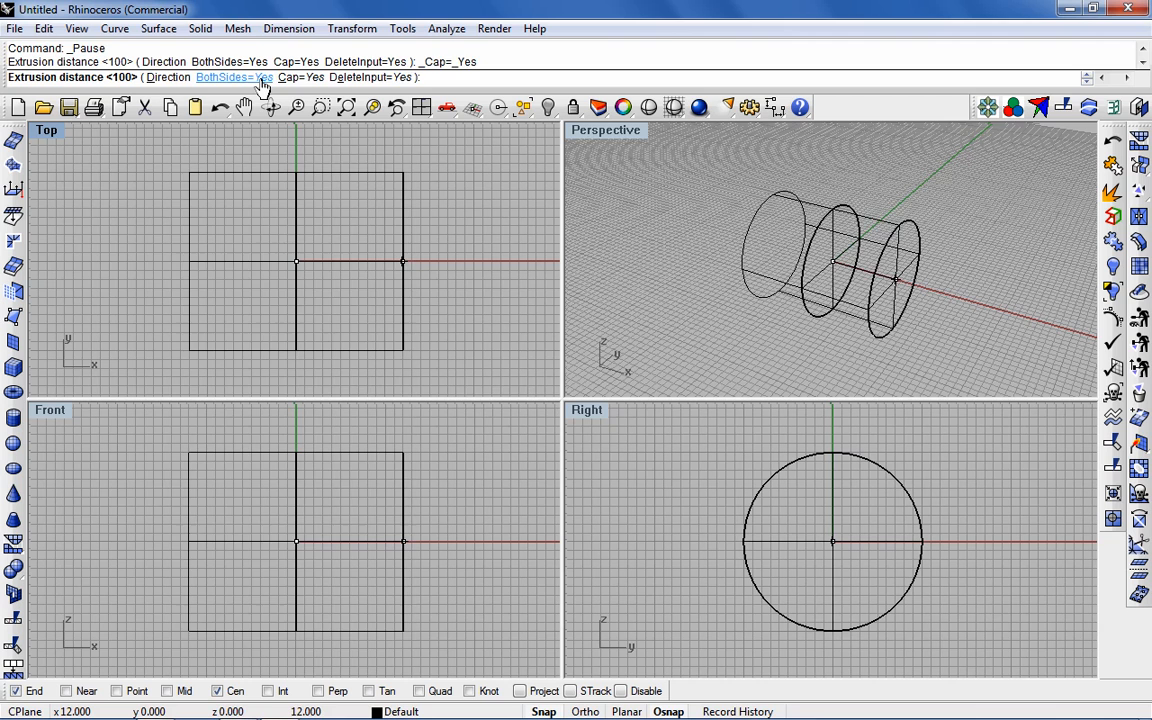
{"action": "left_click", "coordinate": [233, 77]}
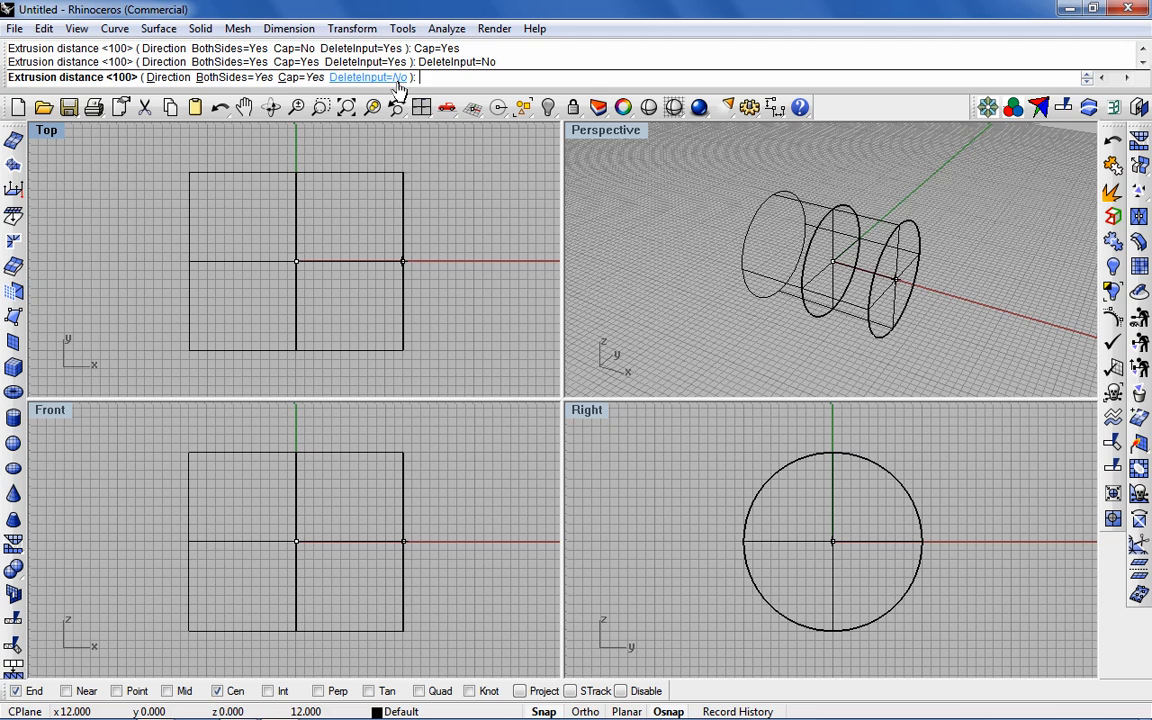
{"action": "left_click", "coordinate": [369, 77]}
{"action": "type", "text": "100"}
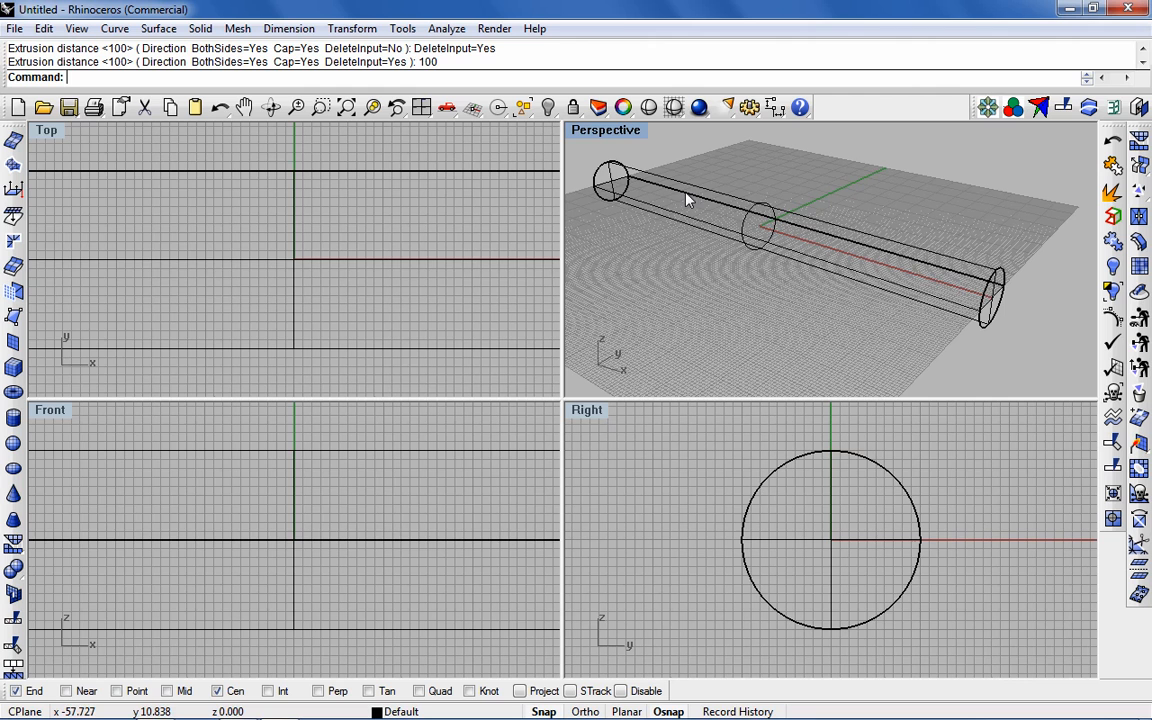
{"action": "mouse_move", "coordinate": [725, 237]}
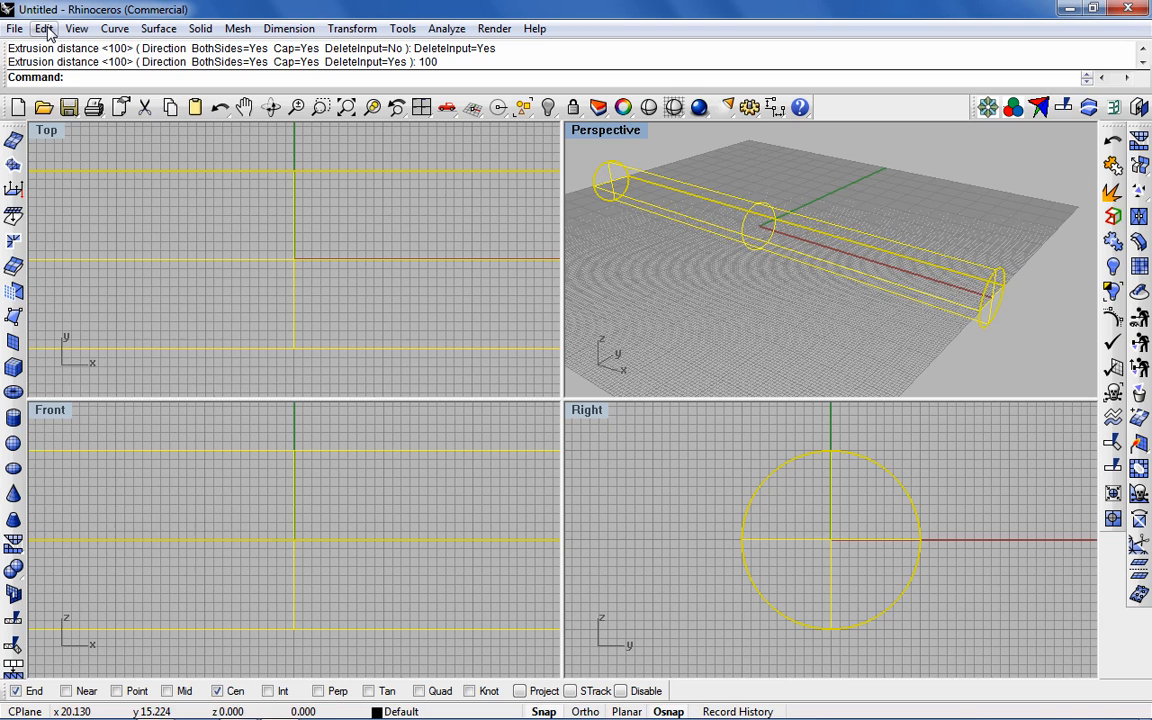
Step: Copy and paste the cylinder in place, then hide one copy
{"action": "left_click", "coordinate": [43, 28]}
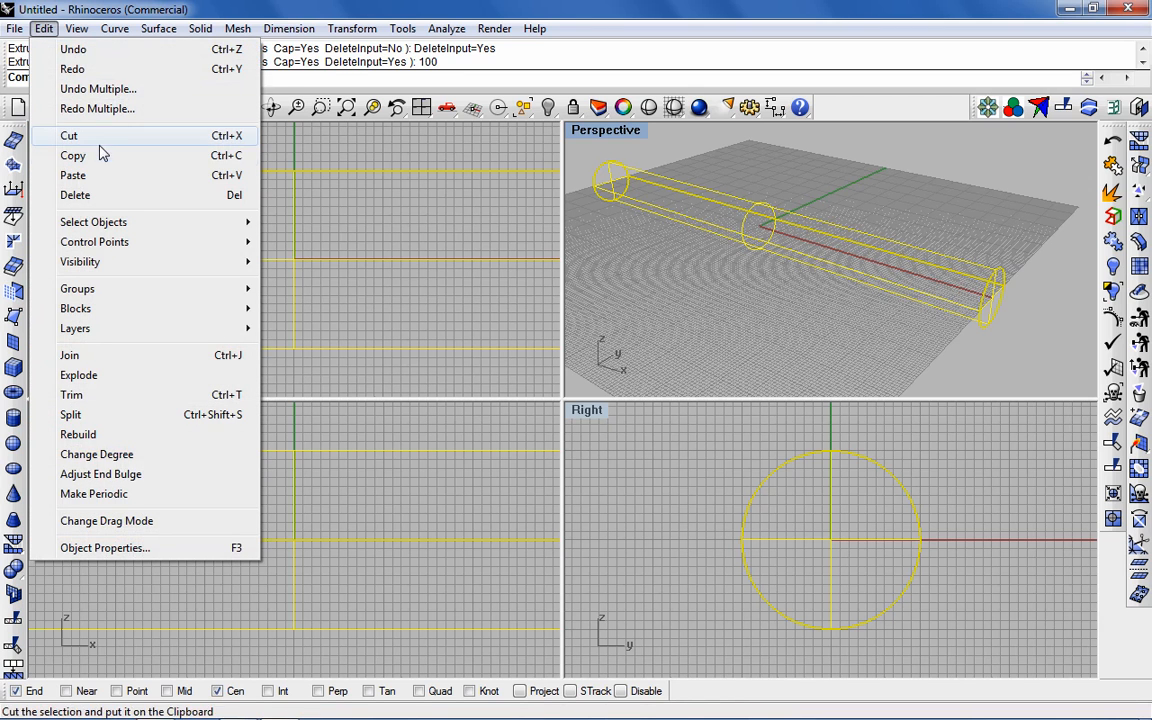
{"action": "left_click", "coordinate": [72, 155]}
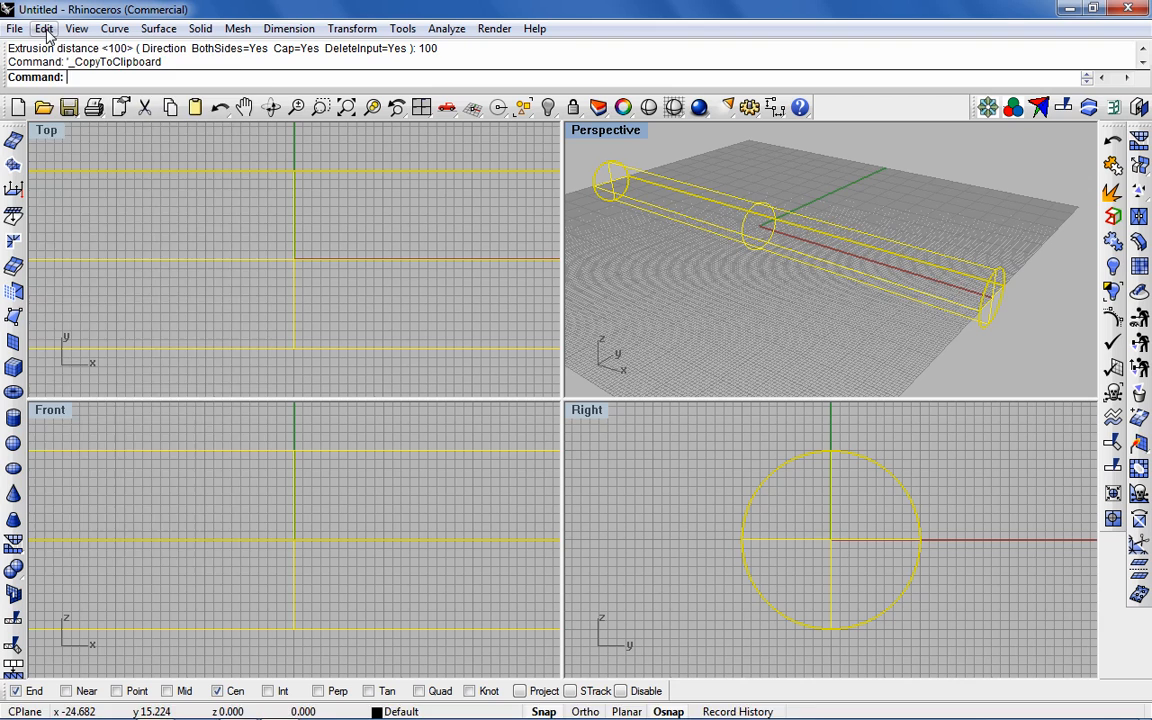
{"action": "left_click", "coordinate": [43, 28]}
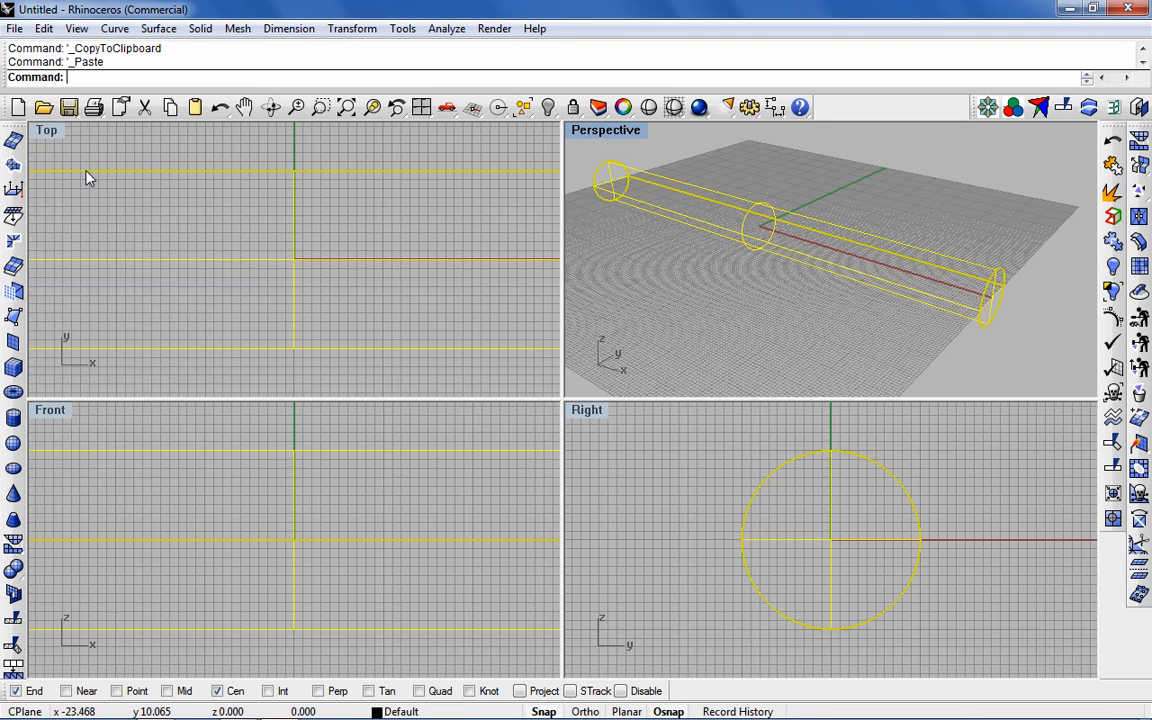
{"action": "left_click", "coordinate": [43, 27]}
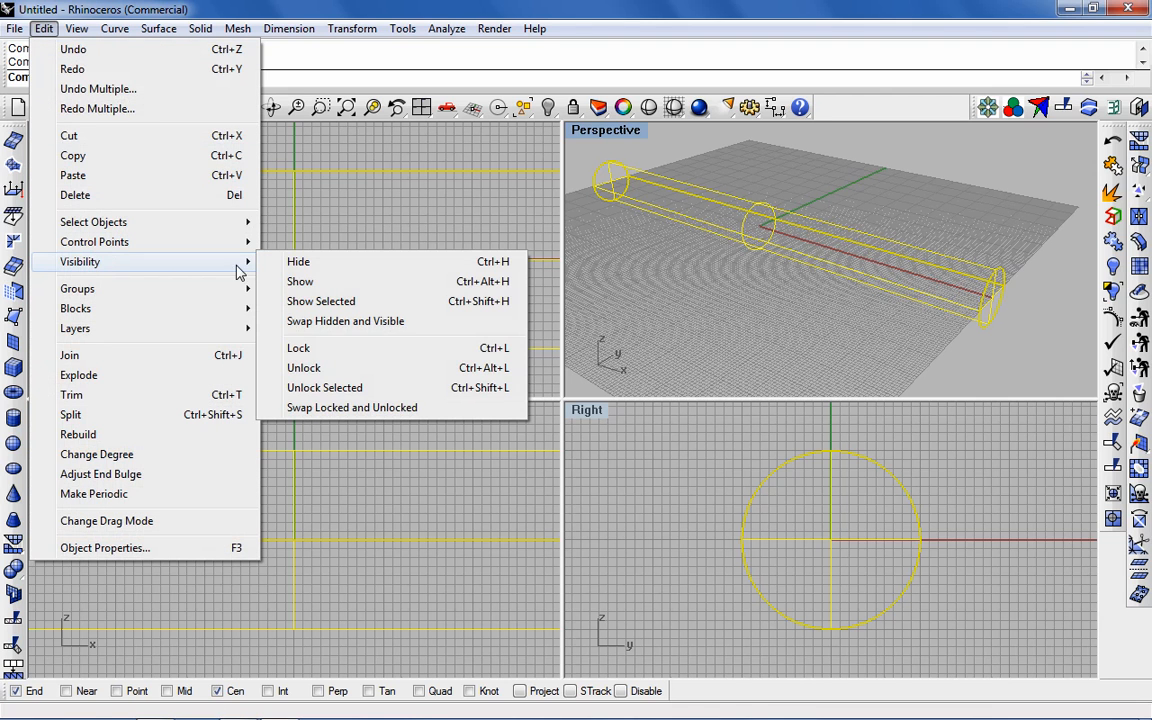
{"action": "left_click", "coordinate": [298, 261]}
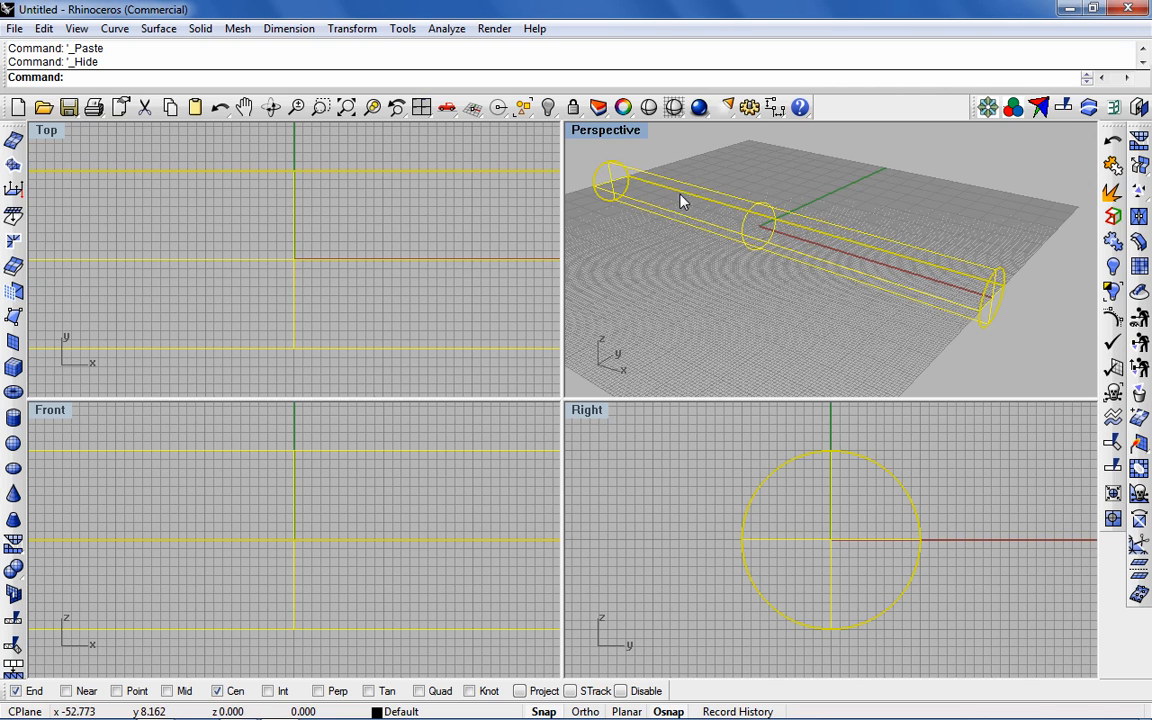
Step: Scale the visible cylinder 2-D by 0.7 about the origin
{"action": "left_click", "coordinate": [351, 28]}
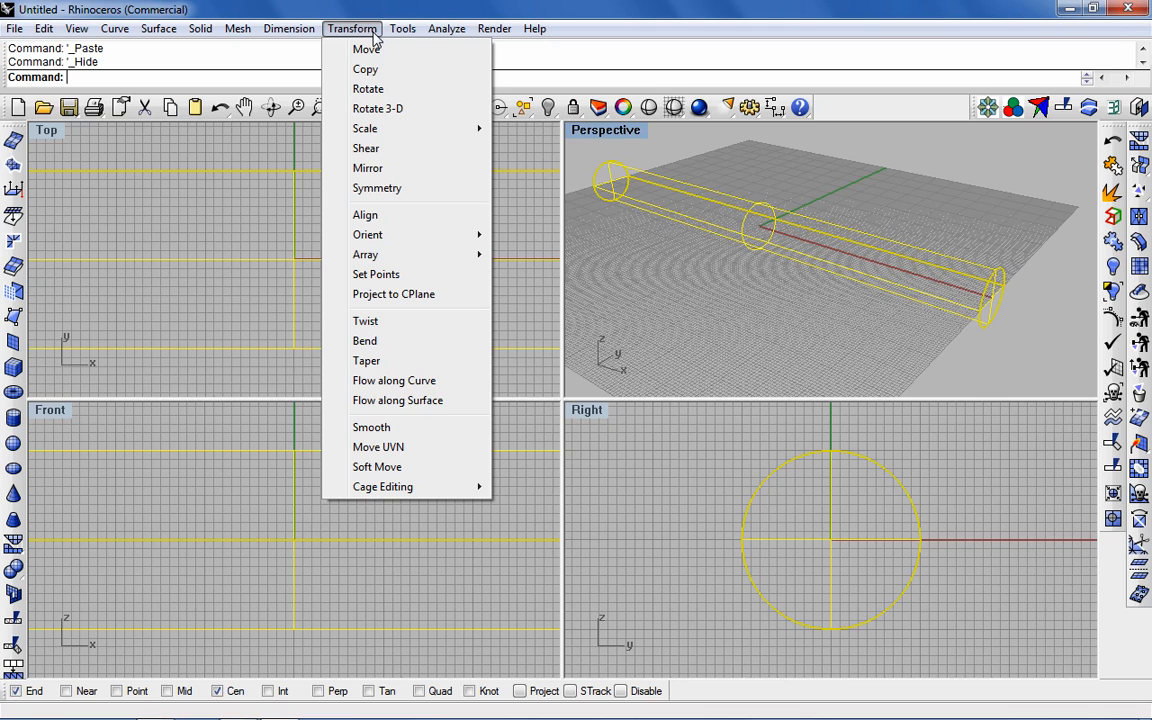
{"action": "mouse_move", "coordinate": [365, 128]}
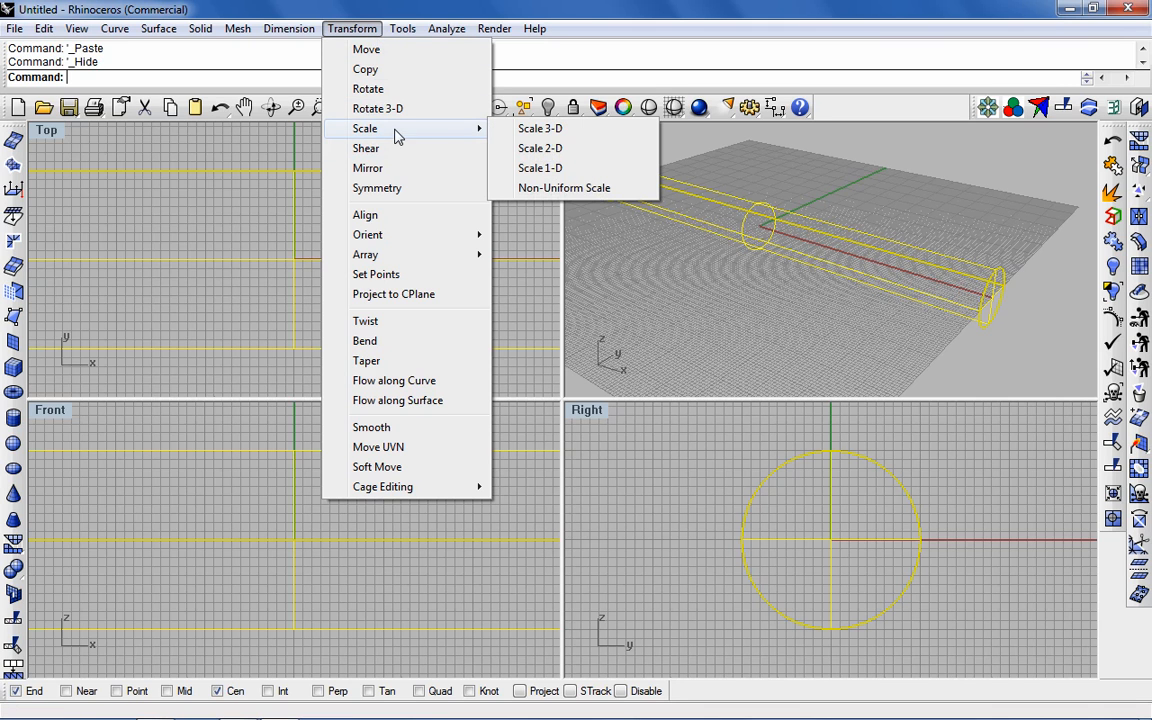
{"action": "mouse_move", "coordinate": [540, 148]}
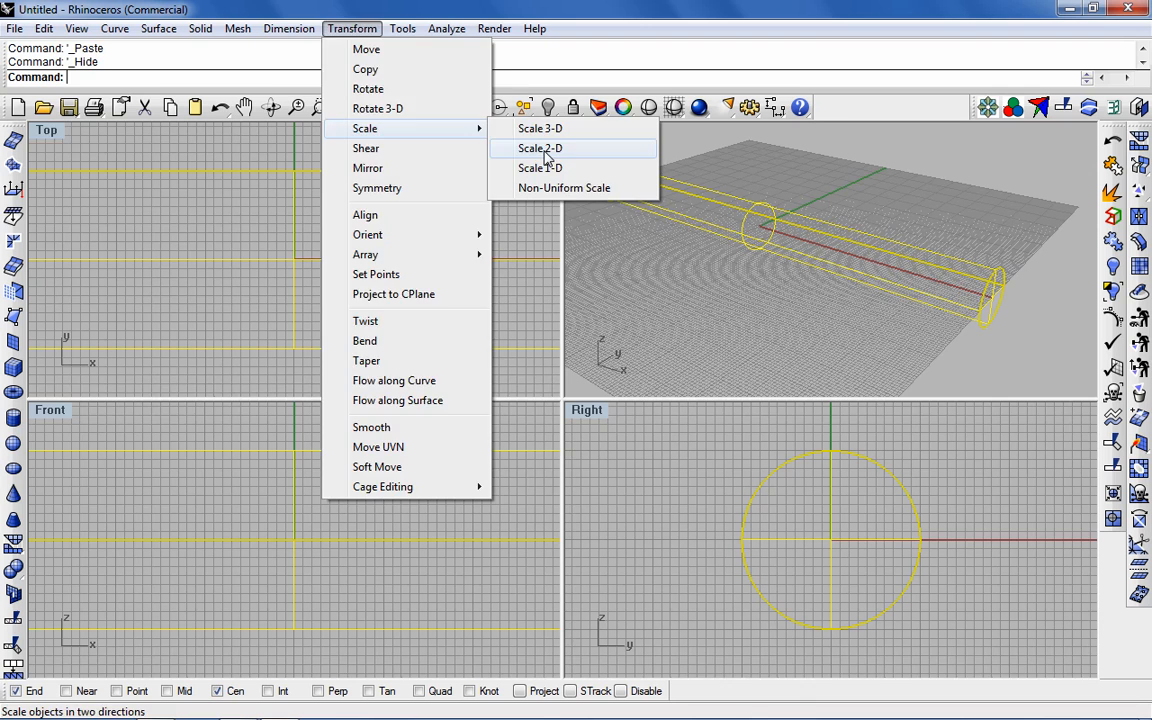
{"action": "left_click", "coordinate": [540, 148]}
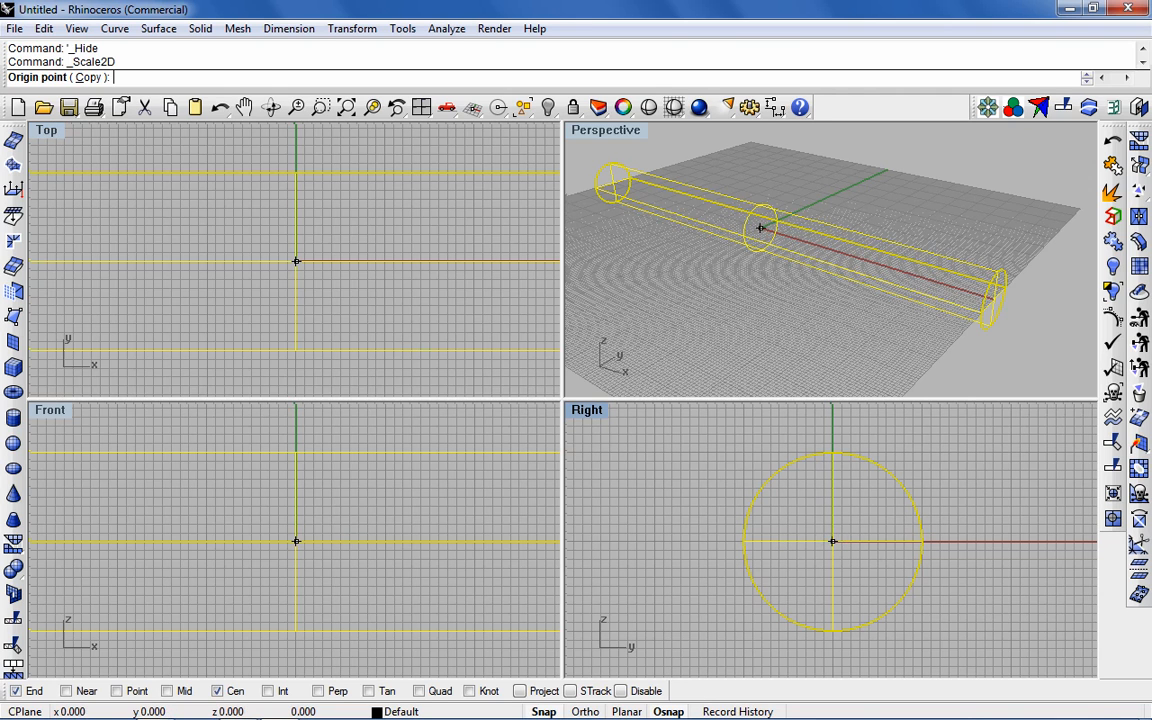
{"action": "left_click", "coordinate": [833, 541]}
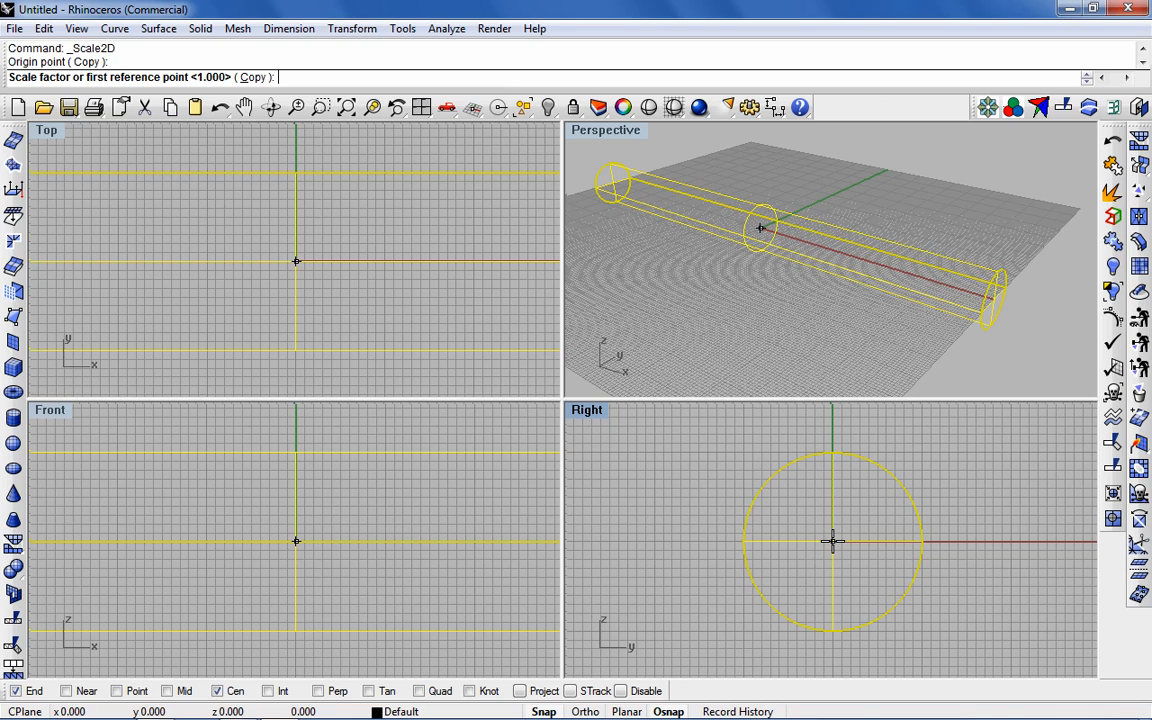
{"action": "type", "text": "0"}
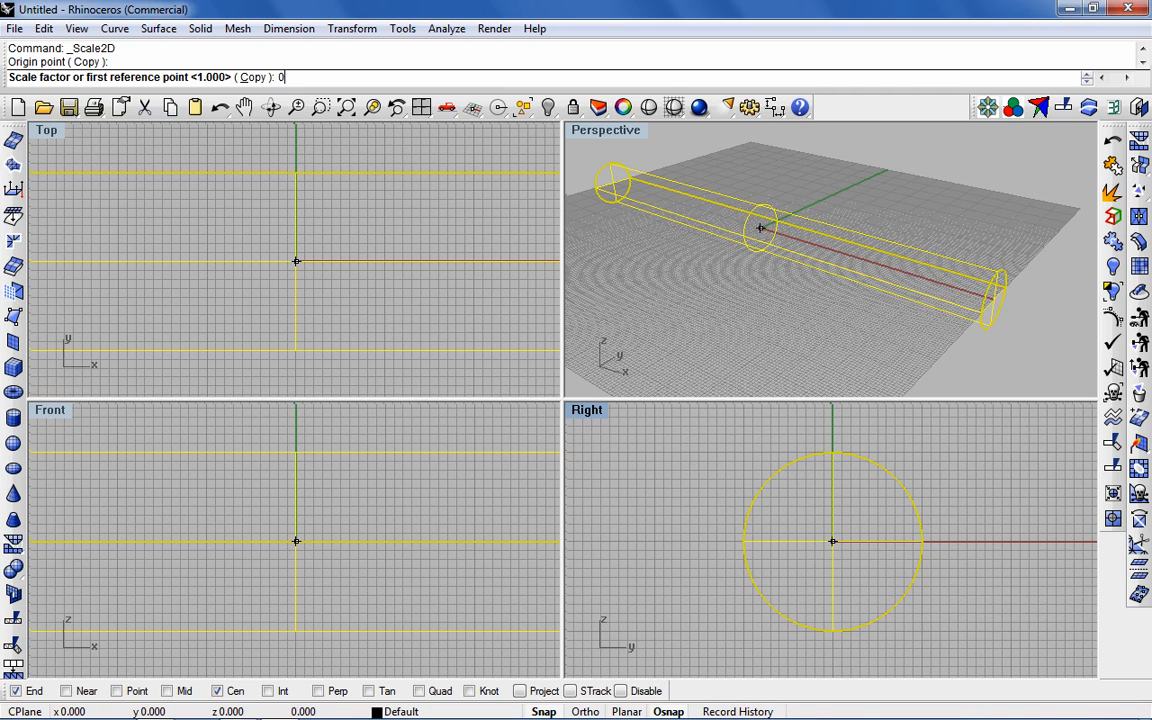
{"action": "type", "text": ".7"}
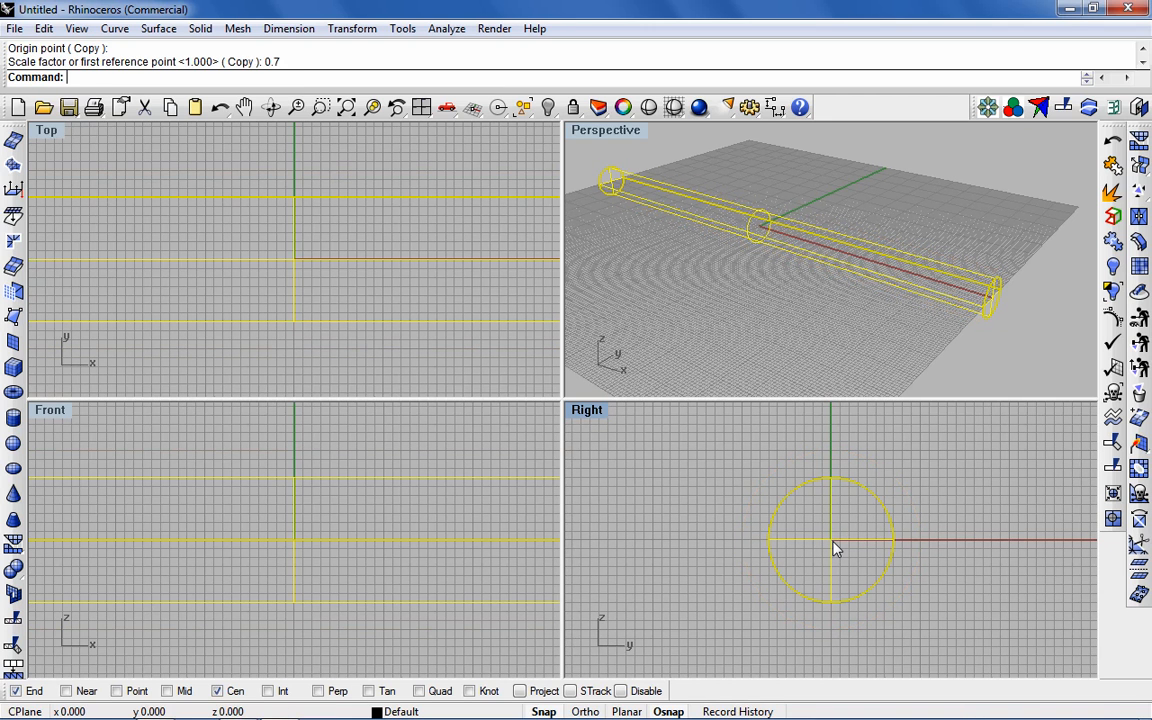
Step: Rotate the thinner cylinder 20 degrees about the origin
{"action": "left_click", "coordinate": [351, 28]}
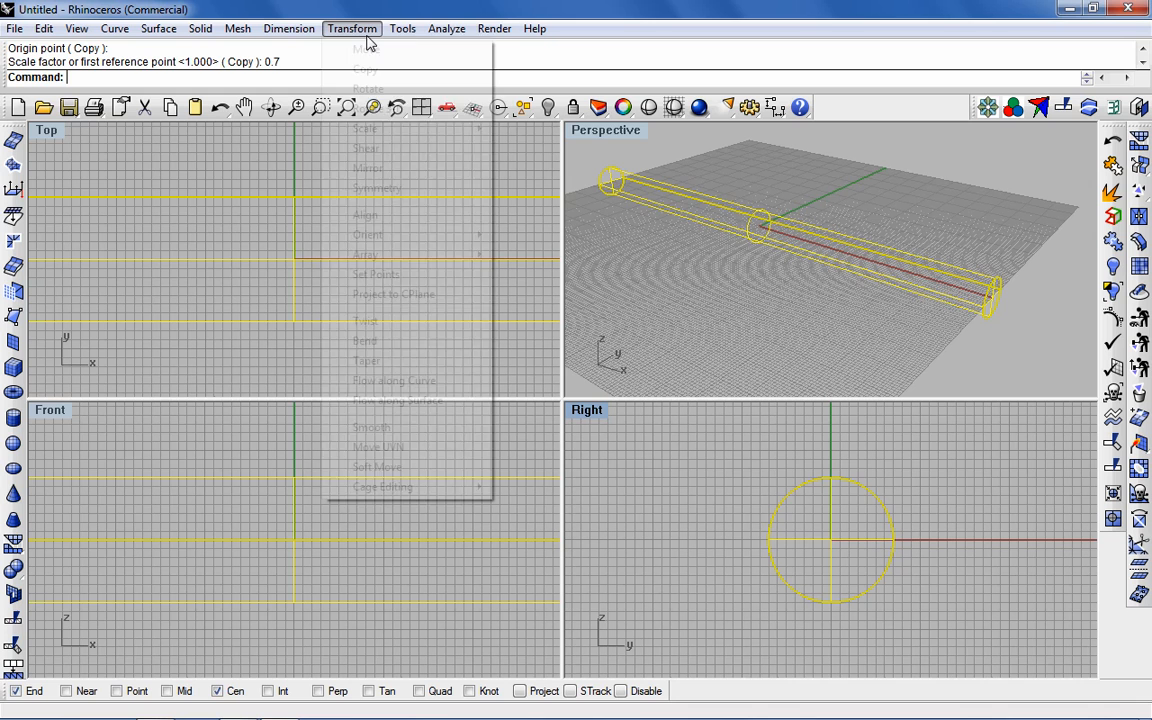
{"action": "mouse_move", "coordinate": [368, 89]}
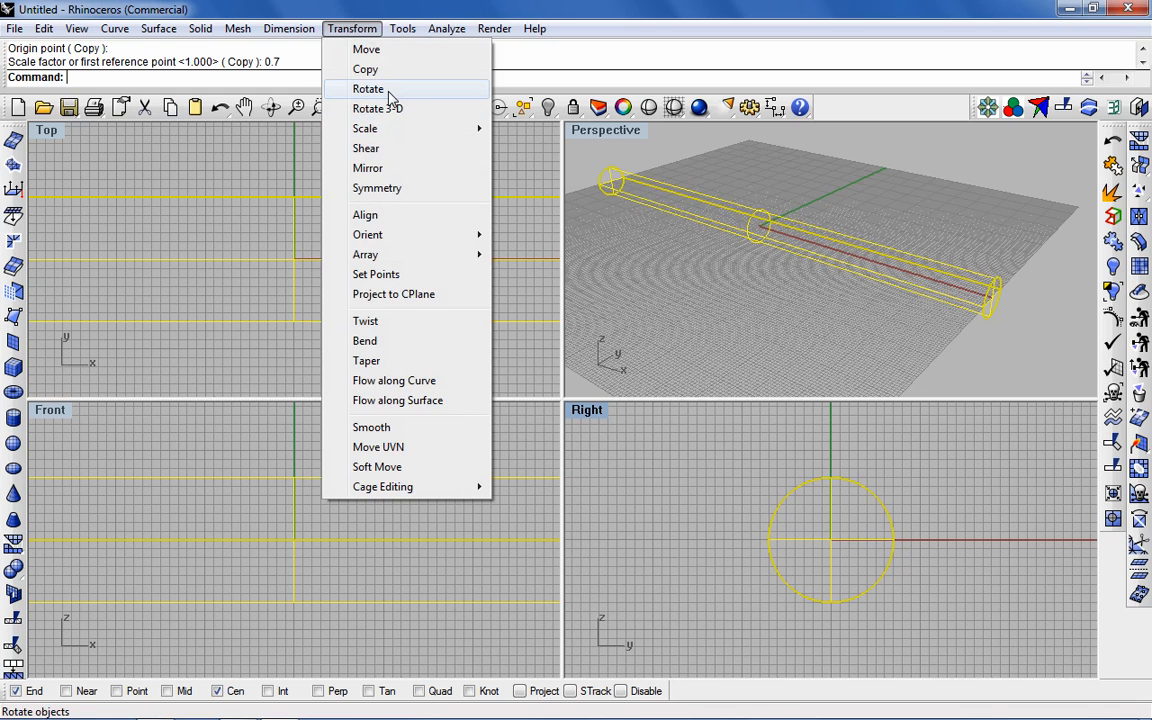
{"action": "left_click", "coordinate": [368, 89]}
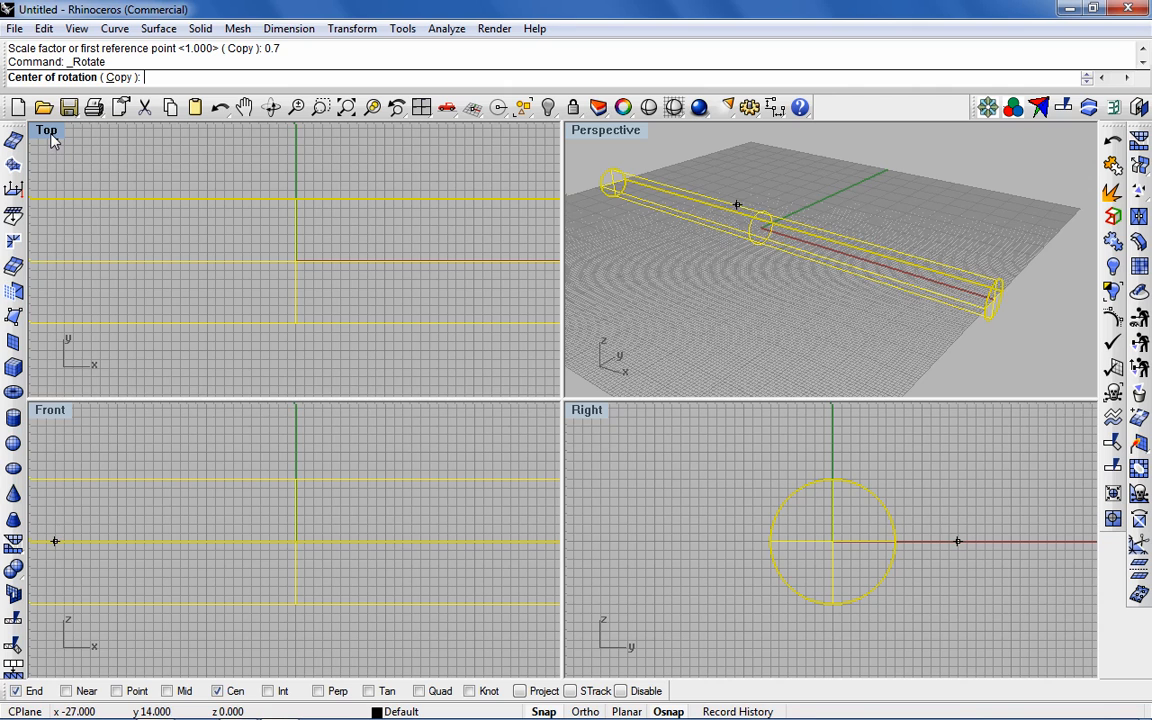
{"action": "mouse_move", "coordinate": [300, 260]}
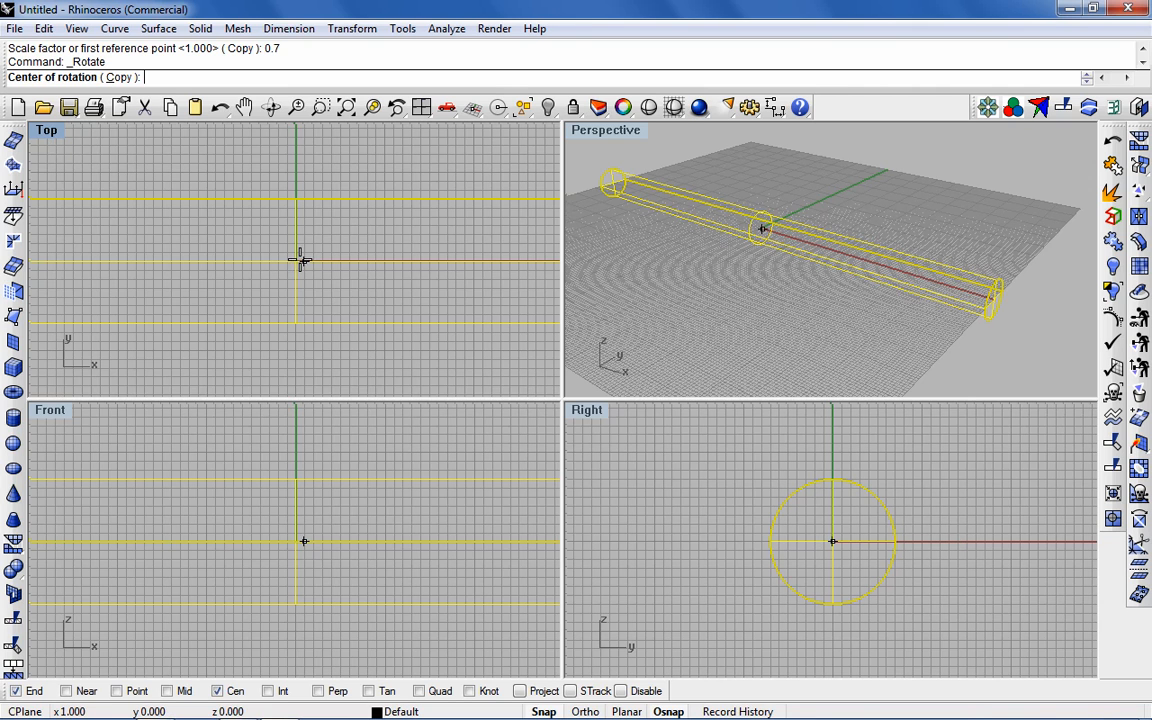
{"action": "left_click", "coordinate": [295, 261]}
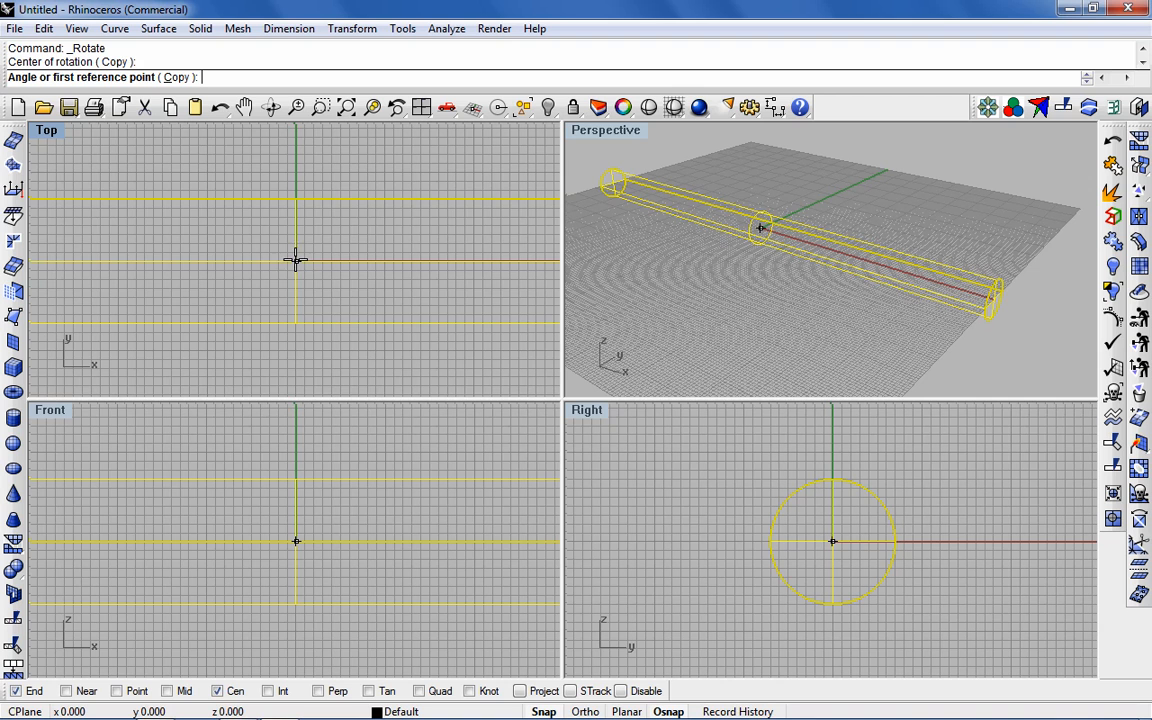
{"action": "type", "text": "20"}
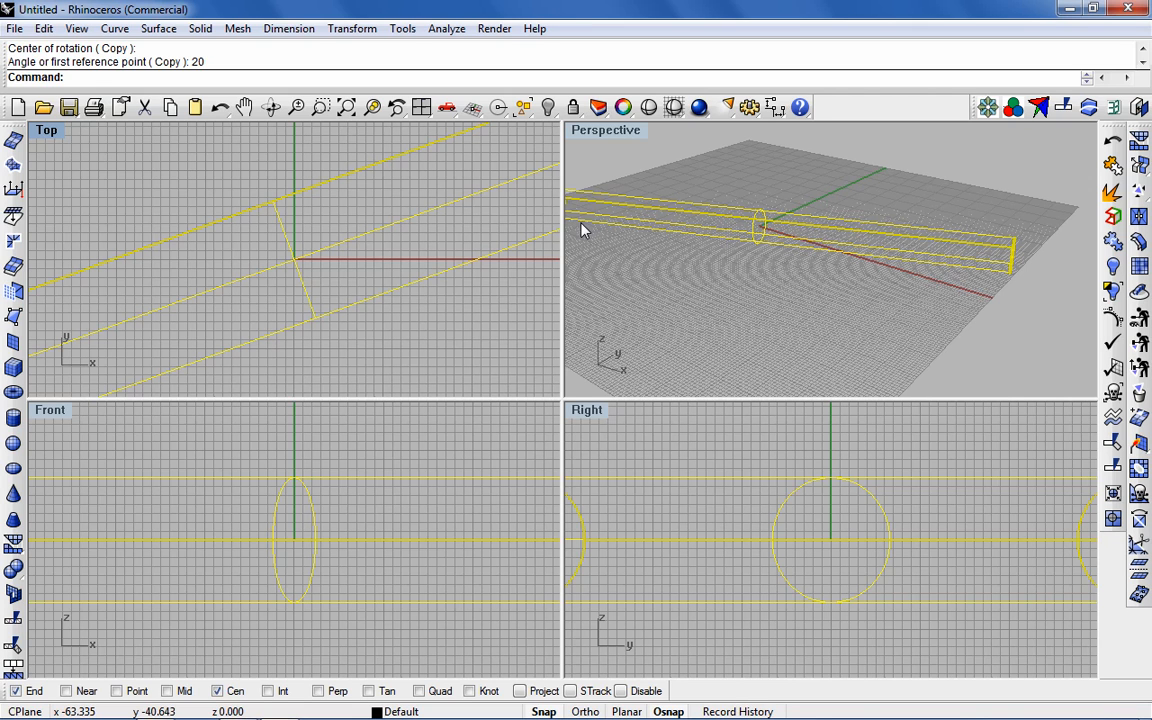
{"action": "mouse_move", "coordinate": [350, 120]}
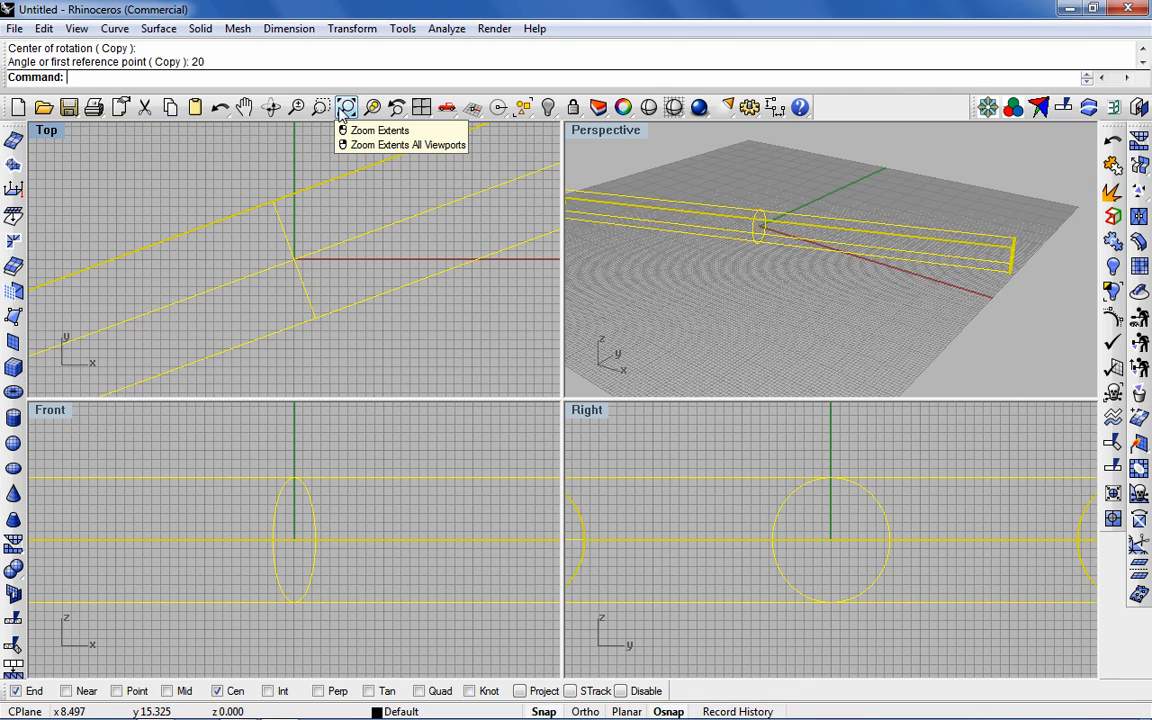
Step: Unhide the full-size cylinder so both cylinders are visible
{"action": "left_click", "coordinate": [43, 28]}
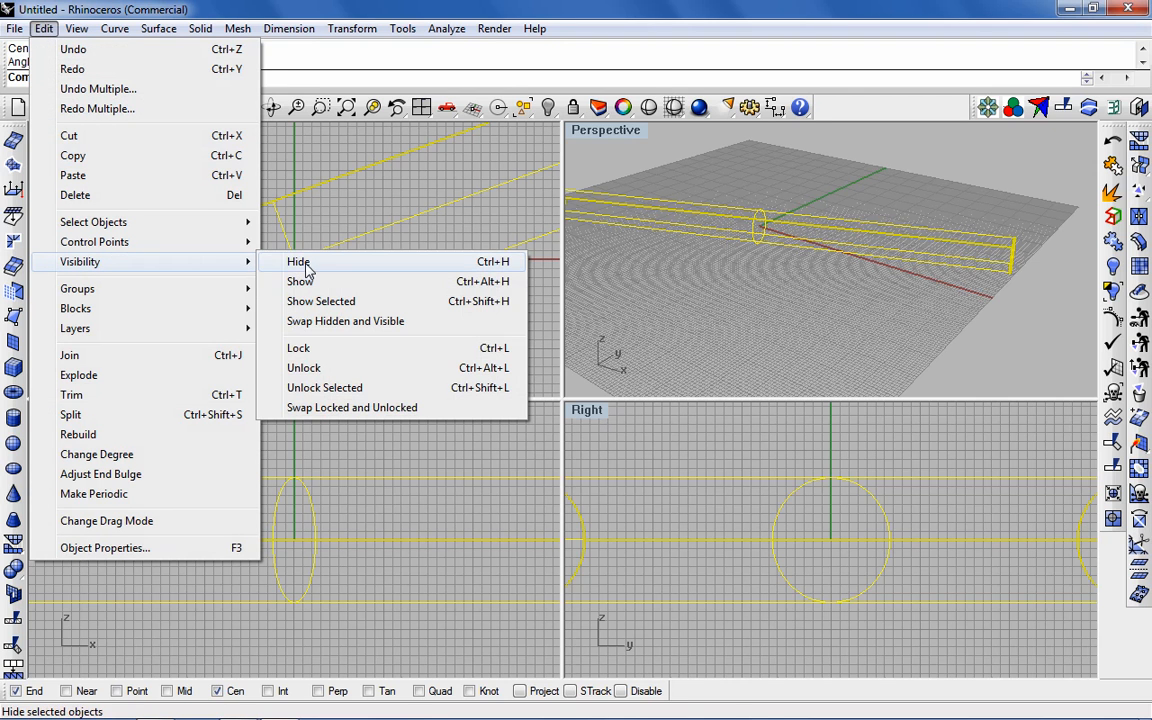
{"action": "left_click", "coordinate": [300, 281]}
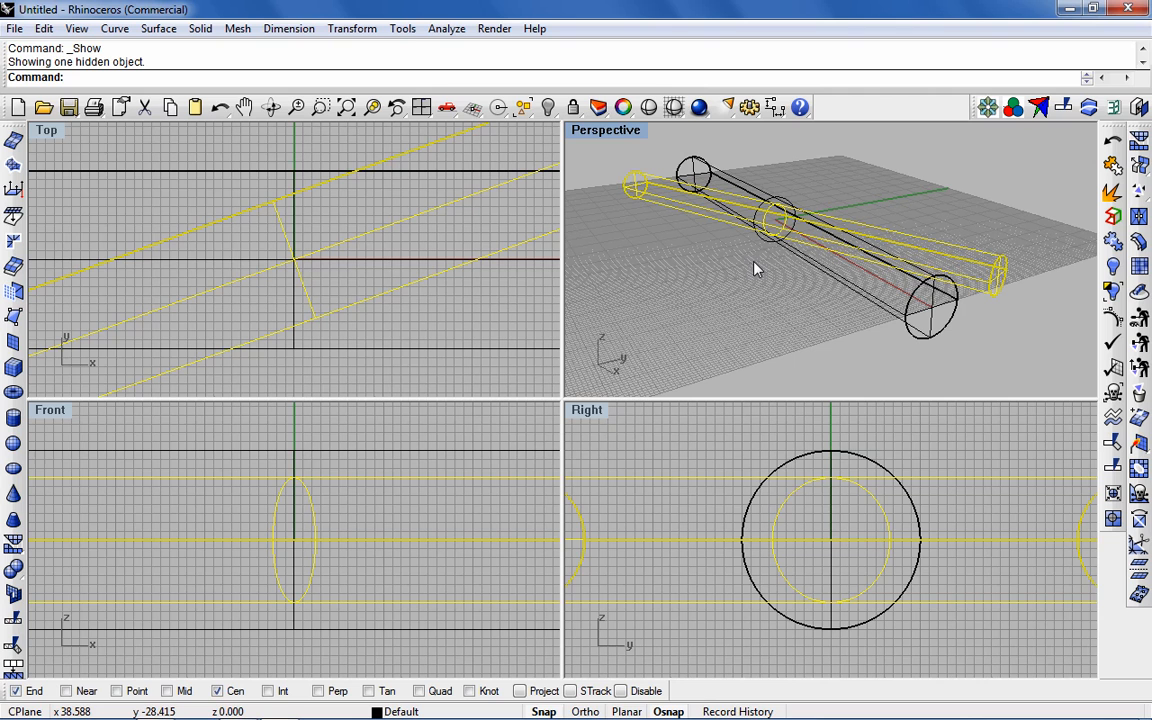
{"action": "mouse_move", "coordinate": [758, 270]}
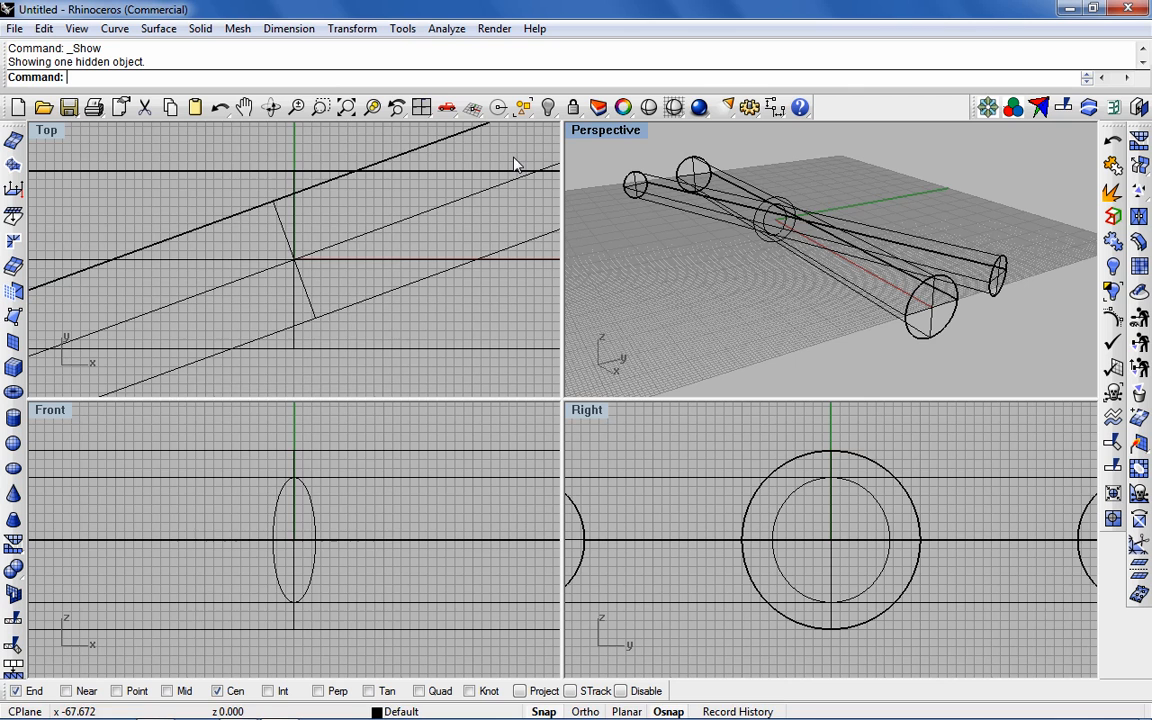
Step: Boolean split one cylinder with the other where they cross
{"action": "left_click", "coordinate": [200, 28]}
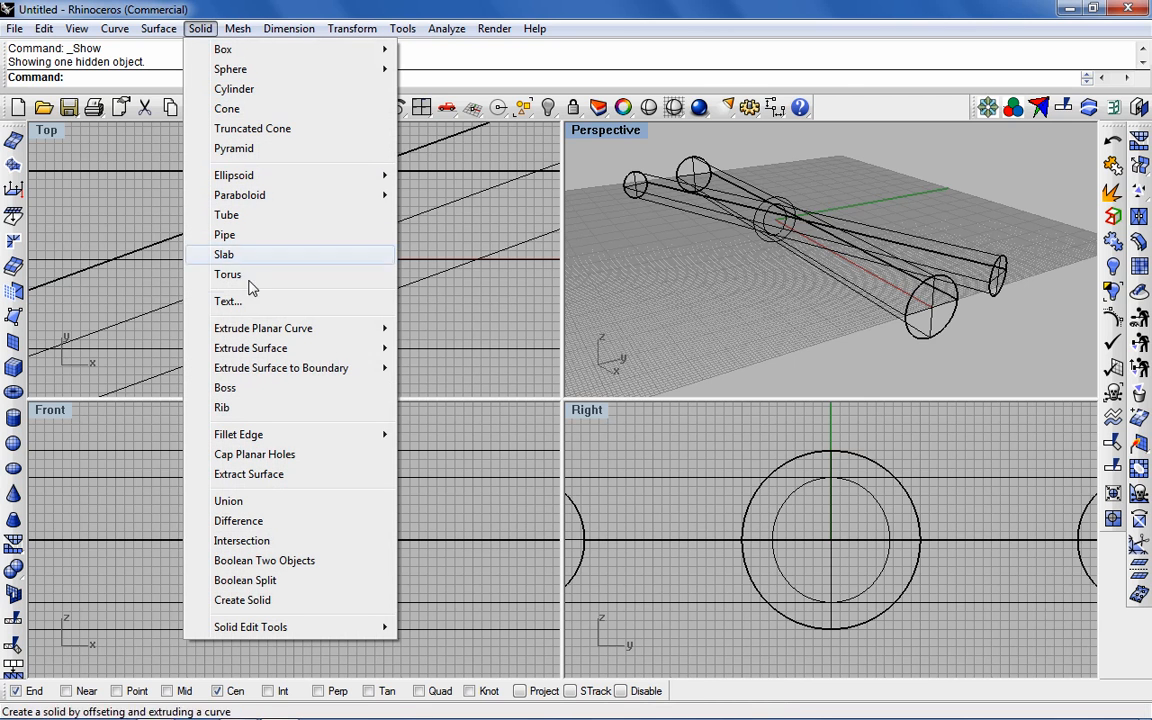
{"action": "mouse_move", "coordinate": [245, 580]}
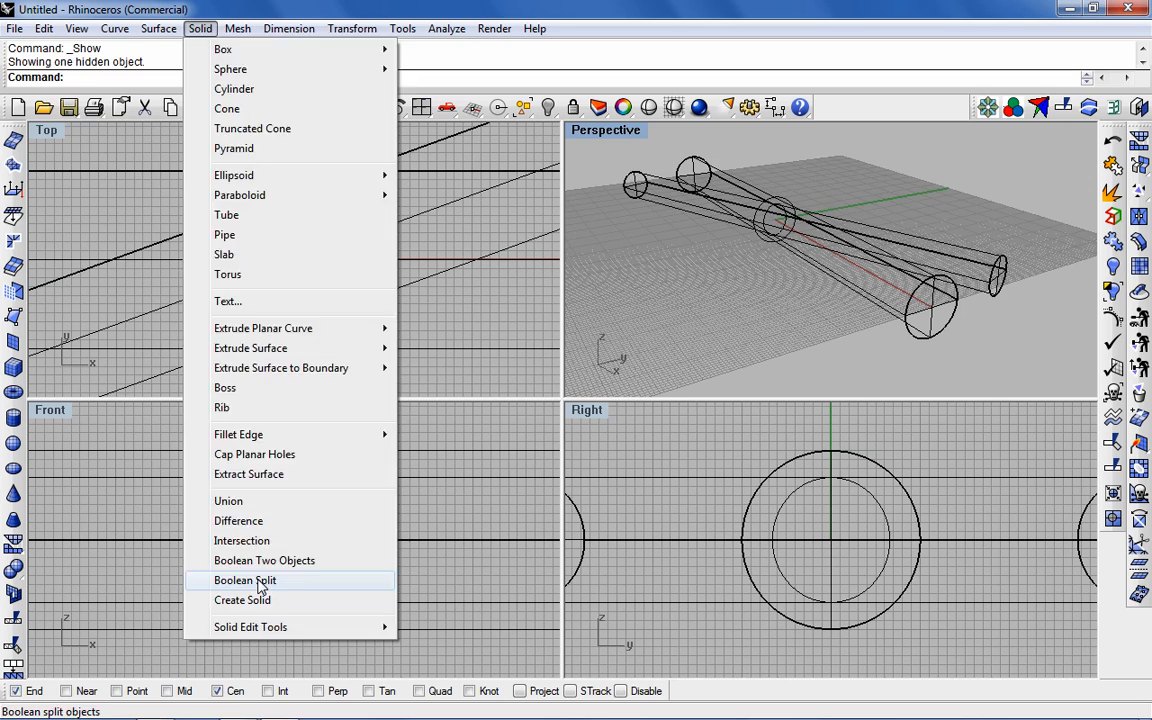
{"action": "left_click", "coordinate": [246, 580]}
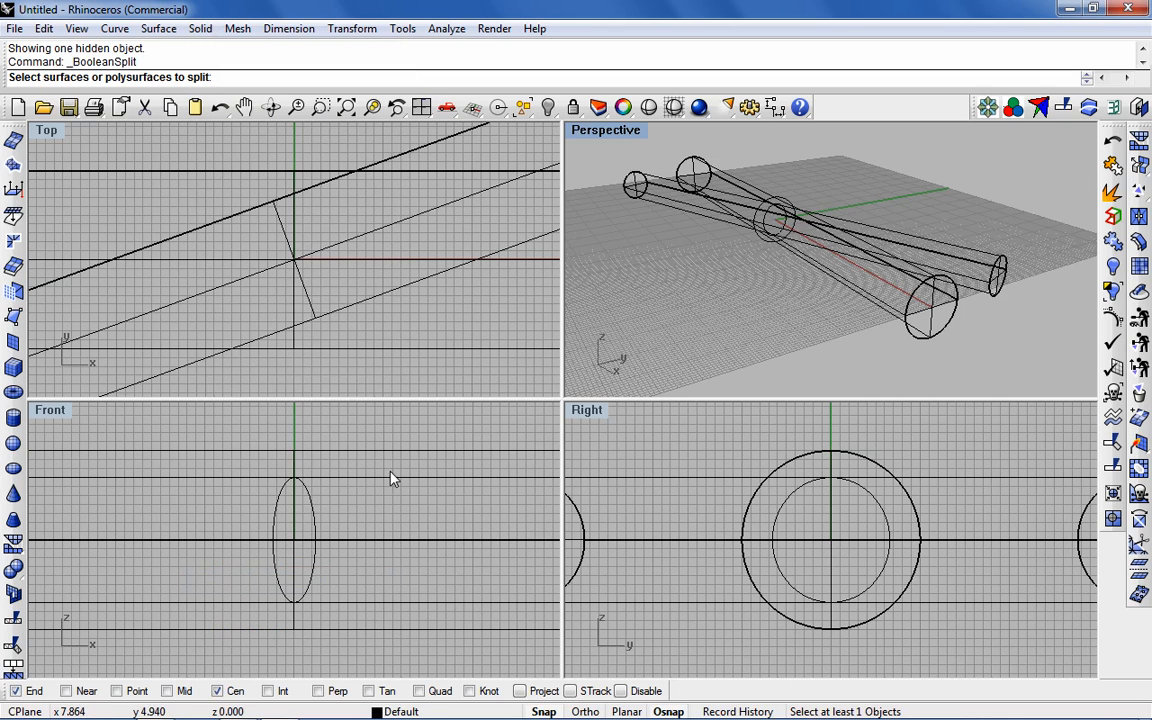
{"action": "mouse_move", "coordinate": [675, 207]}
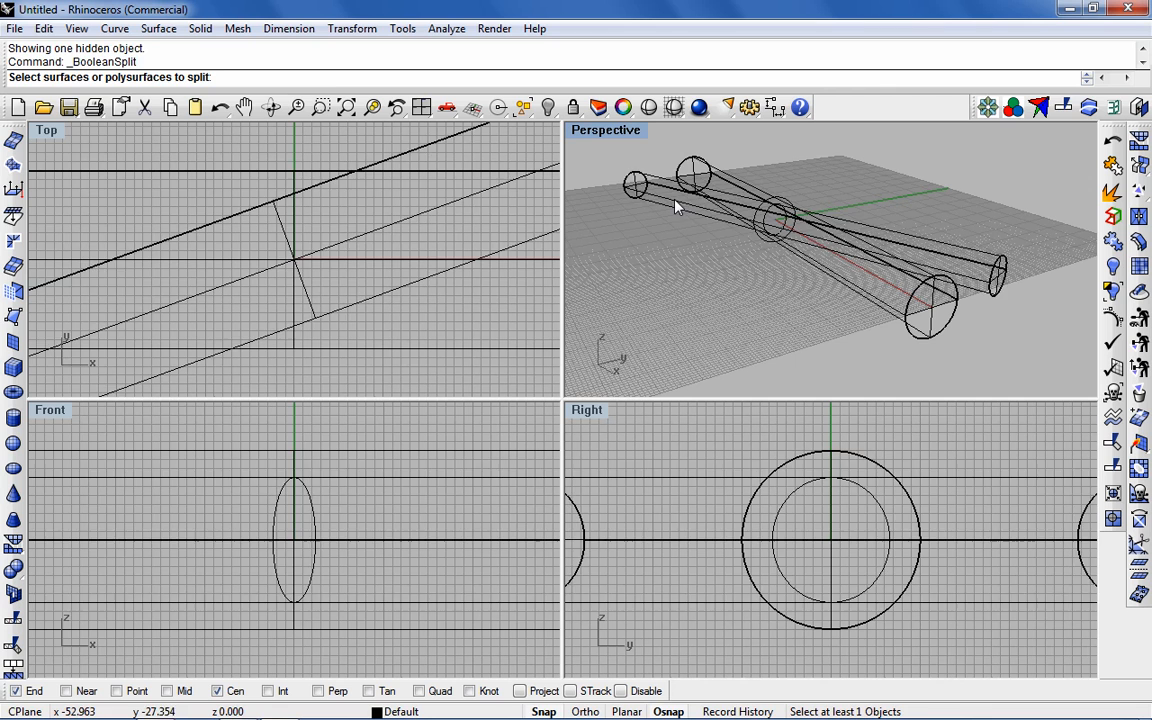
{"action": "left_click", "coordinate": [770, 220]}
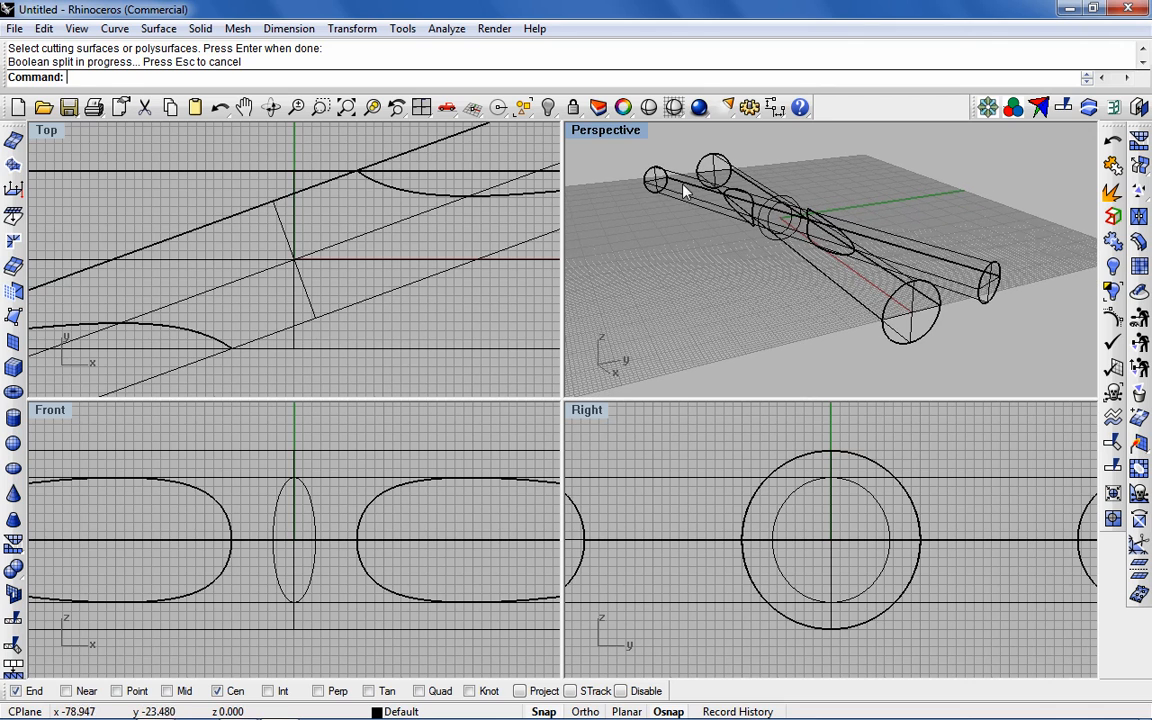
Step: Delete the thinner cylinder's far end and inner segment left by the split
{"action": "left_click", "coordinate": [44, 28]}
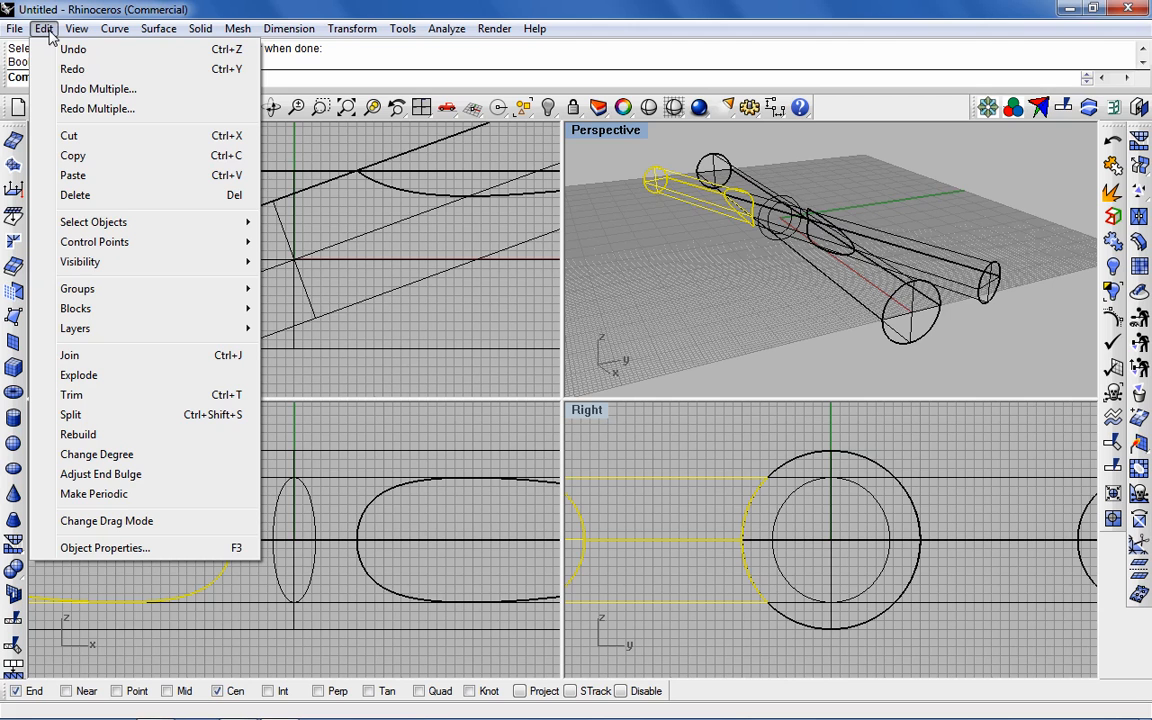
{"action": "left_click", "coordinate": [75, 195]}
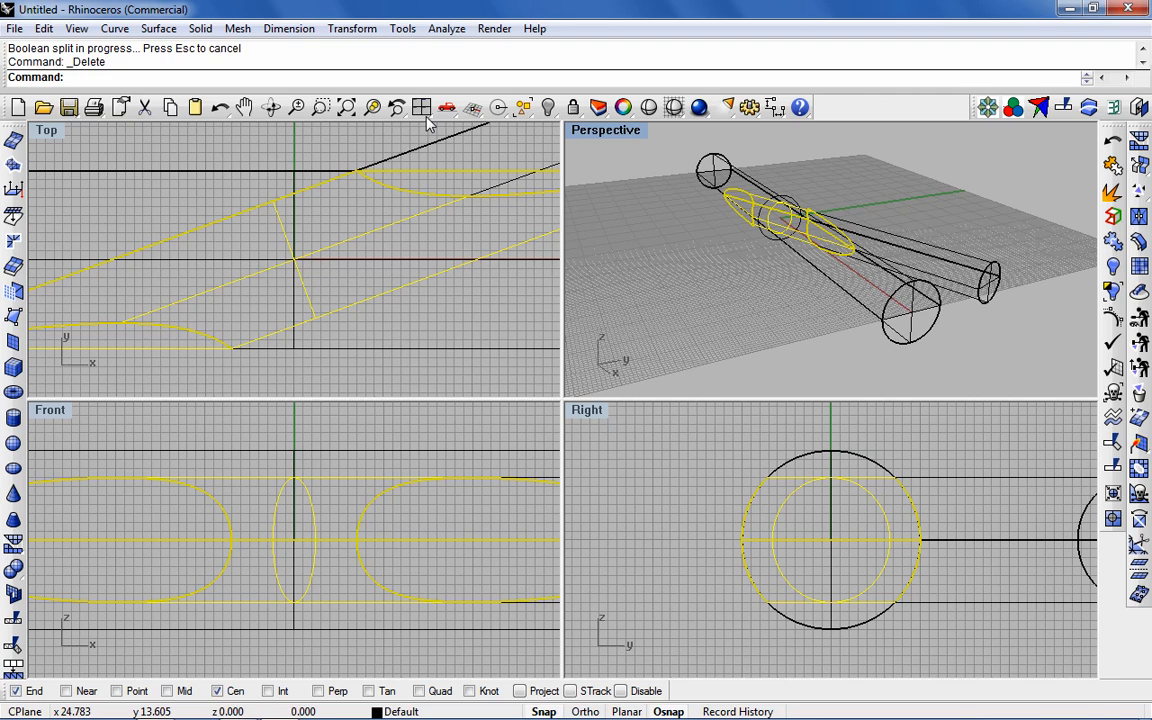
{"action": "left_click", "coordinate": [43, 27]}
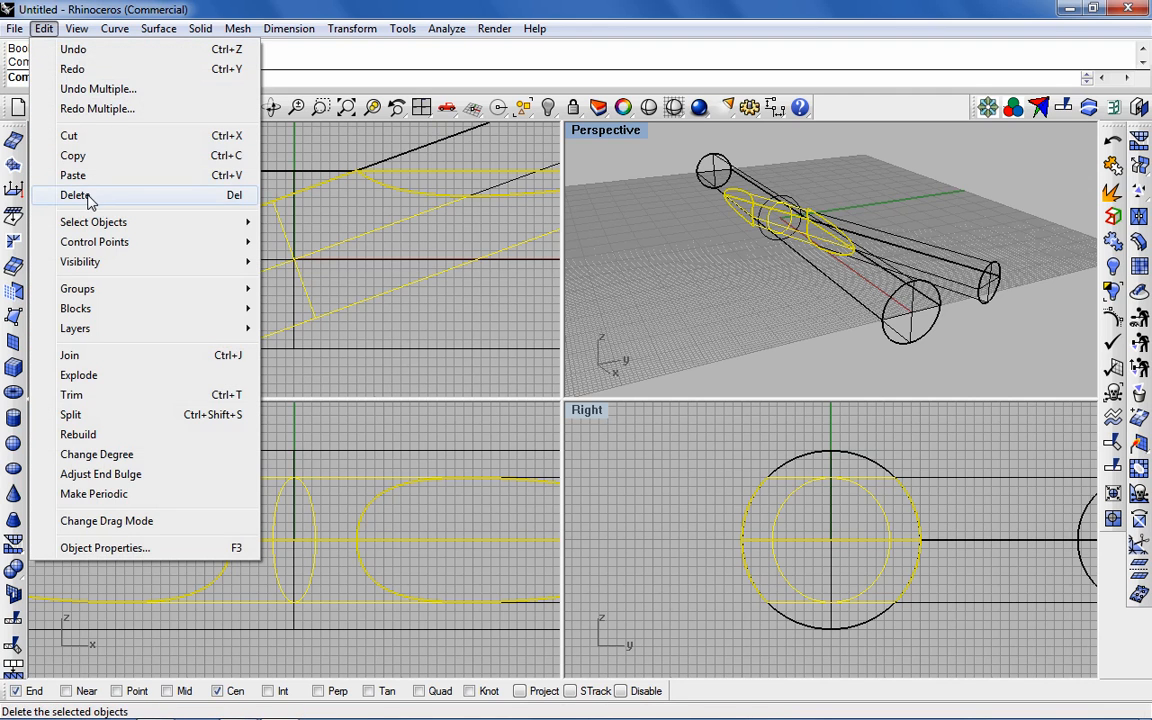
{"action": "left_click", "coordinate": [75, 195]}
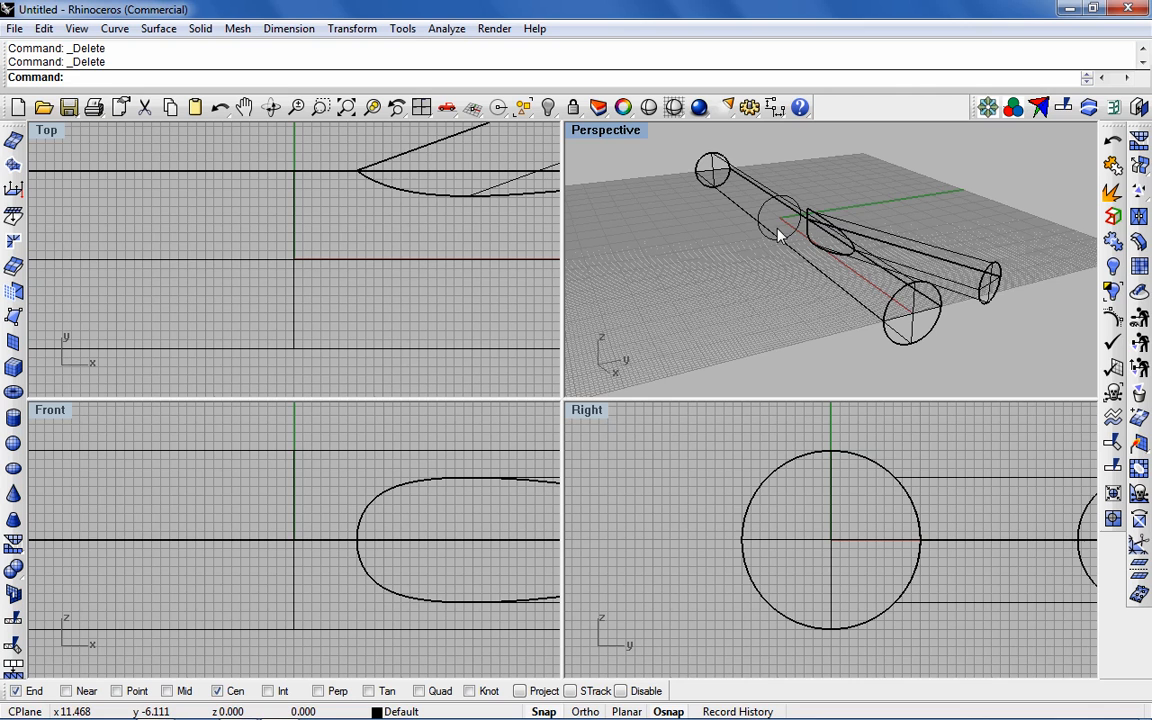
{"action": "mouse_move", "coordinate": [640, 140]}
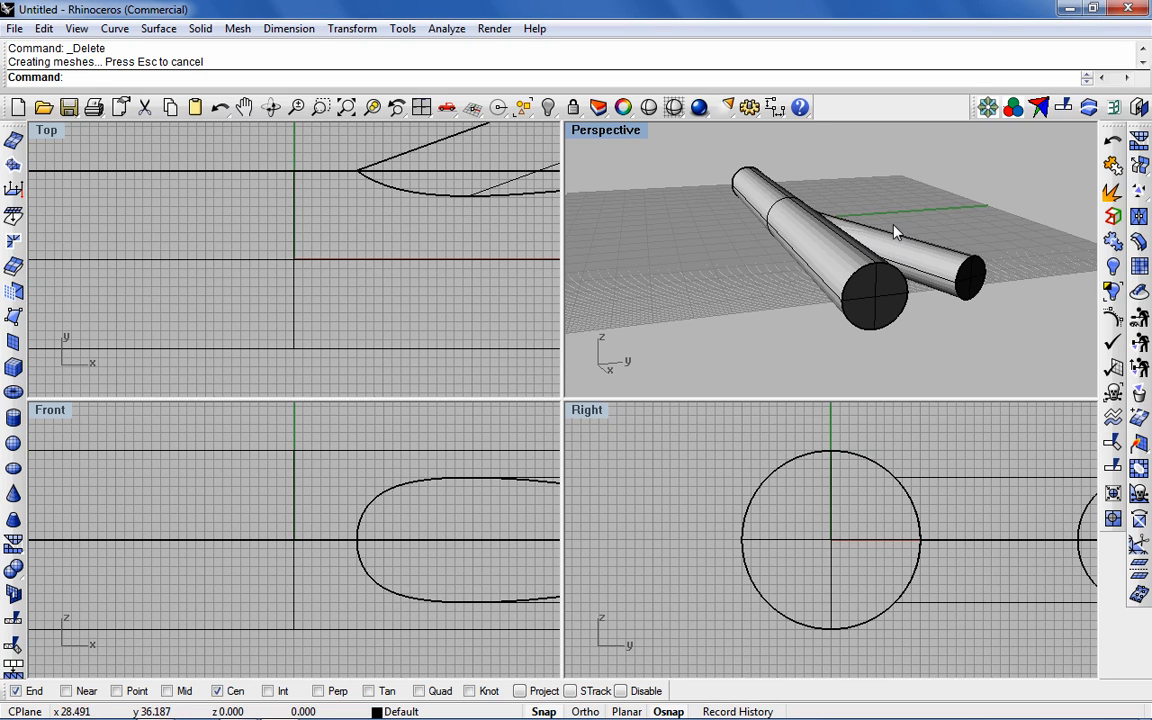
Step: Select both remaining cylinder parts and group them
{"action": "left_click", "coordinate": [895, 250]}
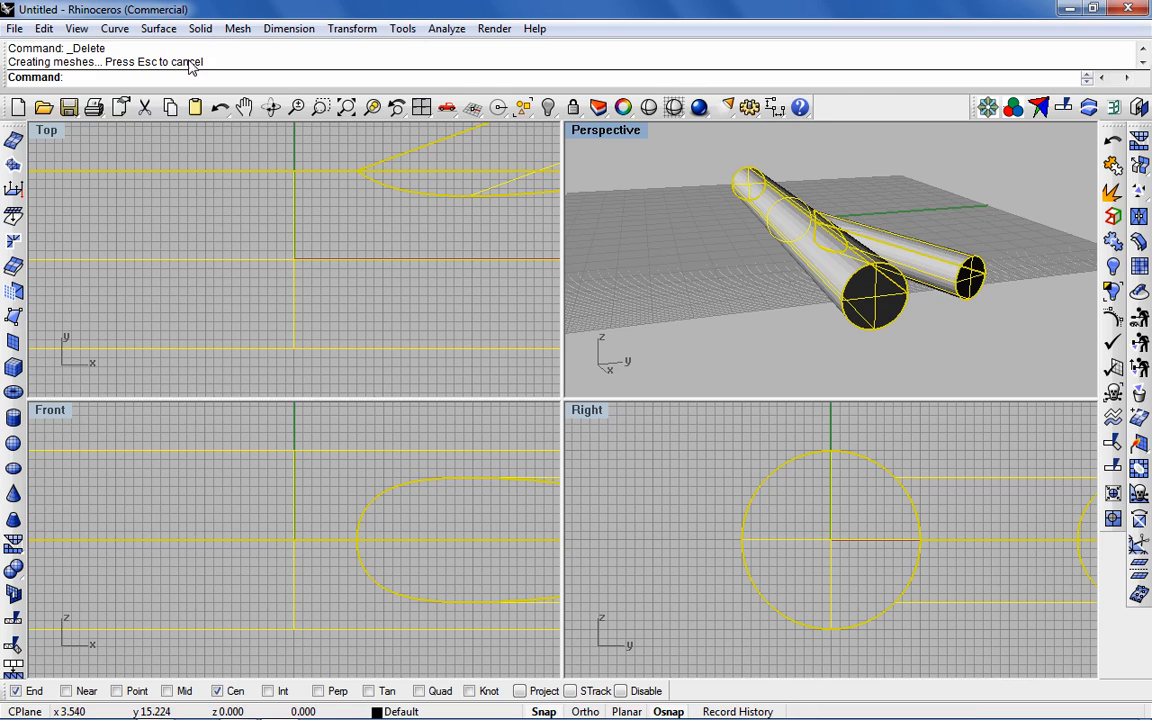
{"action": "left_click", "coordinate": [43, 27]}
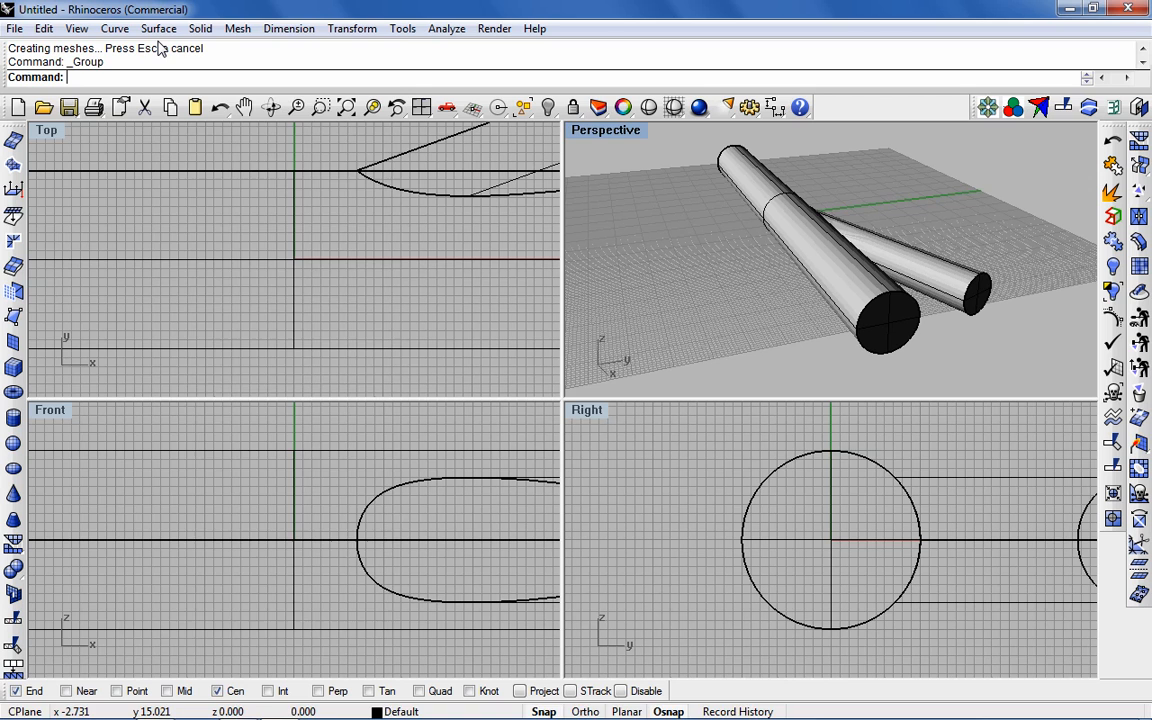
{"action": "left_click", "coordinate": [200, 27]}
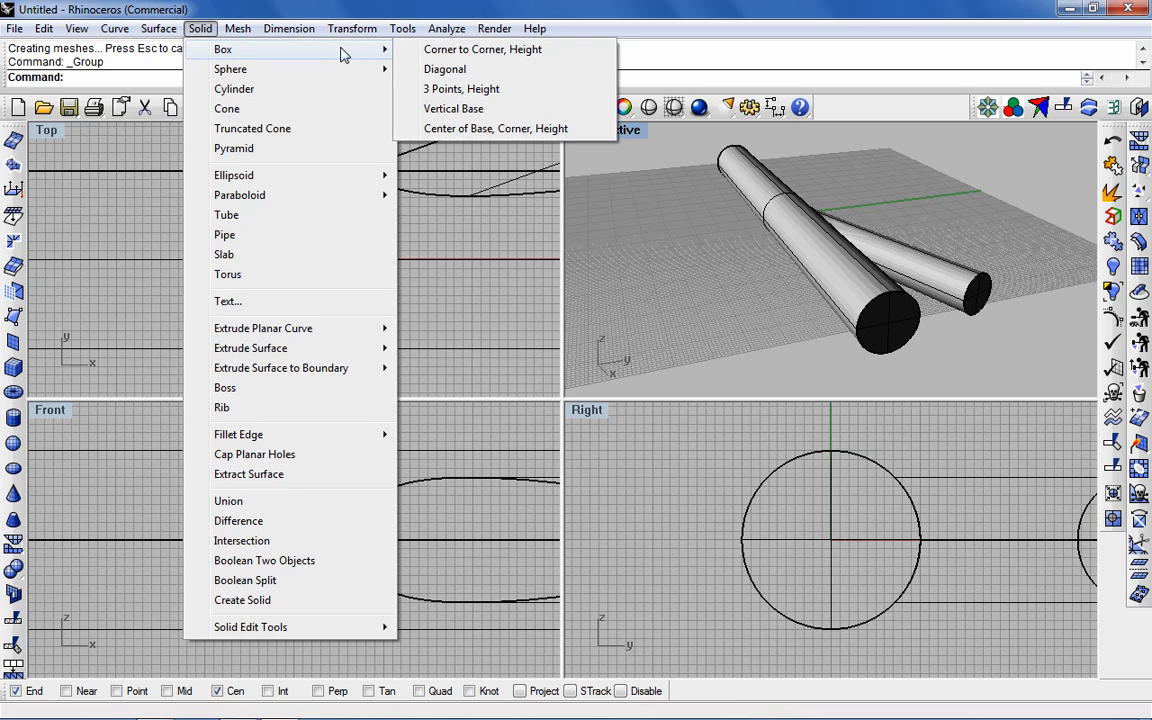
{"action": "mouse_move", "coordinate": [444, 69]}
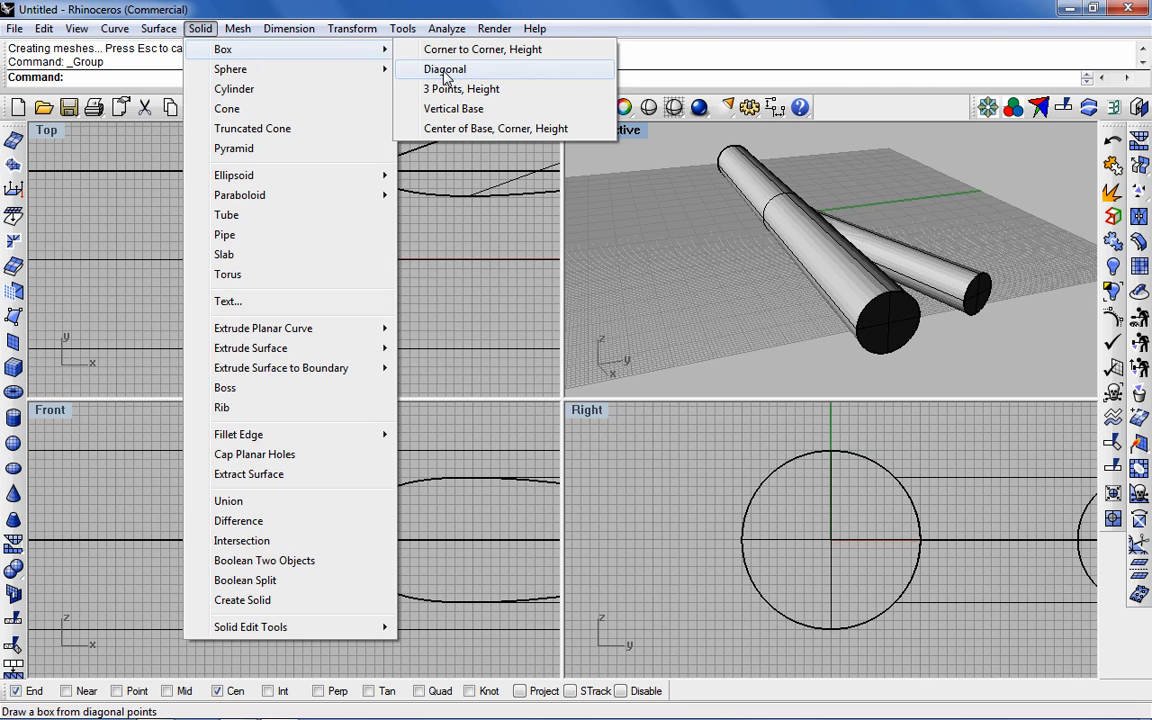
Step: Draw a diagonal box from corner -60,-60,-60 to 60,60,60 around the cylinders
{"action": "left_click", "coordinate": [444, 69]}
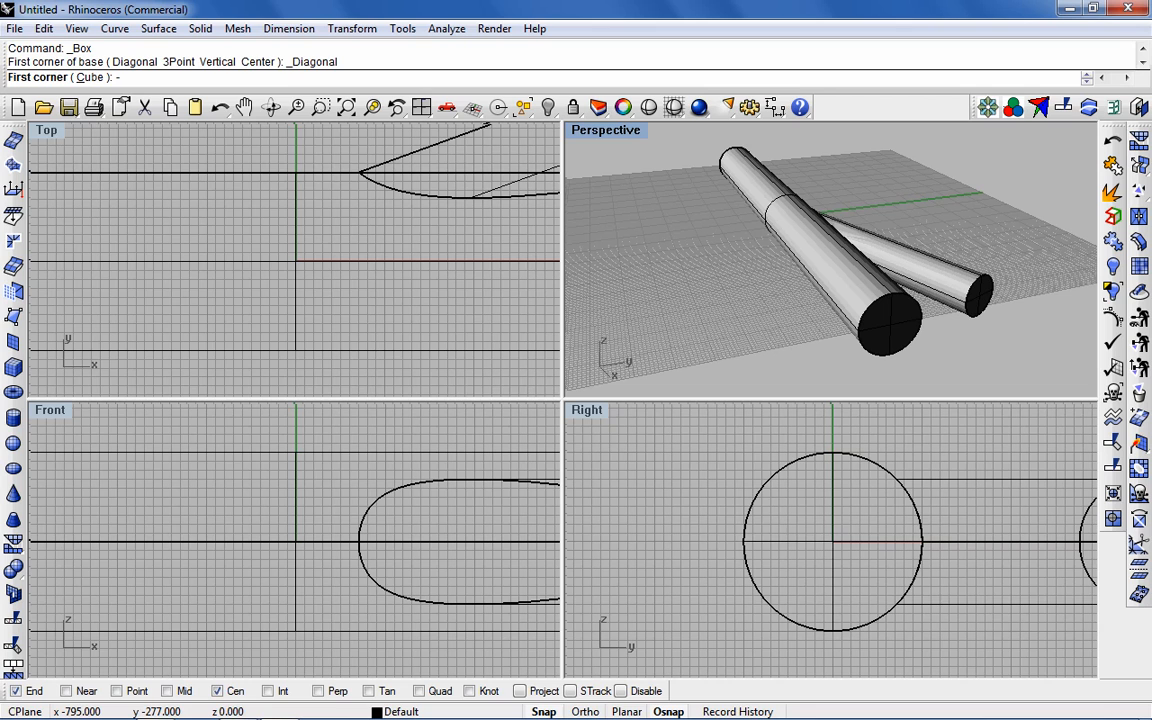
{"action": "type", "text": "-60,-60"}
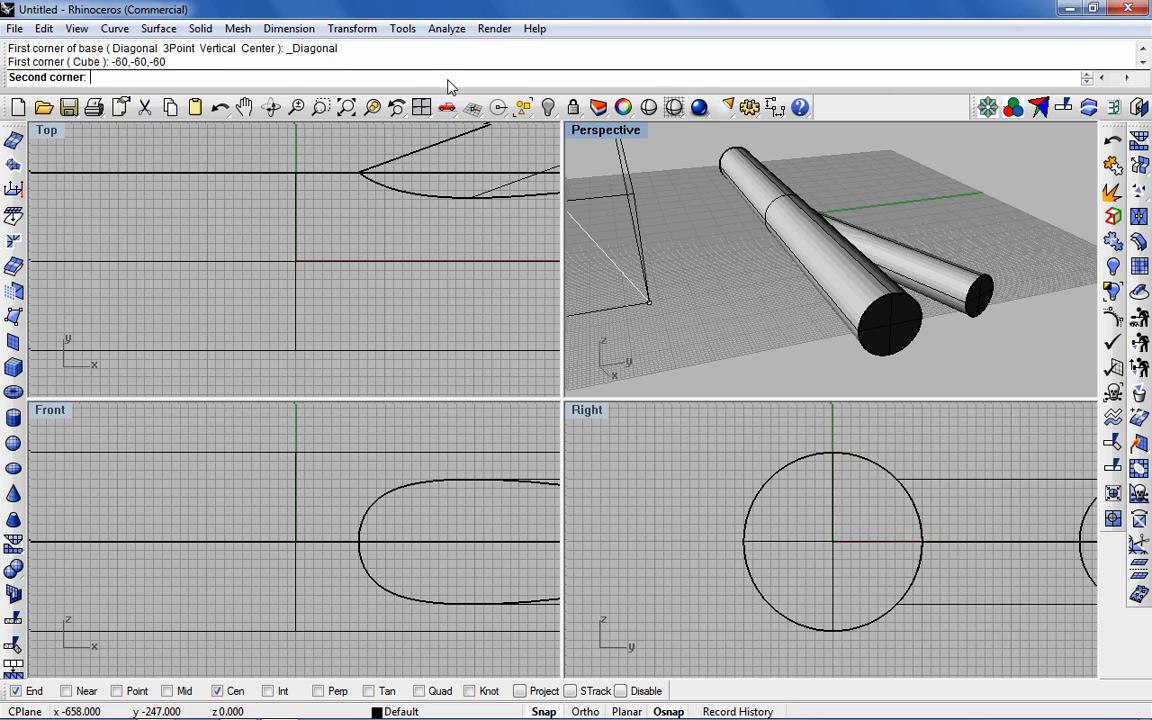
{"action": "type", "text": "60"}
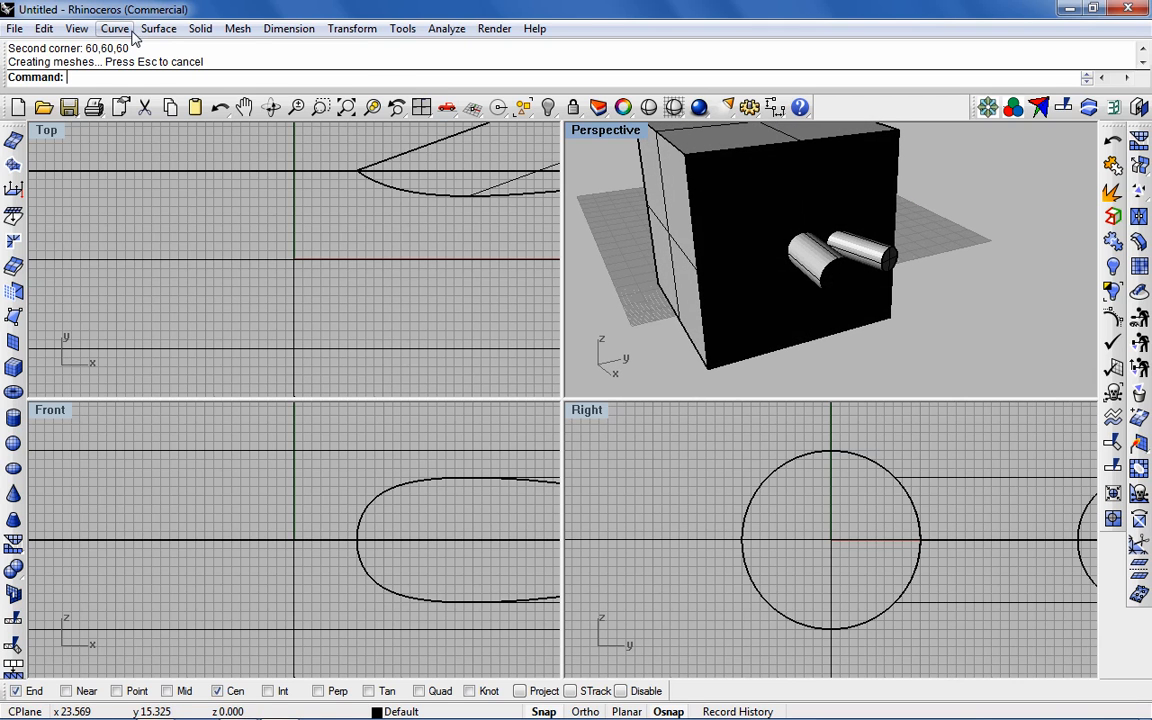
{"action": "left_click", "coordinate": [200, 28]}
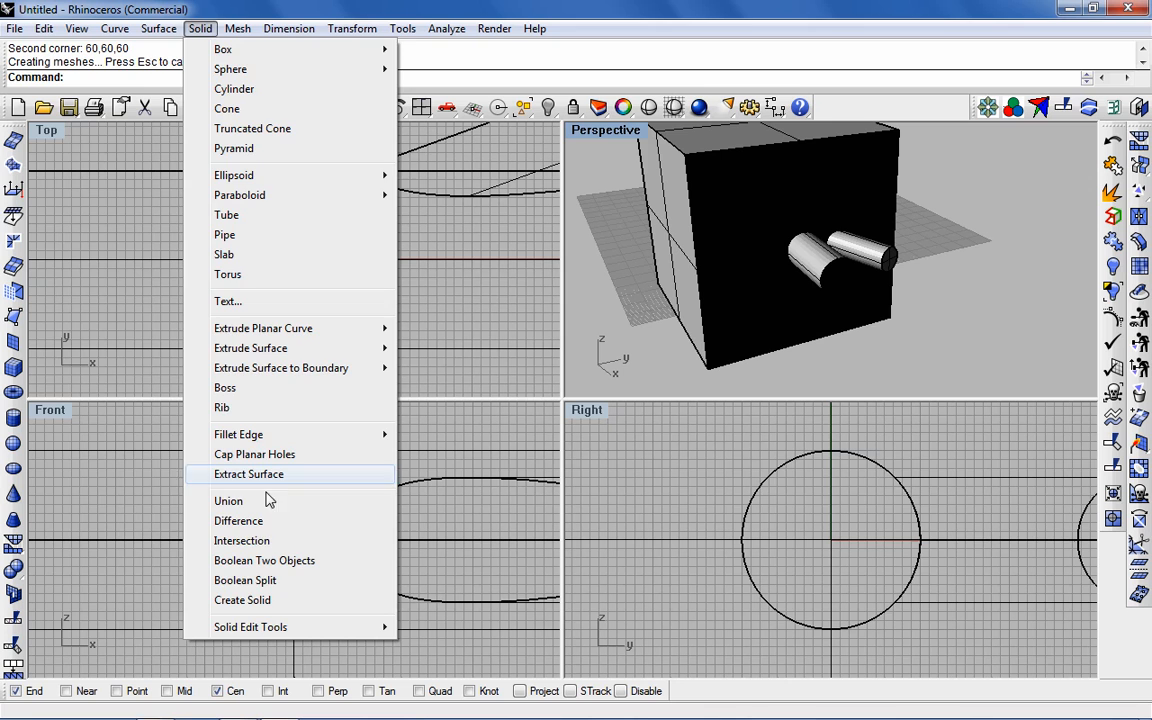
Step: Boolean-difference the grouped cylinder pieces out of the 120-unit cube
{"action": "left_click", "coordinate": [239, 520]}
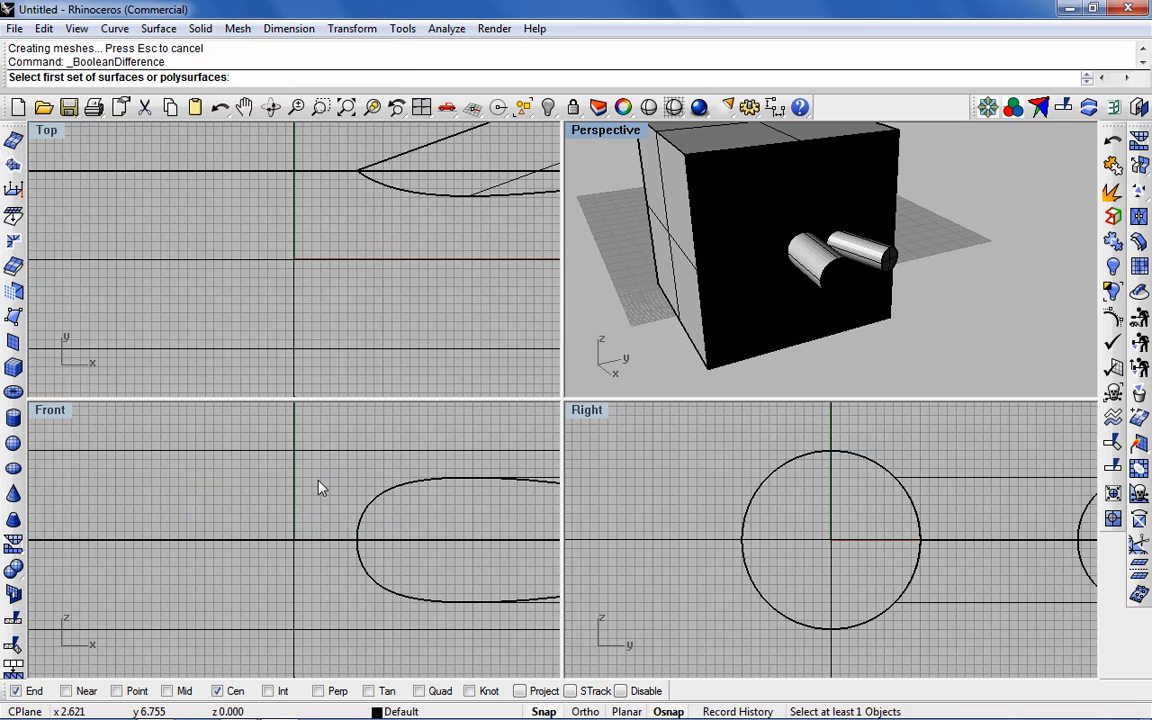
{"action": "mouse_move", "coordinate": [618, 421]}
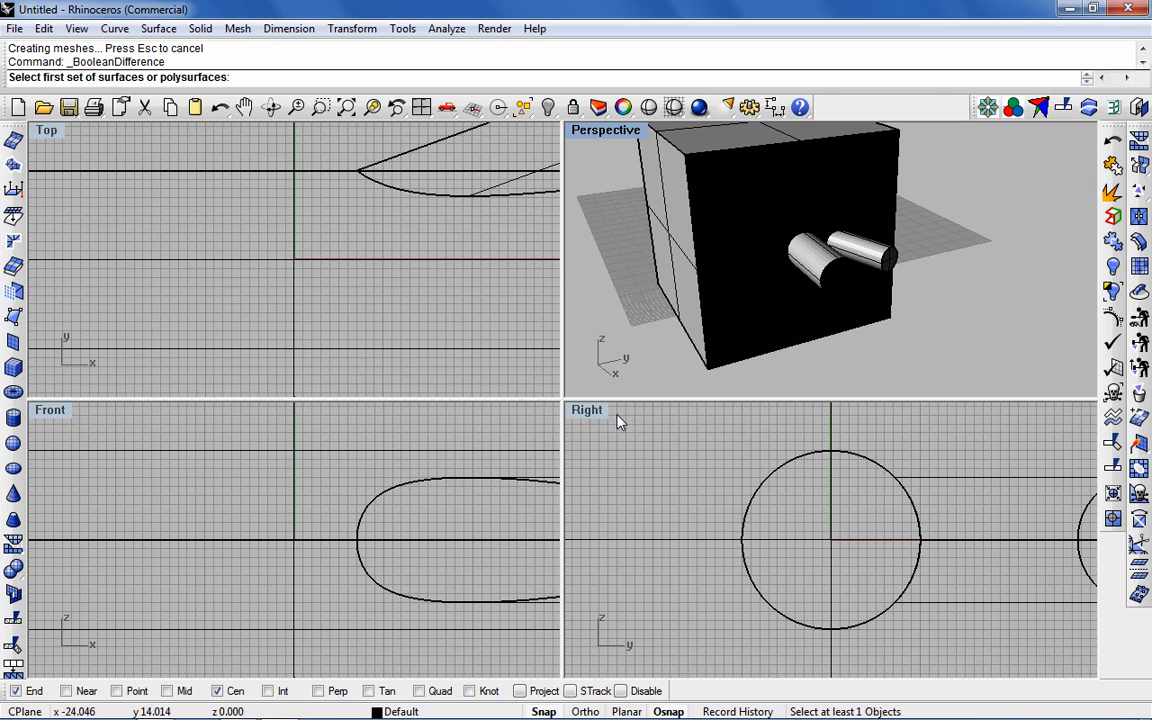
{"action": "mouse_move", "coordinate": [658, 302]}
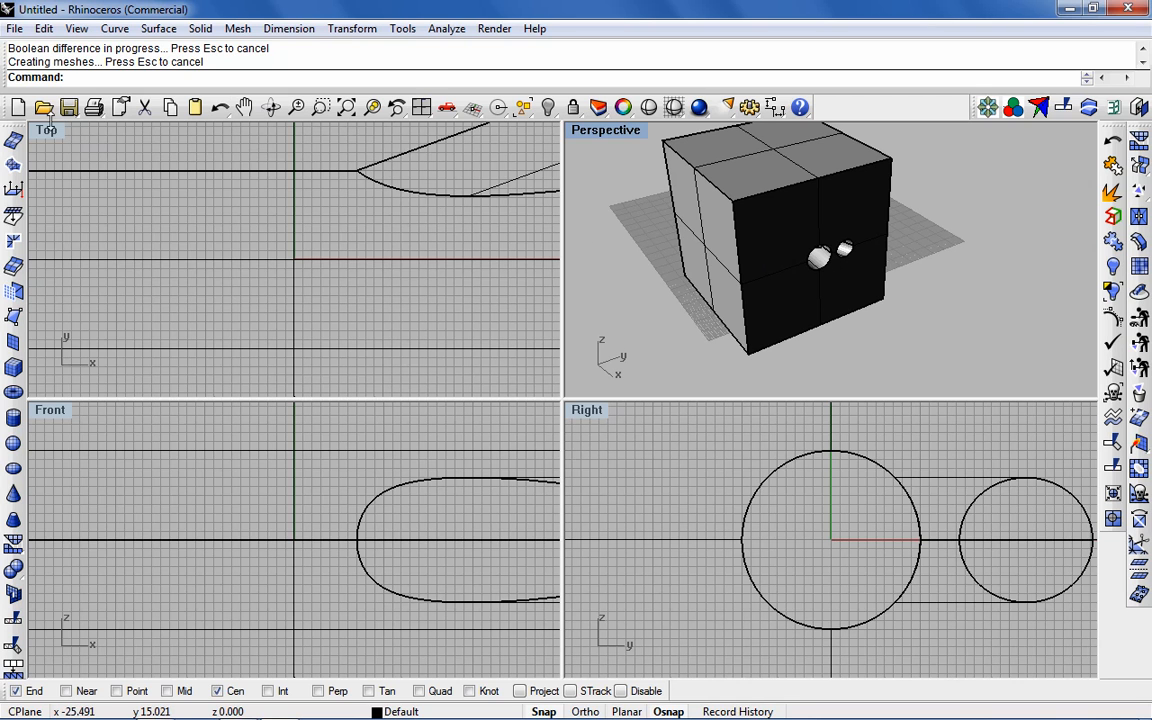
{"action": "left_click", "coordinate": [14, 27]}
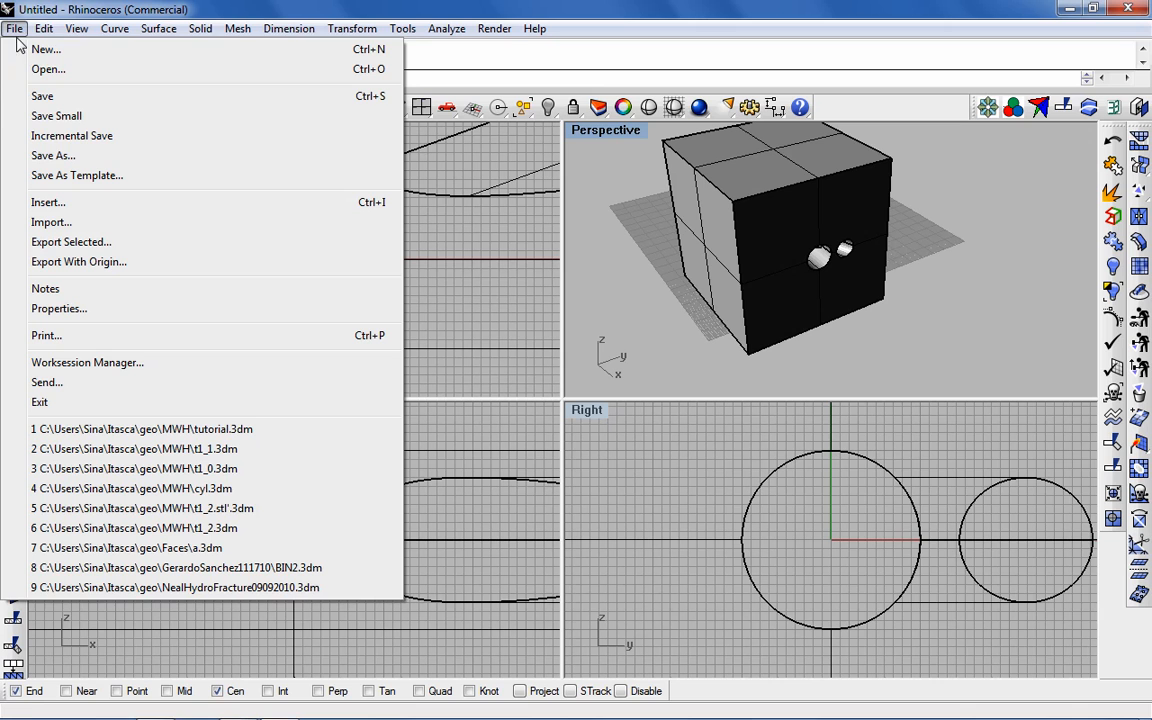
{"action": "mouse_move", "coordinate": [53, 155]}
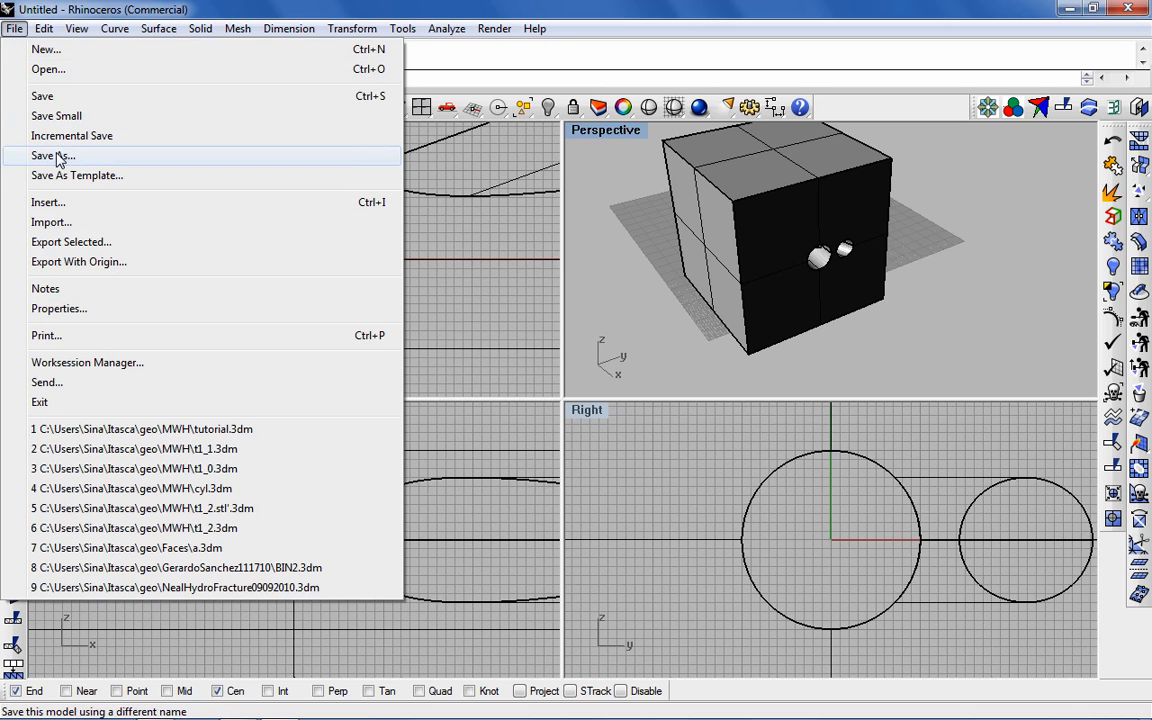
Step: Save the holed cube under the new file name t2_0.3dm
{"action": "left_click", "coordinate": [52, 155]}
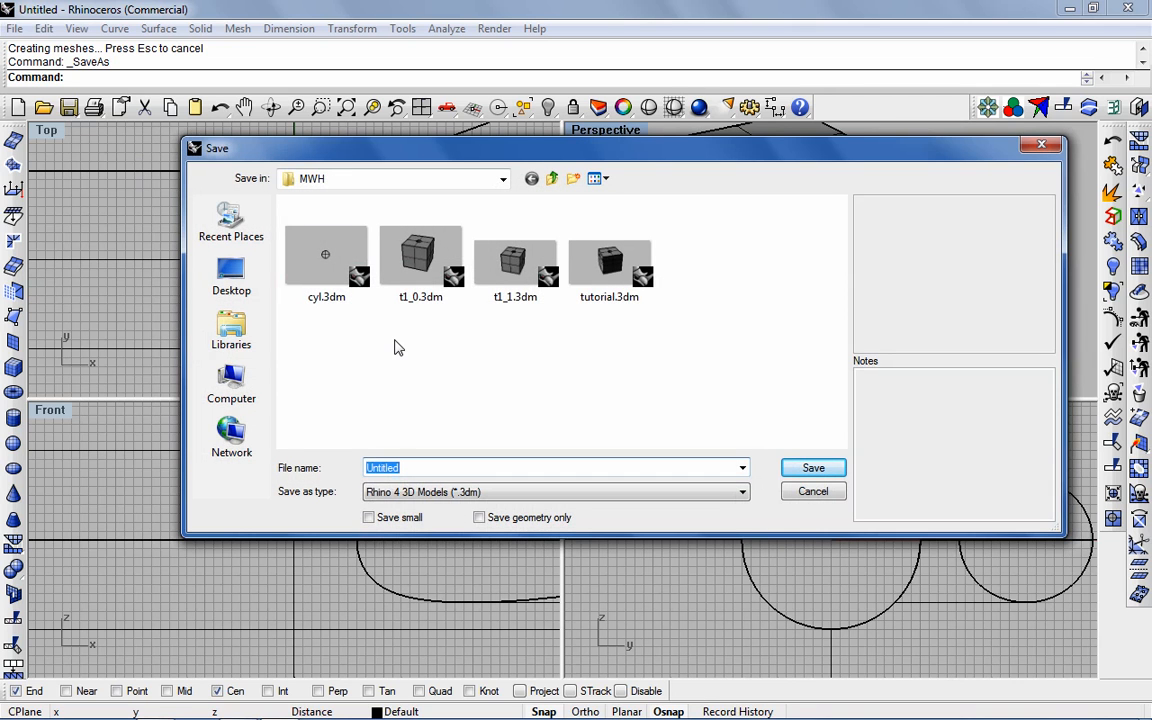
{"action": "type", "text": "t2_0"}
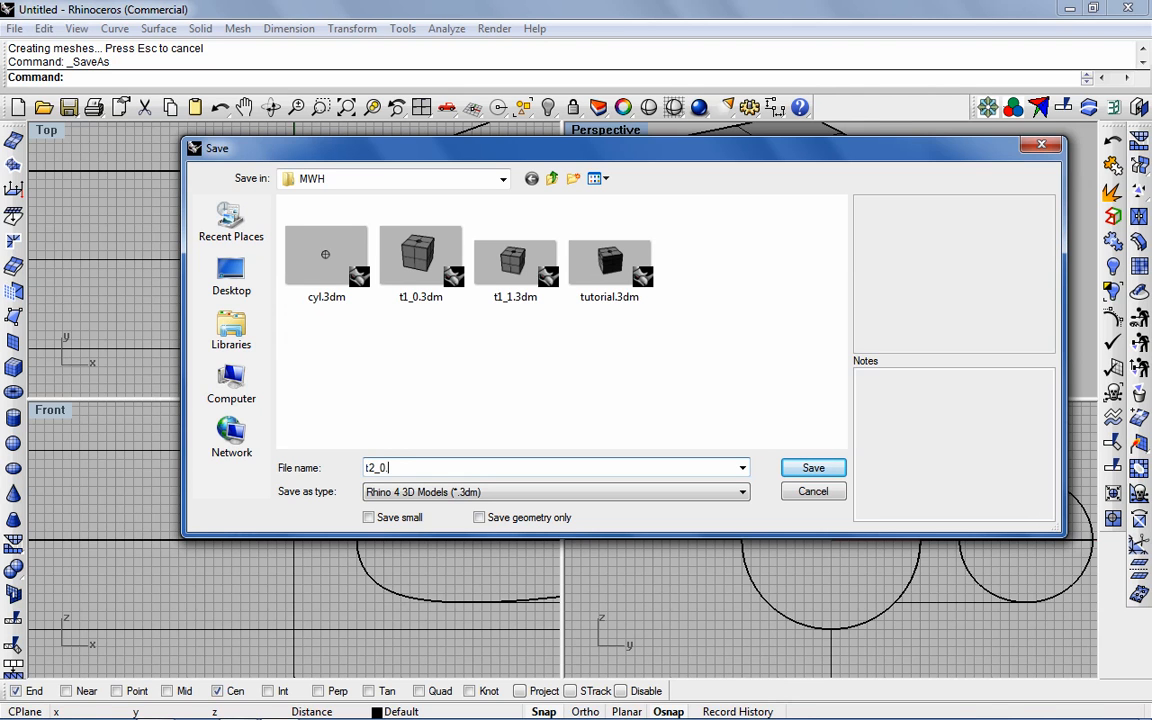
{"action": "type", "text": ".3dm"}
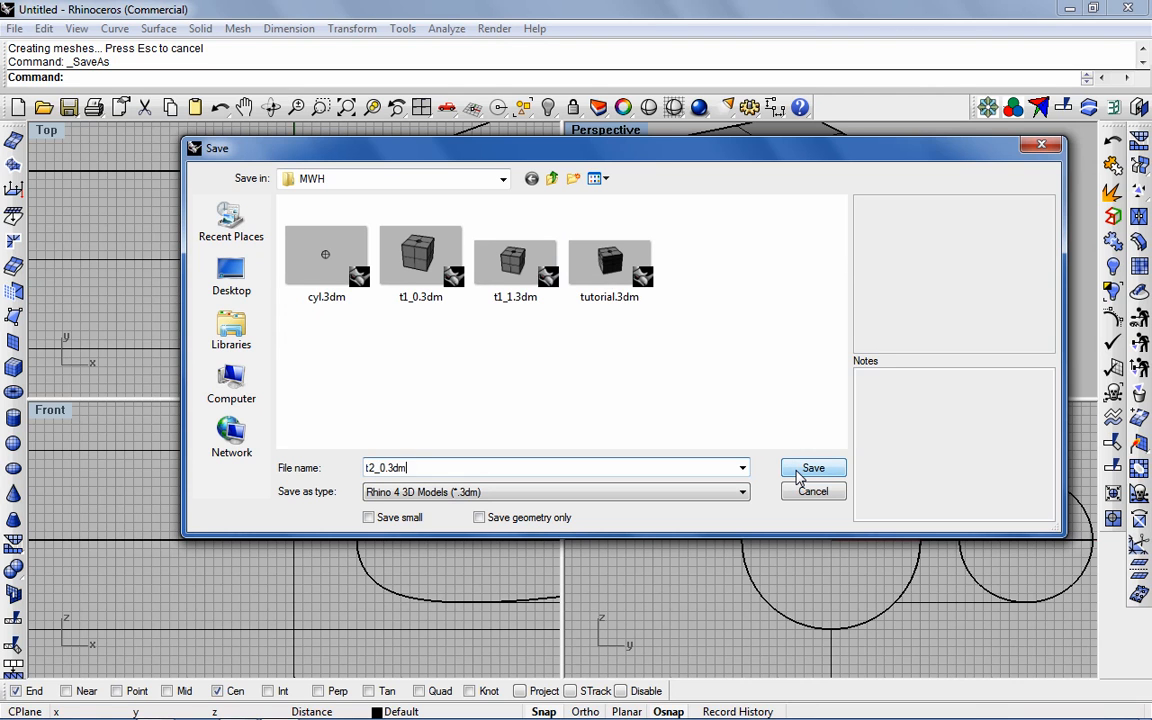
{"action": "left_click", "coordinate": [813, 468]}
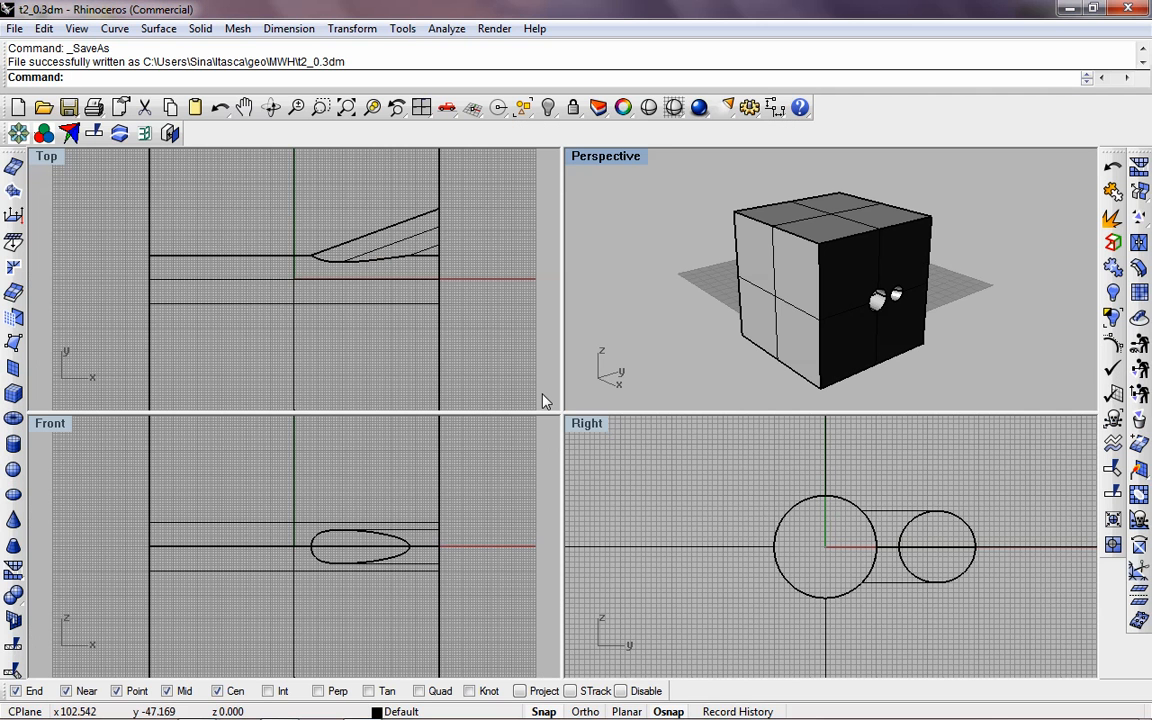
{"action": "mouse_move", "coordinate": [289, 28]}
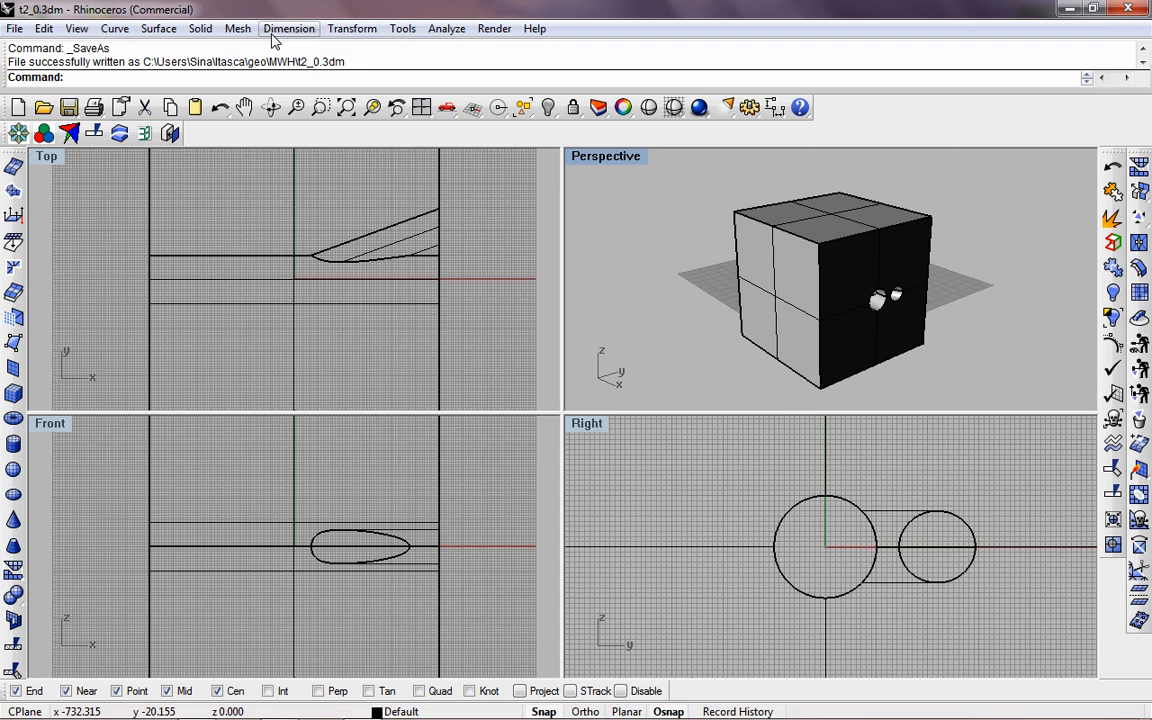
Step: Mesh the solid with detailed controls: density 0, aspect ratio 1, distance 0.1, min edge 0
{"action": "left_click", "coordinate": [238, 28]}
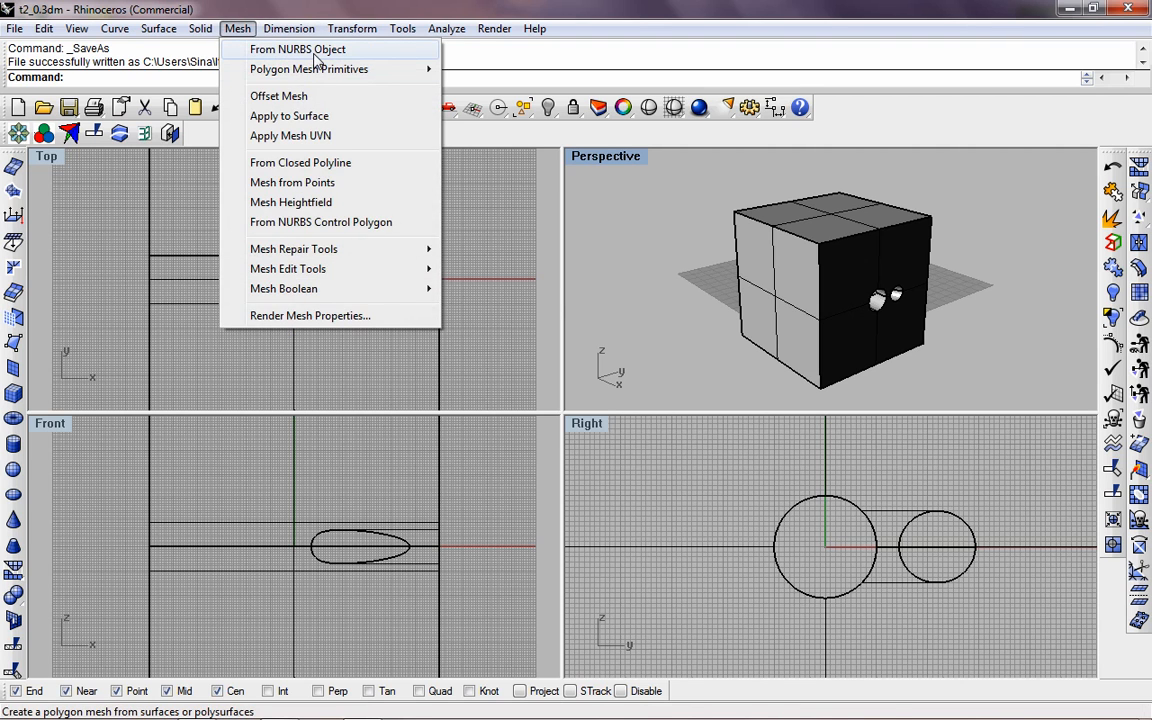
{"action": "left_click", "coordinate": [297, 49]}
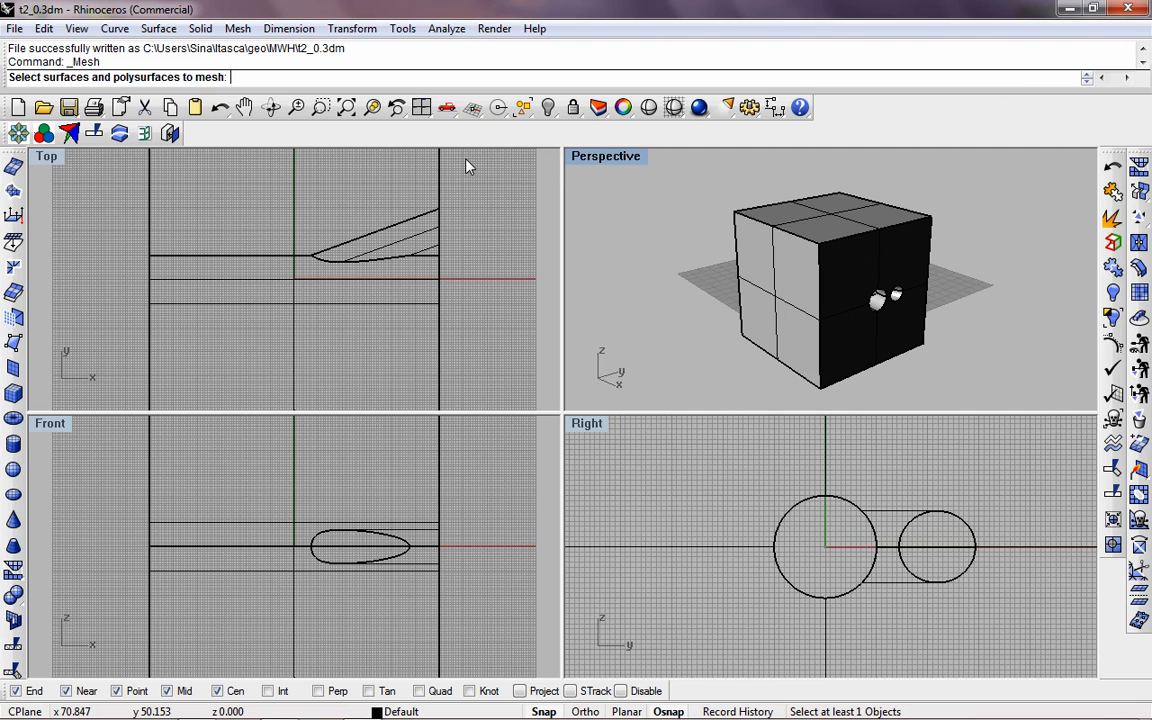
{"action": "mouse_move", "coordinate": [460, 166]}
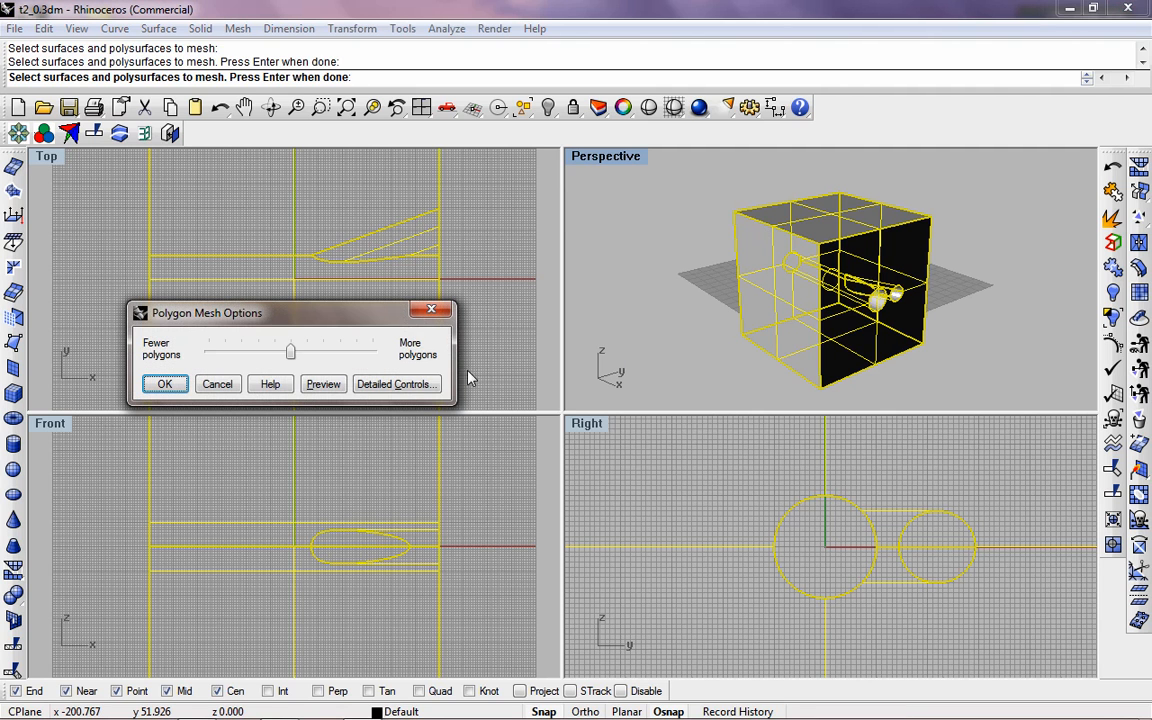
{"action": "left_click", "coordinate": [396, 384]}
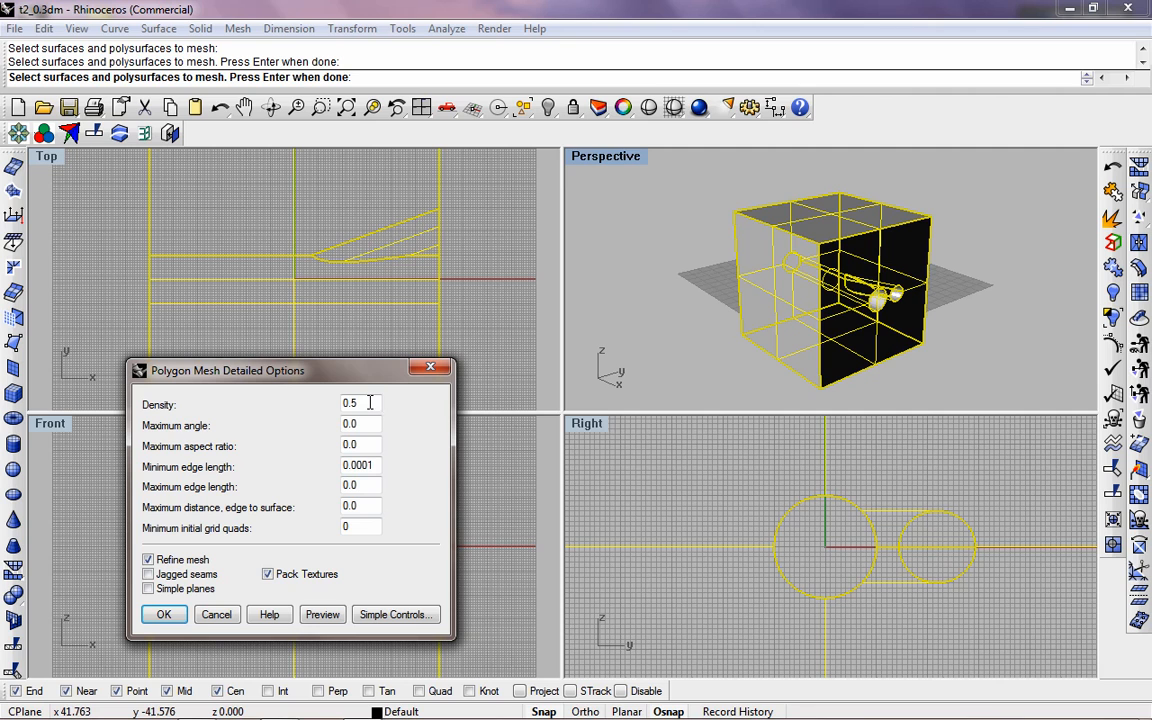
{"action": "left_click", "coordinate": [360, 424]}
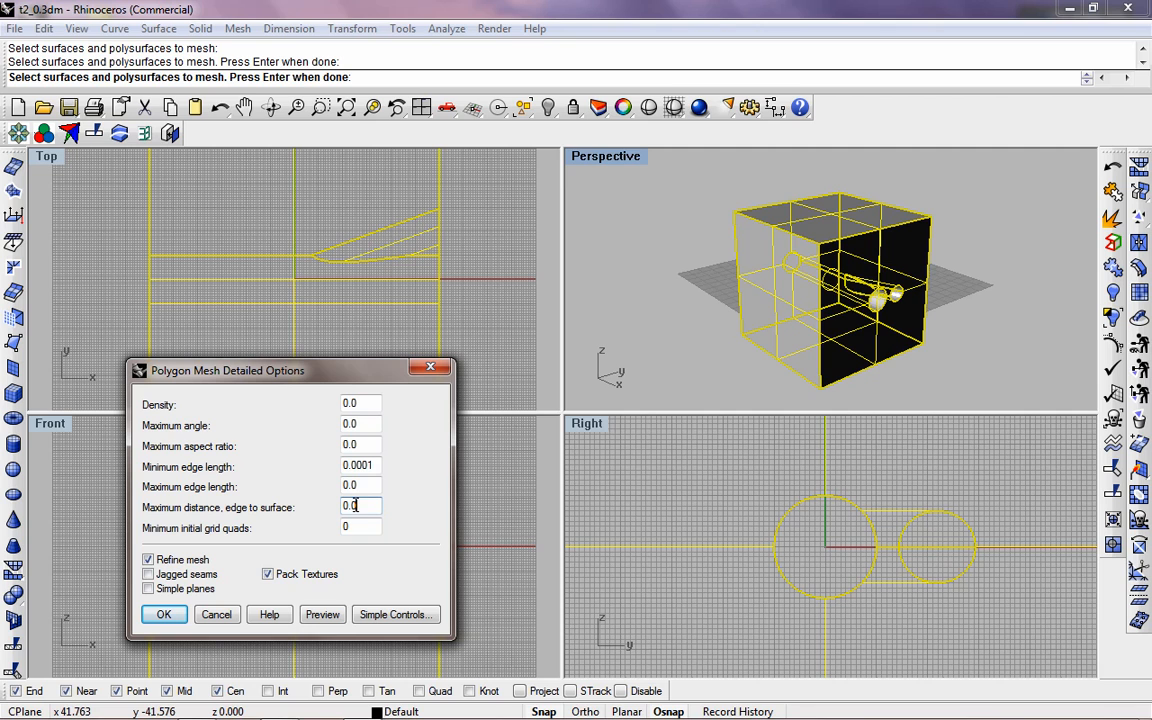
{"action": "type", "text": "0.1"}
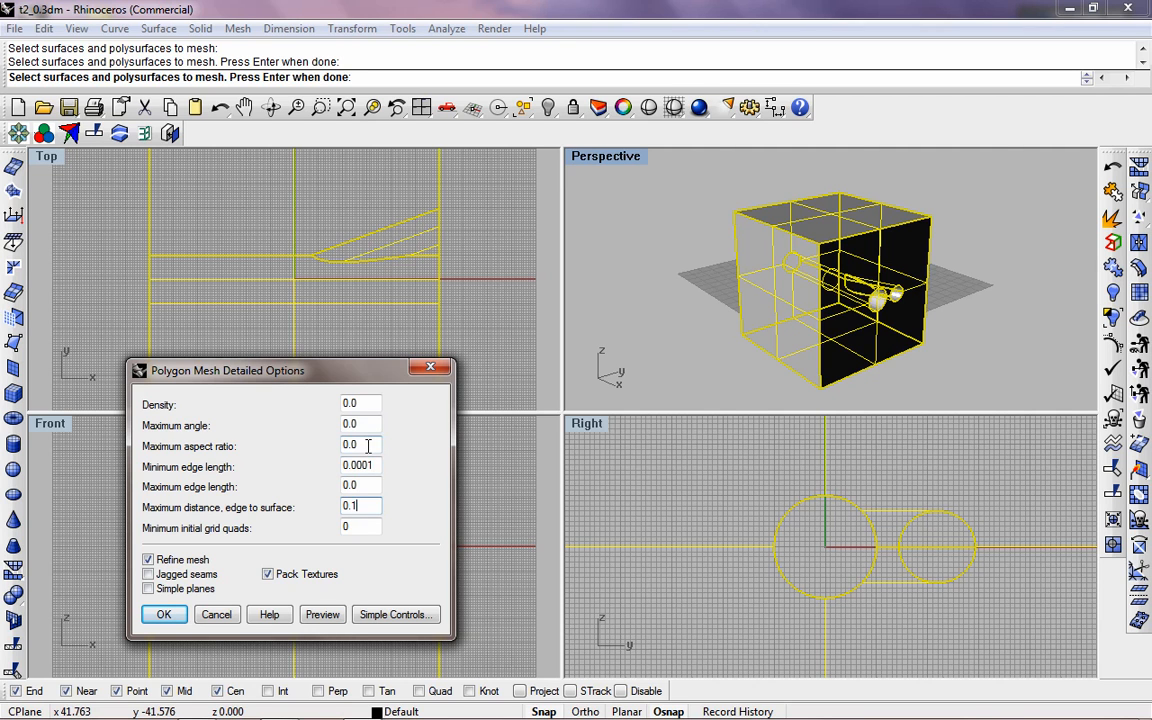
{"action": "left_click", "coordinate": [360, 445]}
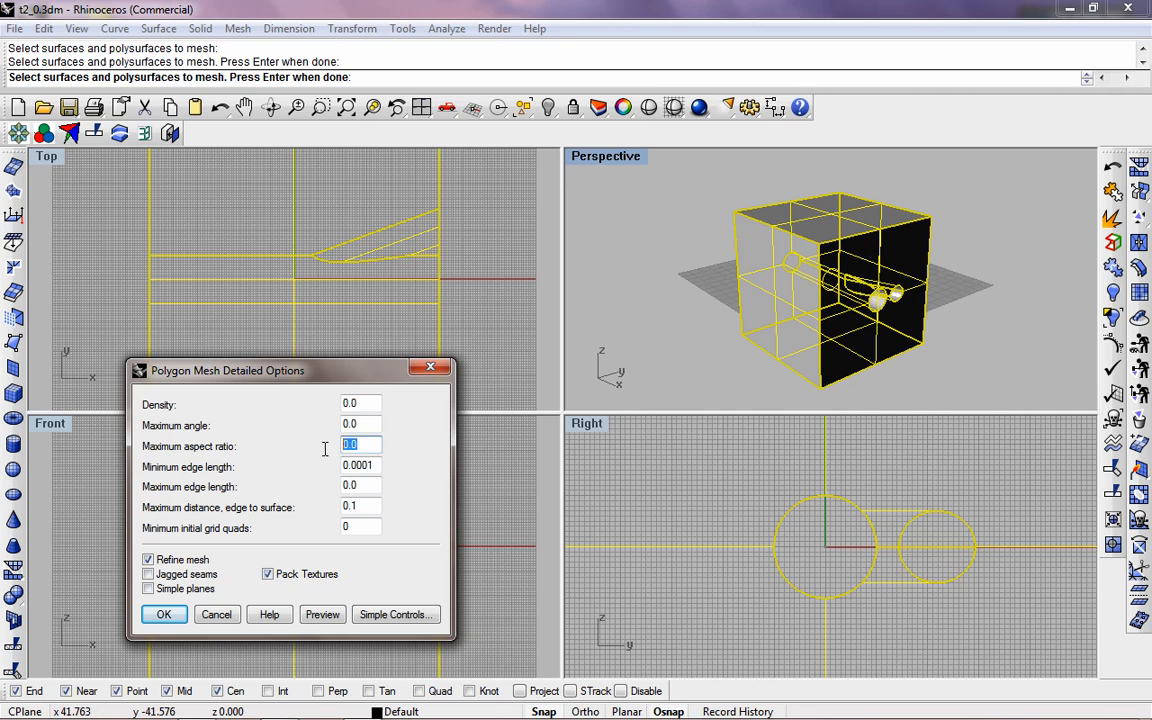
{"action": "left_click", "coordinate": [360, 465]}
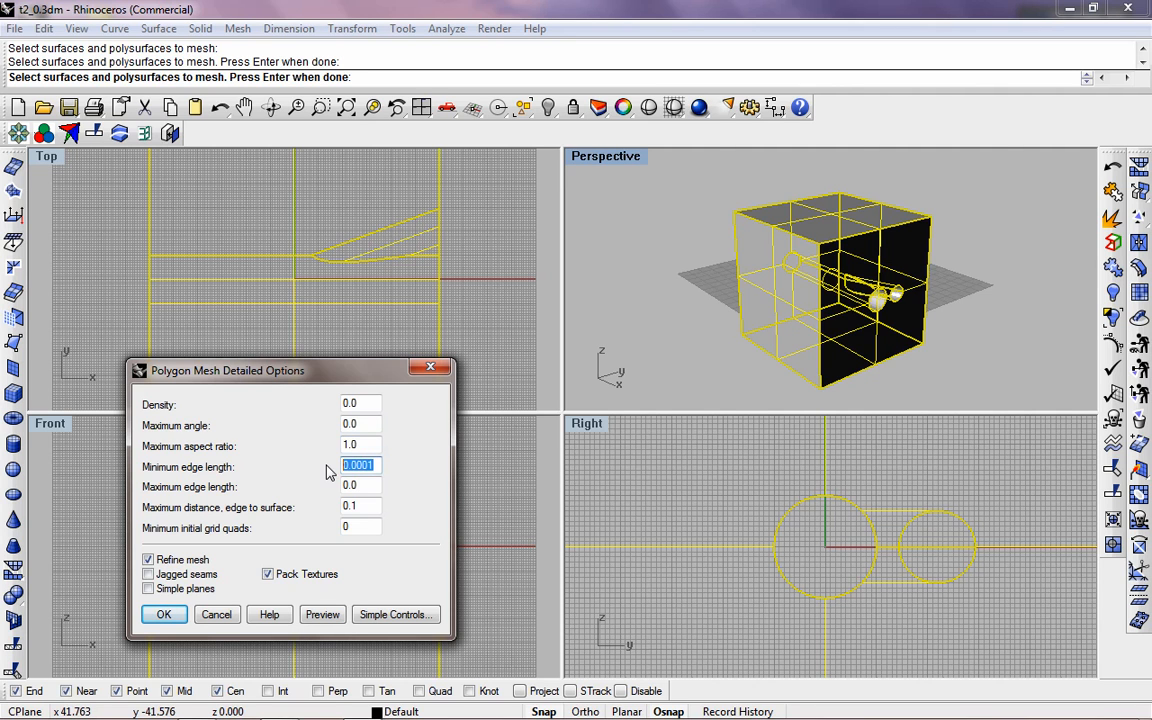
{"action": "type", "text": "0"}
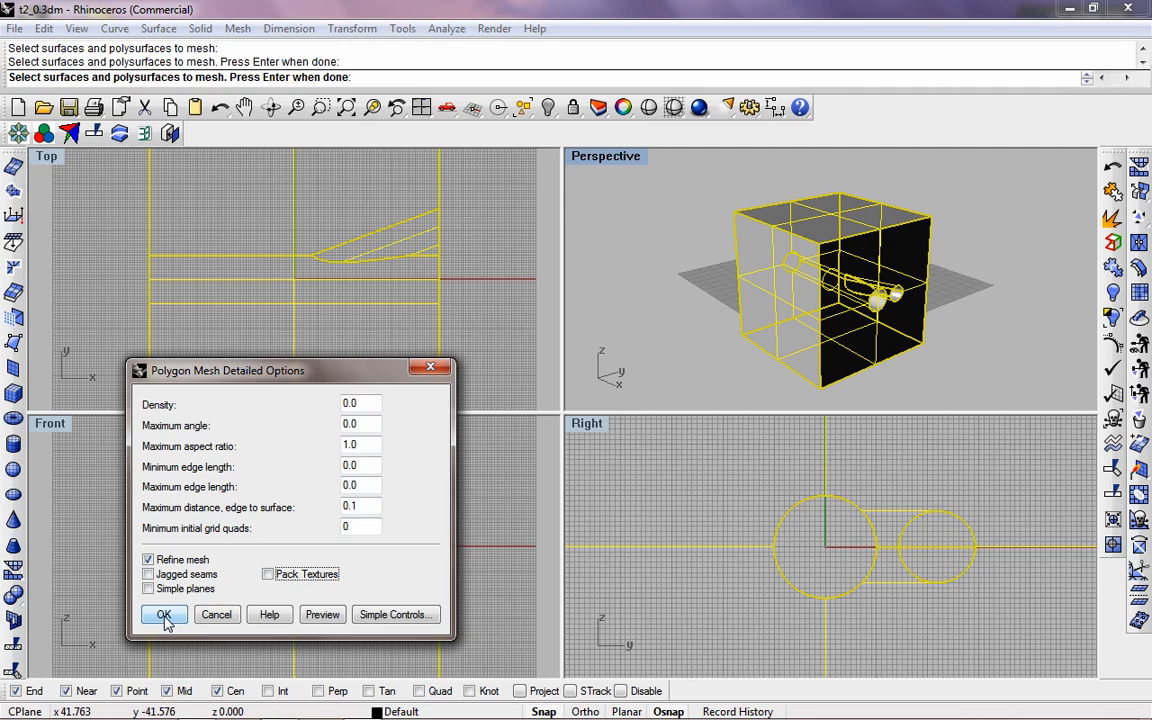
Step: Confirm the Polygon Mesh Detailed Options to generate the triangle mesh
{"action": "left_click", "coordinate": [164, 614]}
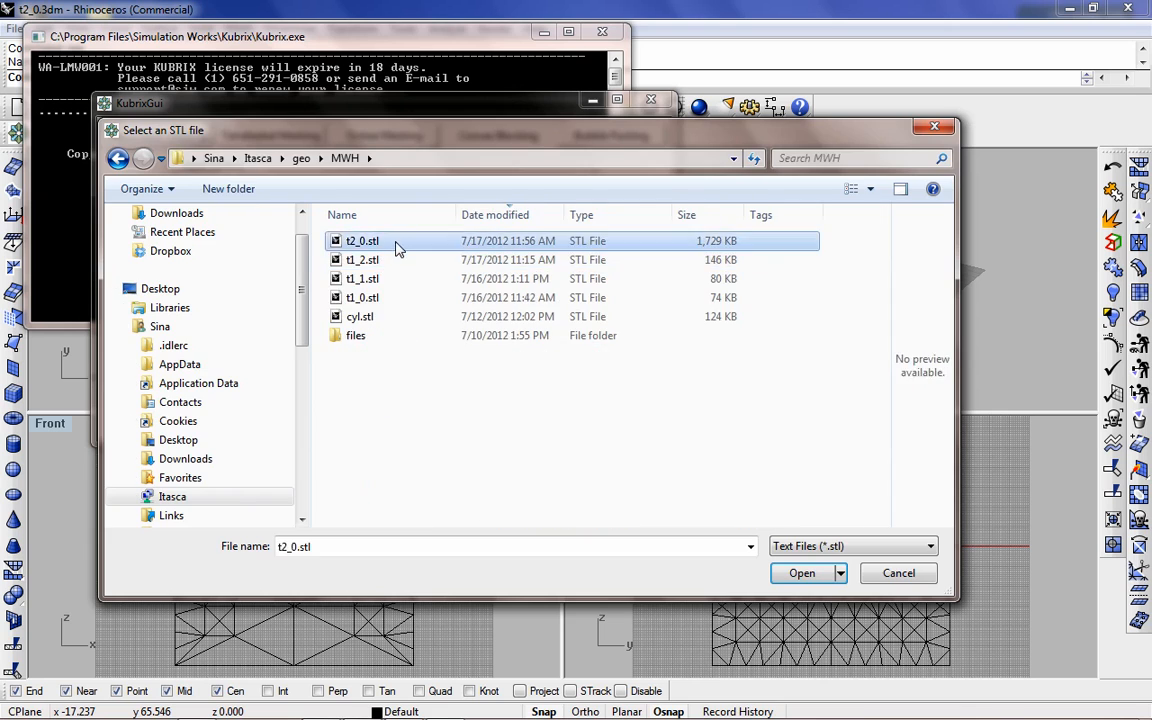
Step: Load t2_0.stl in Kubrix and compute the blocks with 3dec output
{"action": "left_click", "coordinate": [801, 573]}
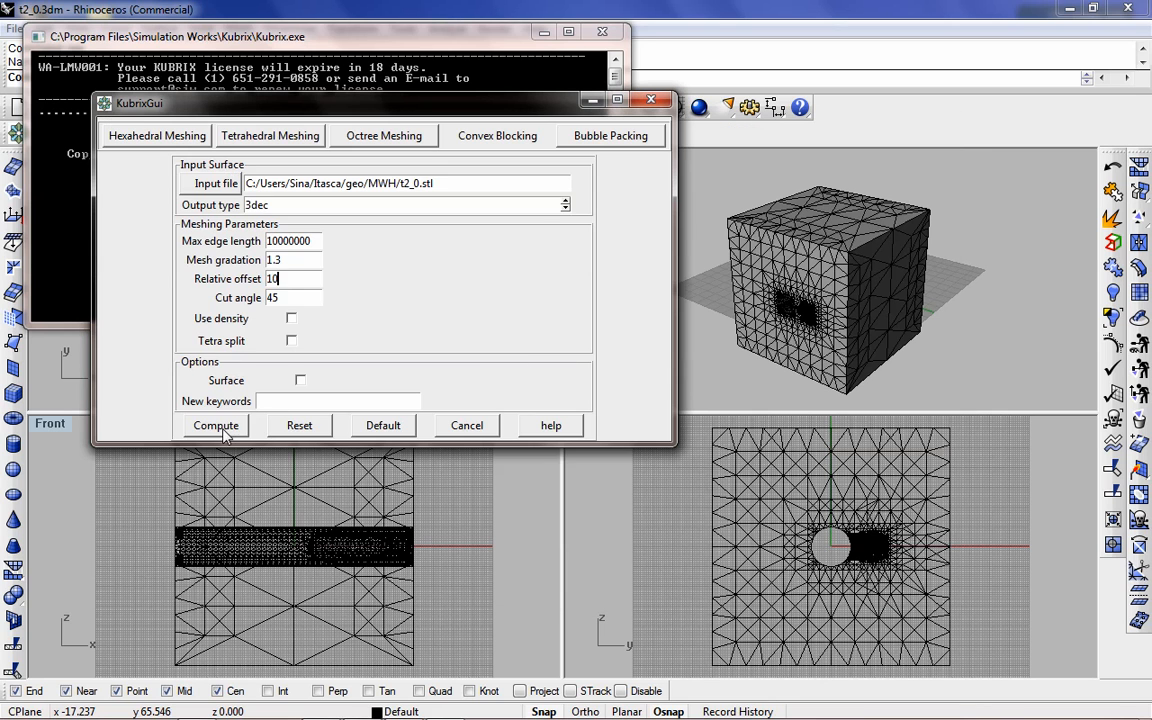
{"action": "left_click", "coordinate": [215, 425]}
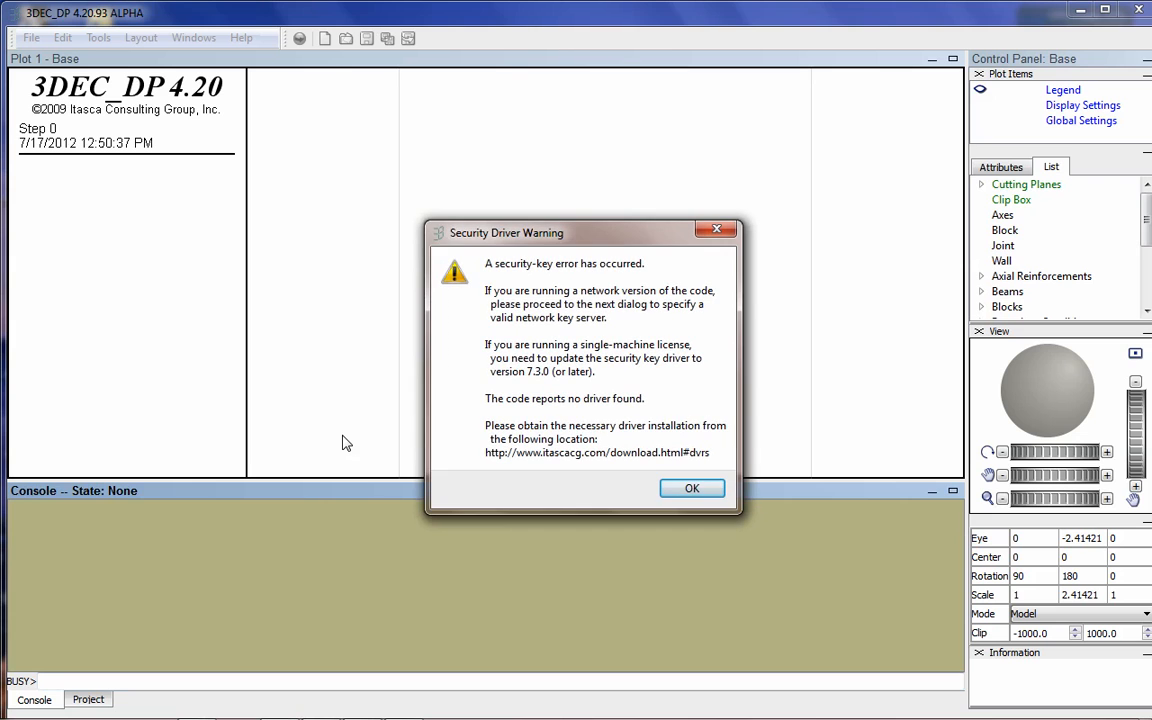
Step: Dismiss the Security Driver Warning and choose File > Open Item
{"action": "left_click", "coordinate": [692, 488]}
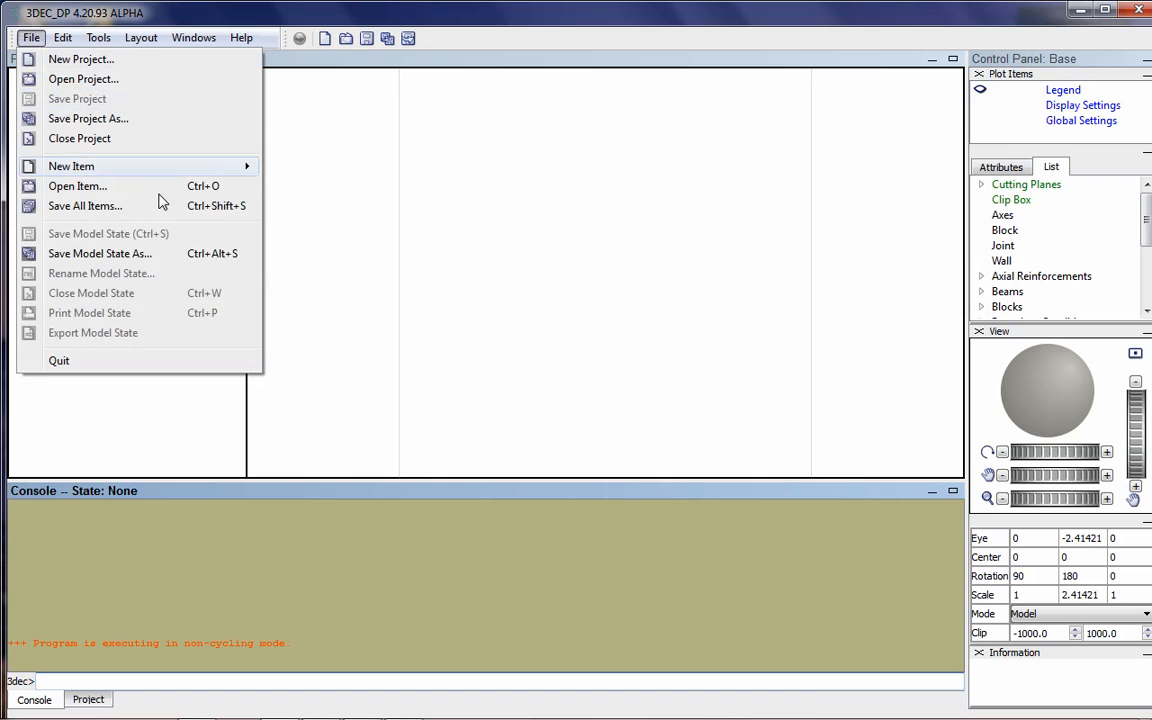
{"action": "mouse_move", "coordinate": [385, 222]}
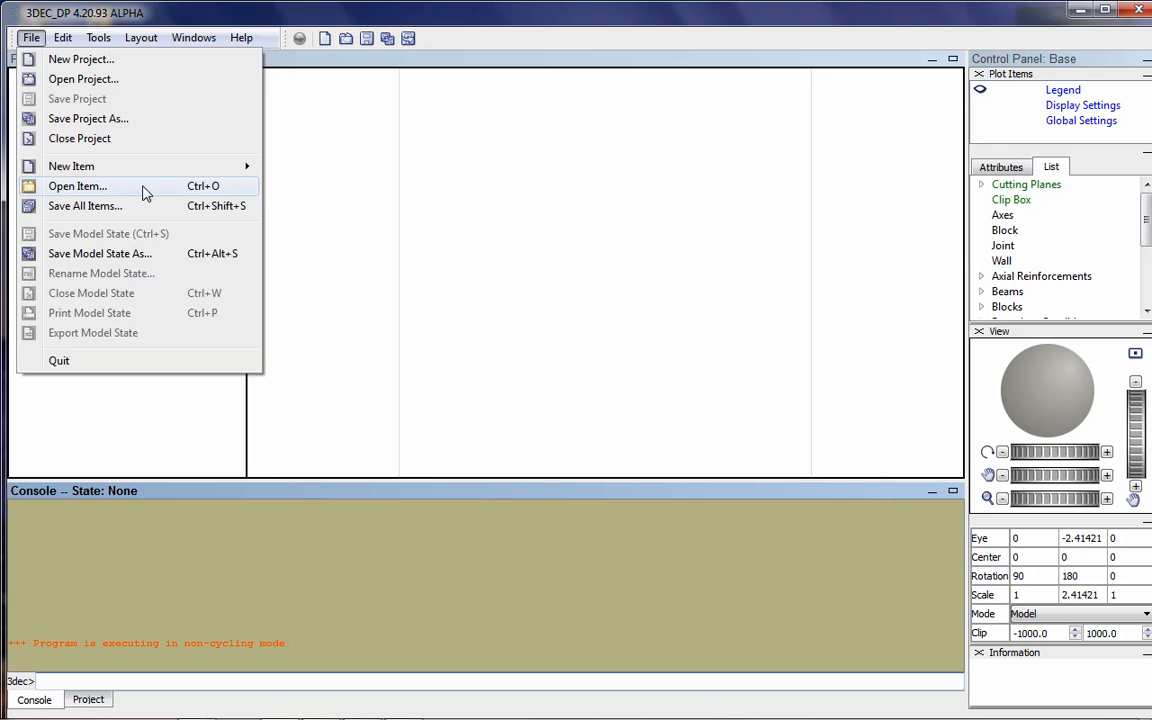
{"action": "left_click", "coordinate": [76, 186]}
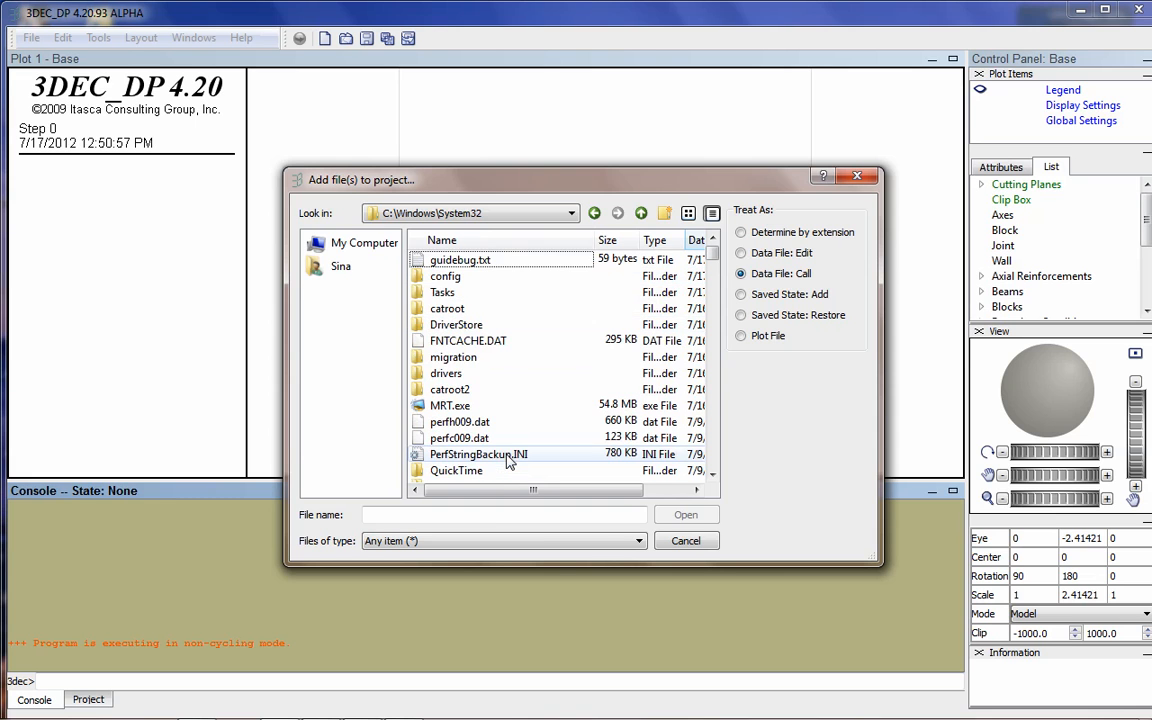
Step: Open kubrix_out.3dec from the geo\MWH folder to show the 261 tetra blocks
{"action": "left_click", "coordinate": [340, 266]}
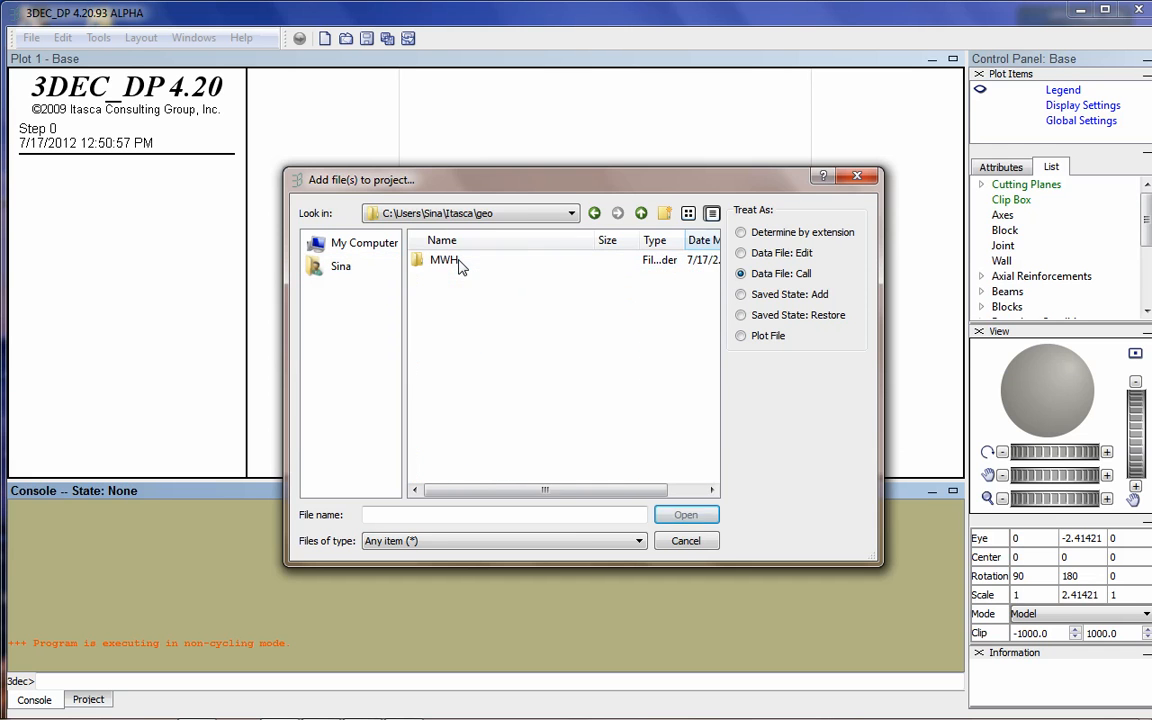
{"action": "double_click", "coordinate": [444, 259]}
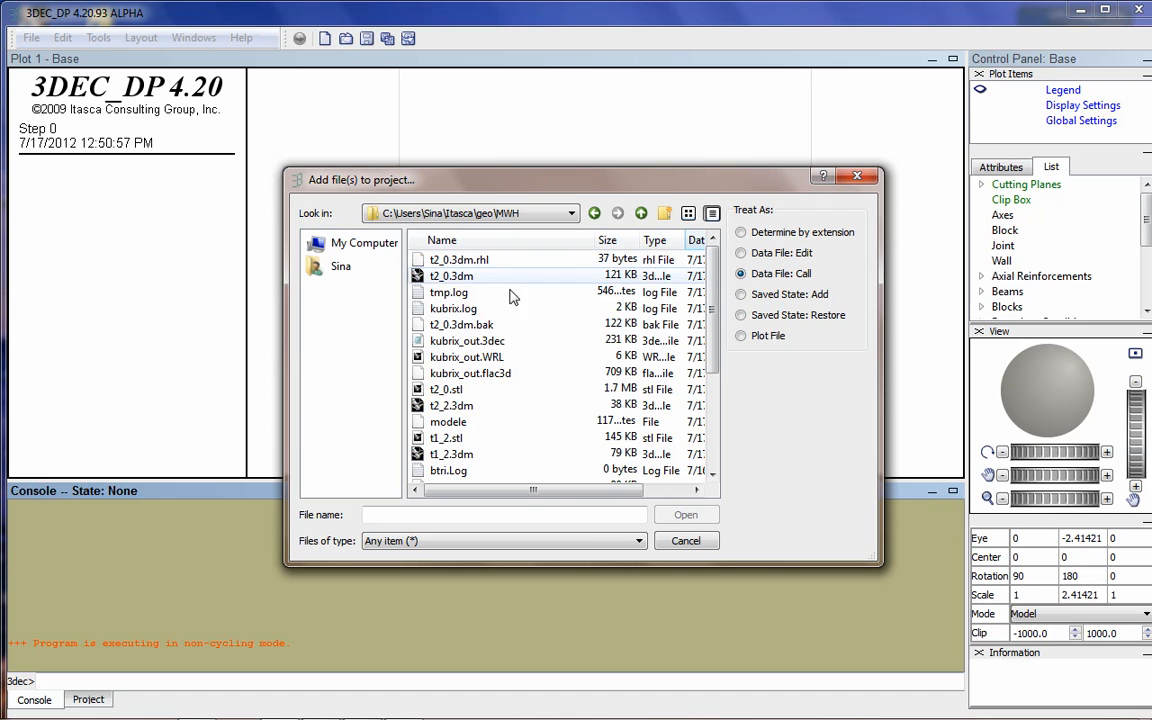
{"action": "left_click", "coordinate": [467, 340]}
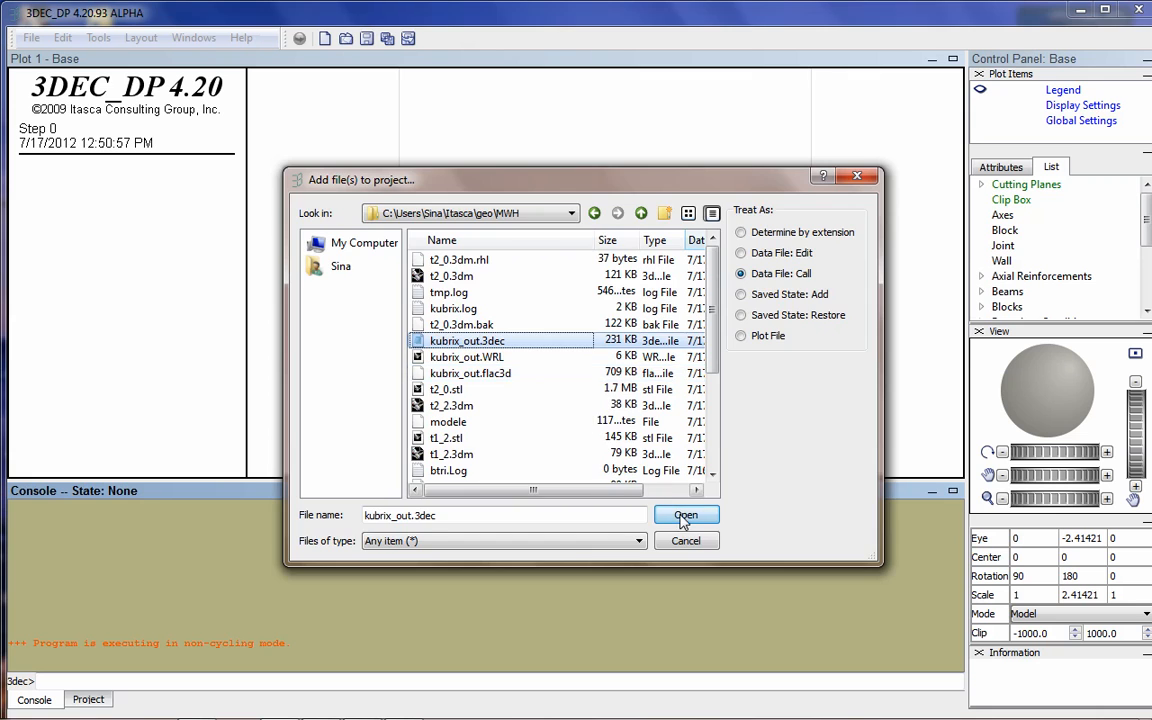
{"action": "left_click", "coordinate": [686, 514]}
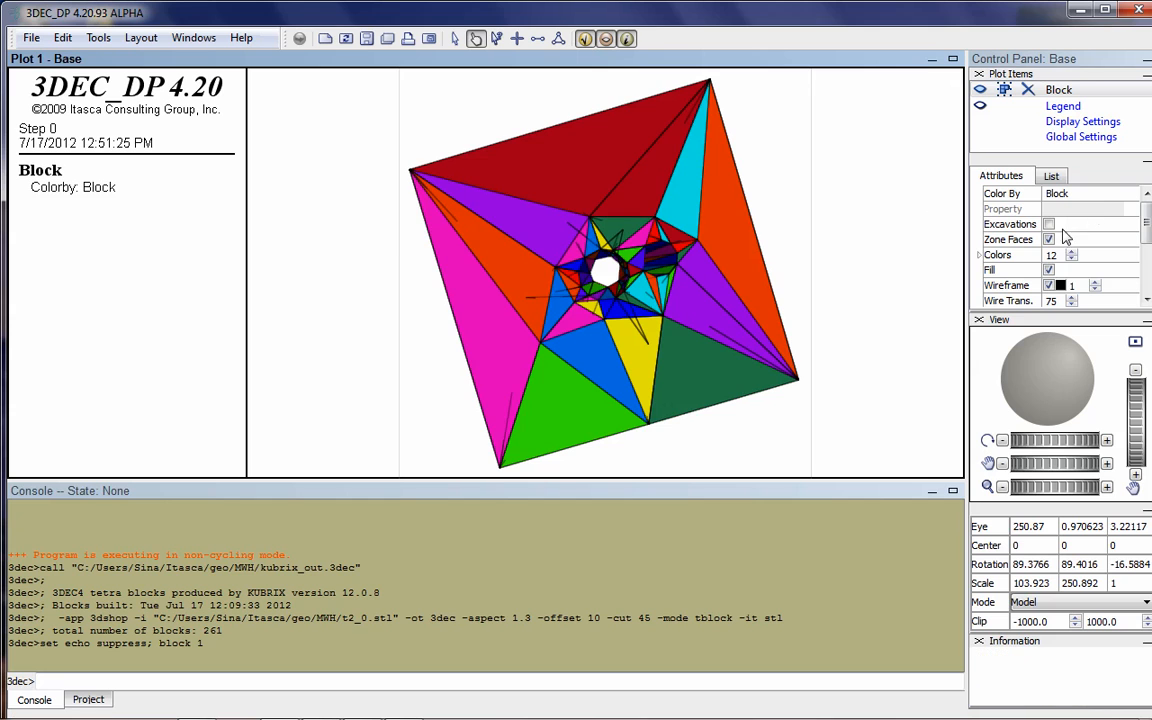
Step: Set block Color By to Region, showing one blue region, and rotate the model
{"action": "left_click", "coordinate": [1123, 208]}
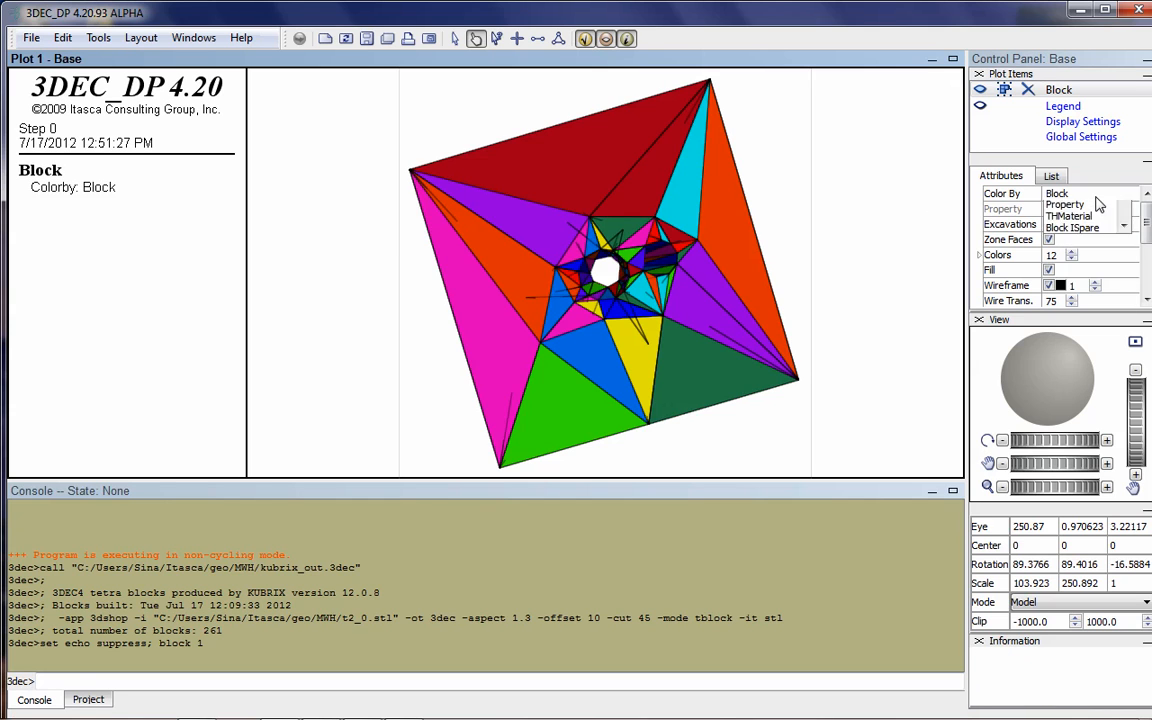
{"action": "left_click", "coordinate": [1085, 193]}
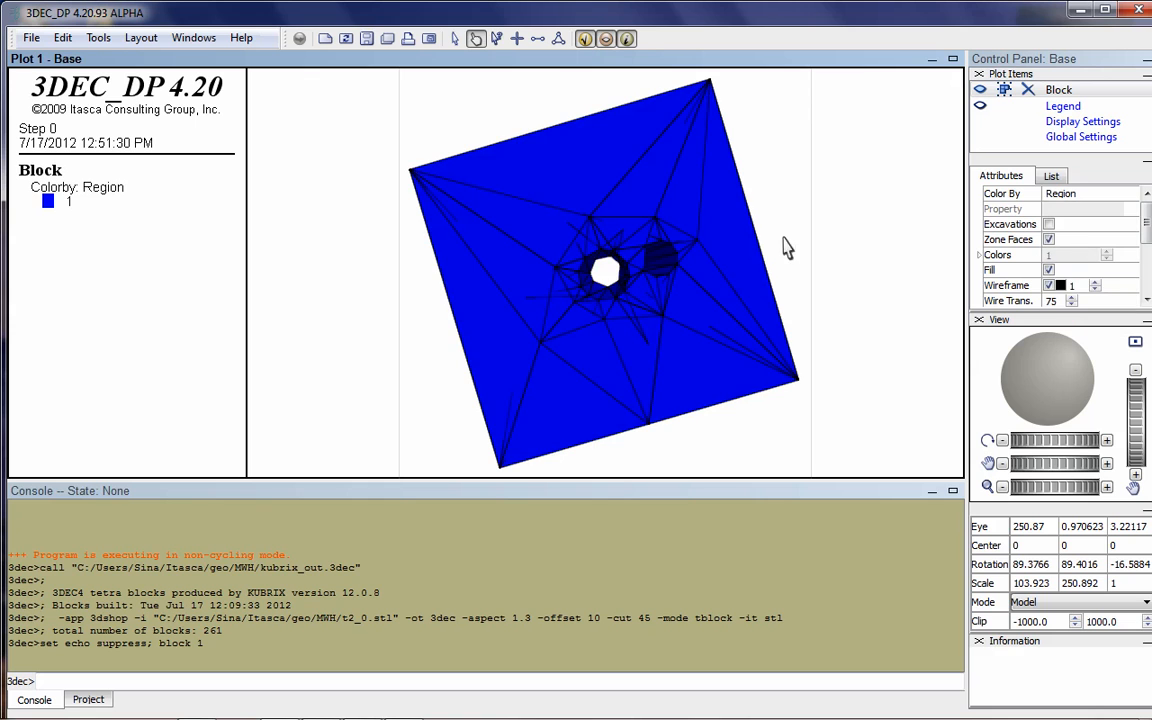
{"action": "mouse_move", "coordinate": [1147, 252]}
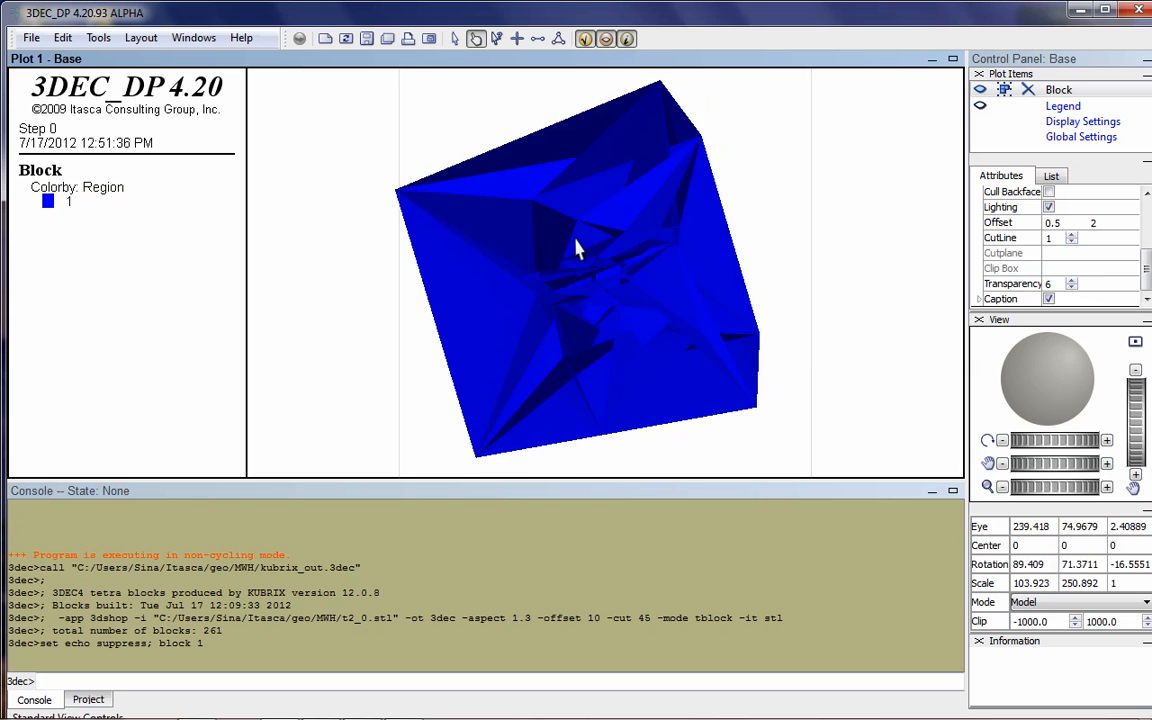
{"action": "left_click_drag", "start_coordinate": [575, 248], "coordinate": [650, 288]}
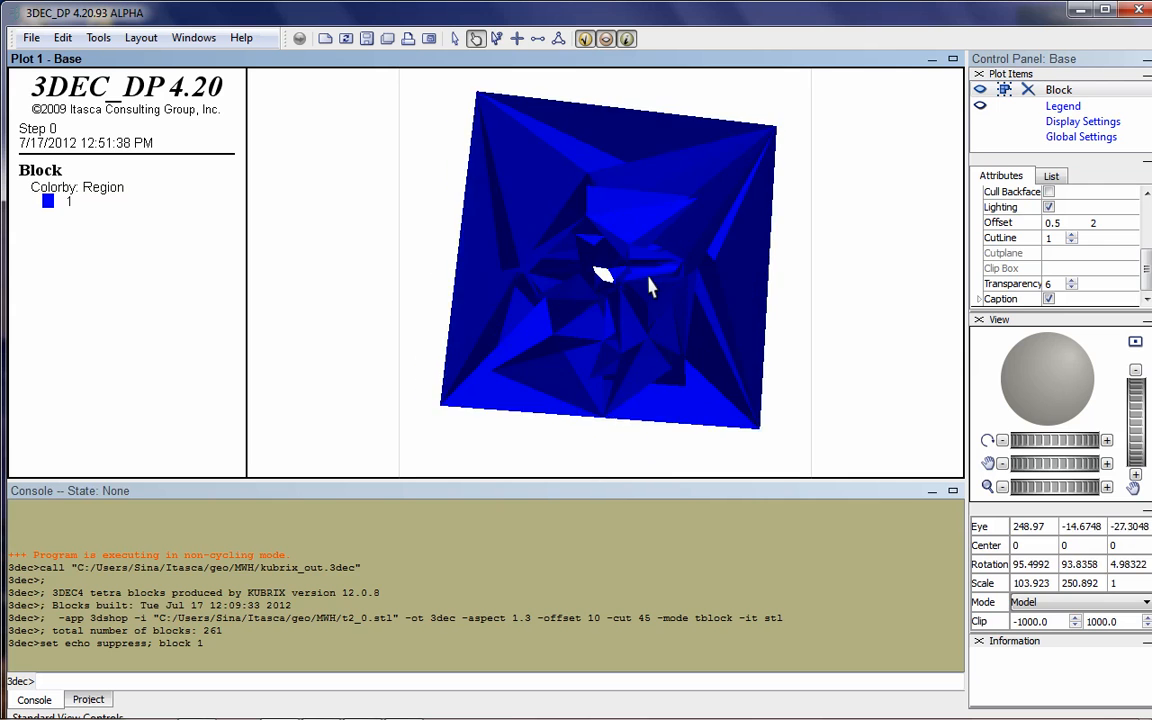